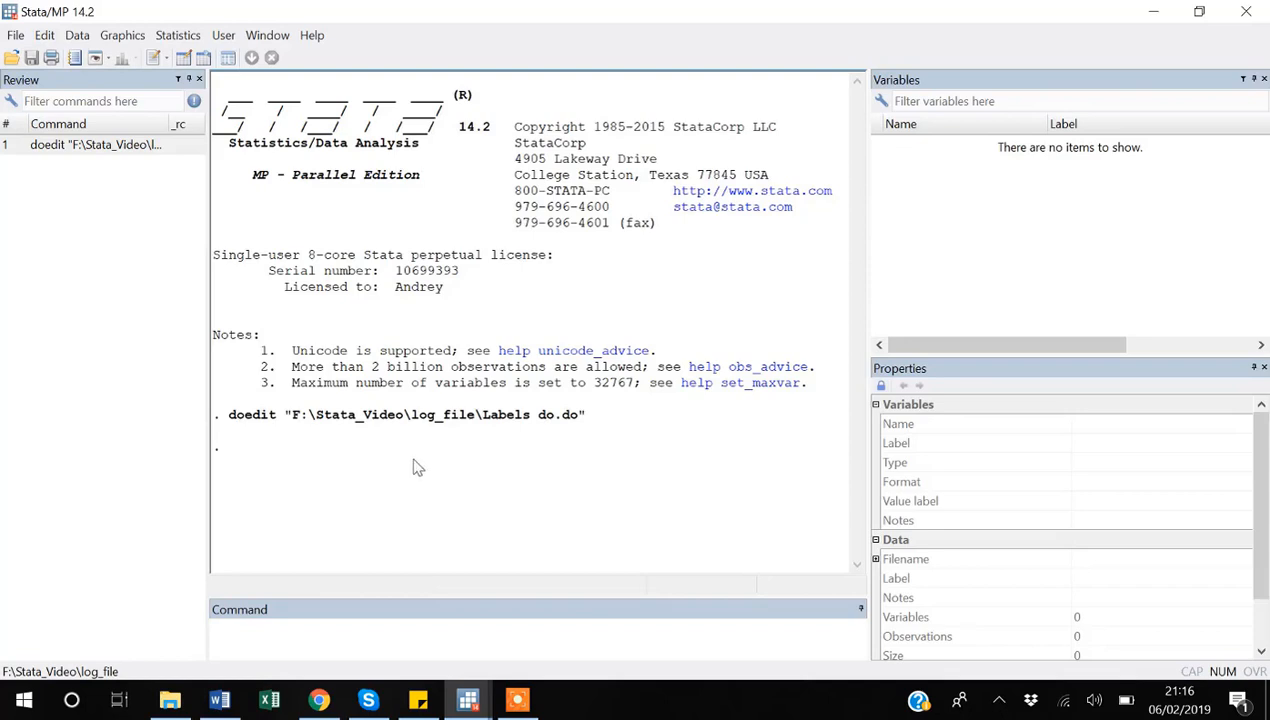
mouse_move(385, 585)
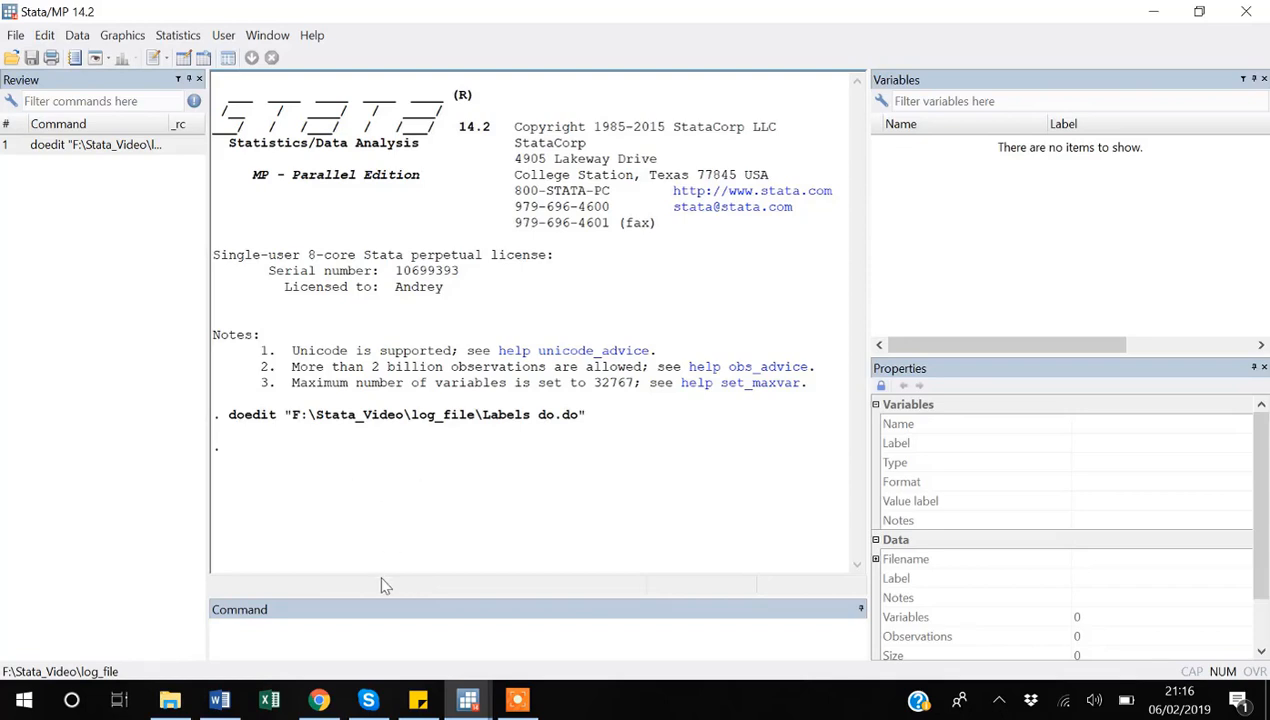
mouse_move(417, 486)
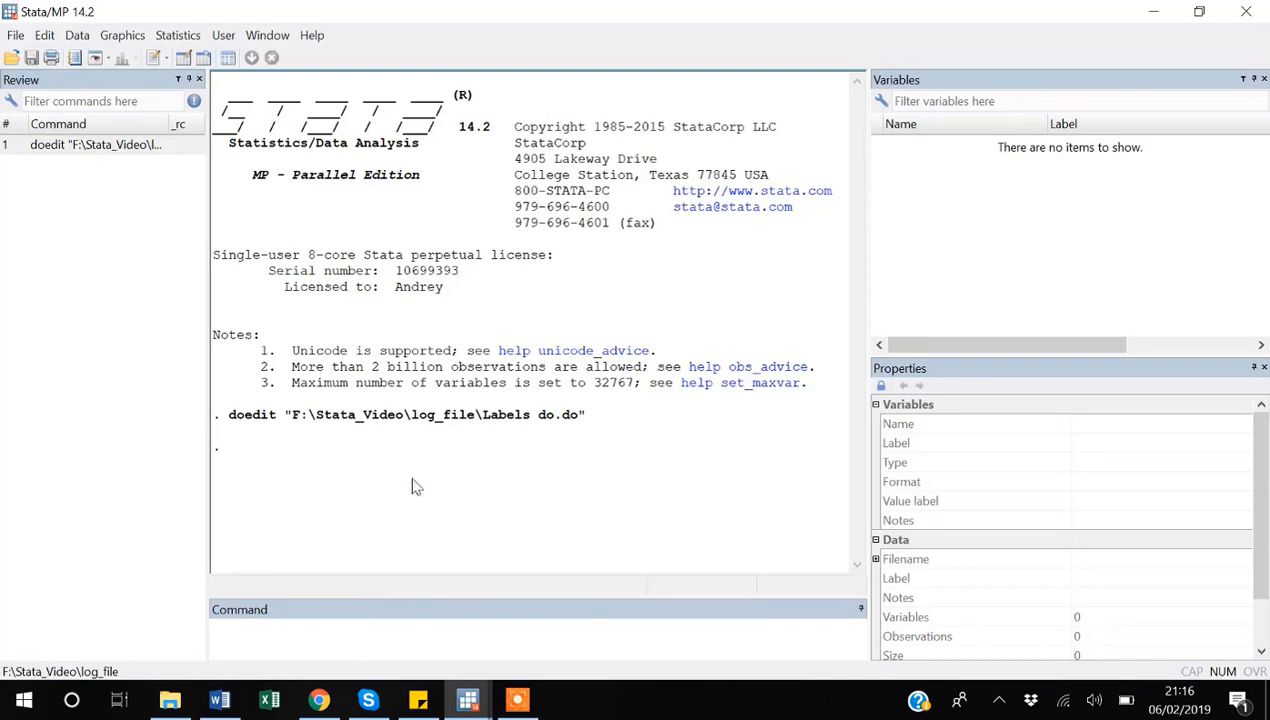
mouse_move(425, 476)
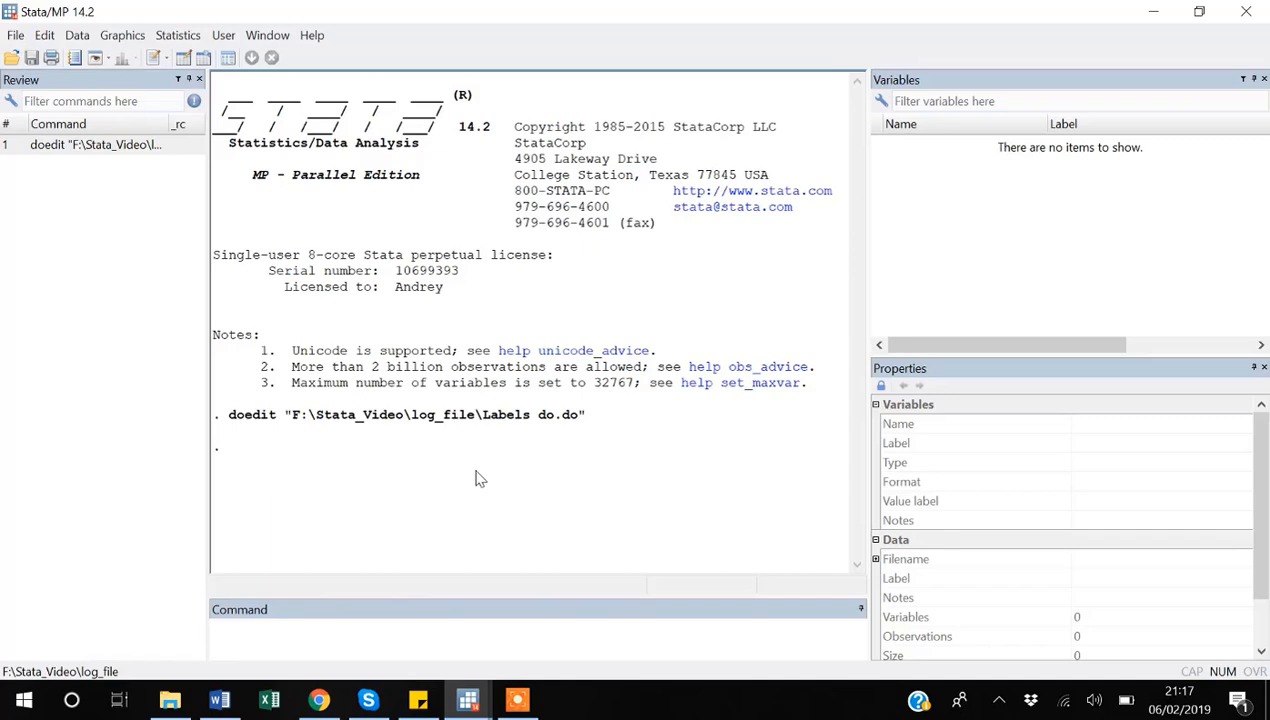
mouse_move(185, 275)
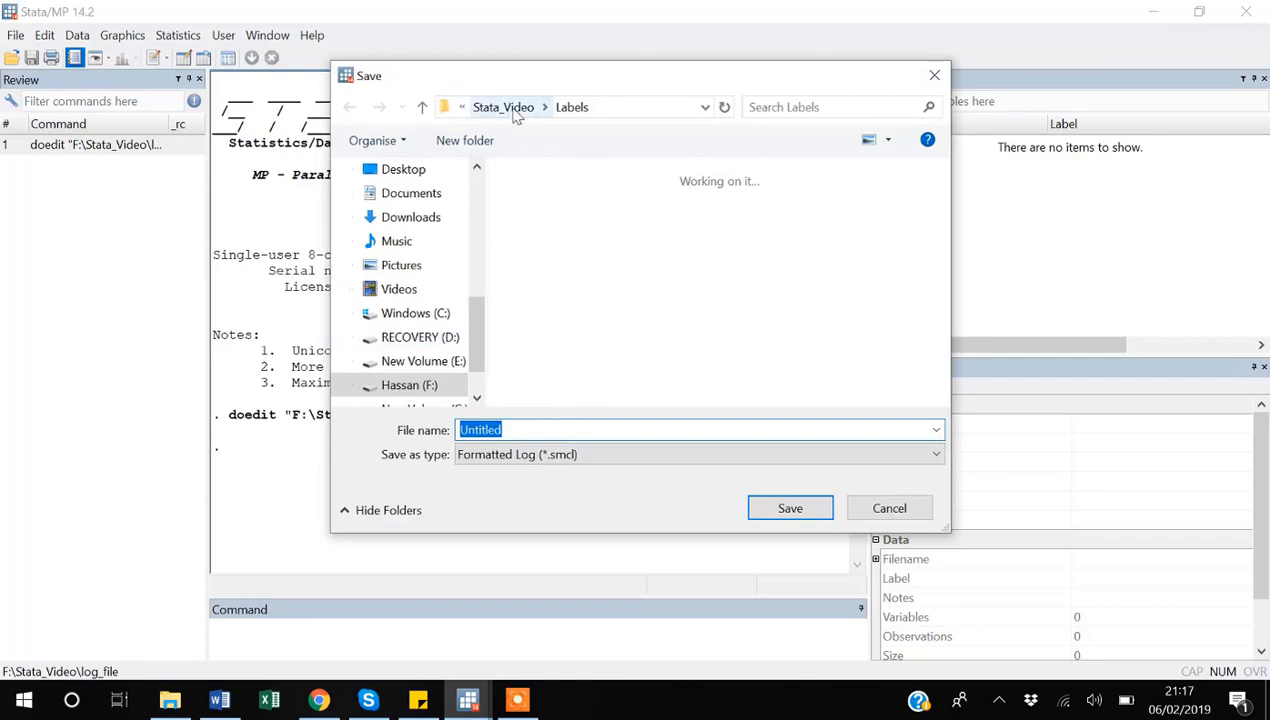
In the save dialog, open the Stata_Video\log_file folder and name the log Report1
left_click(503, 107)
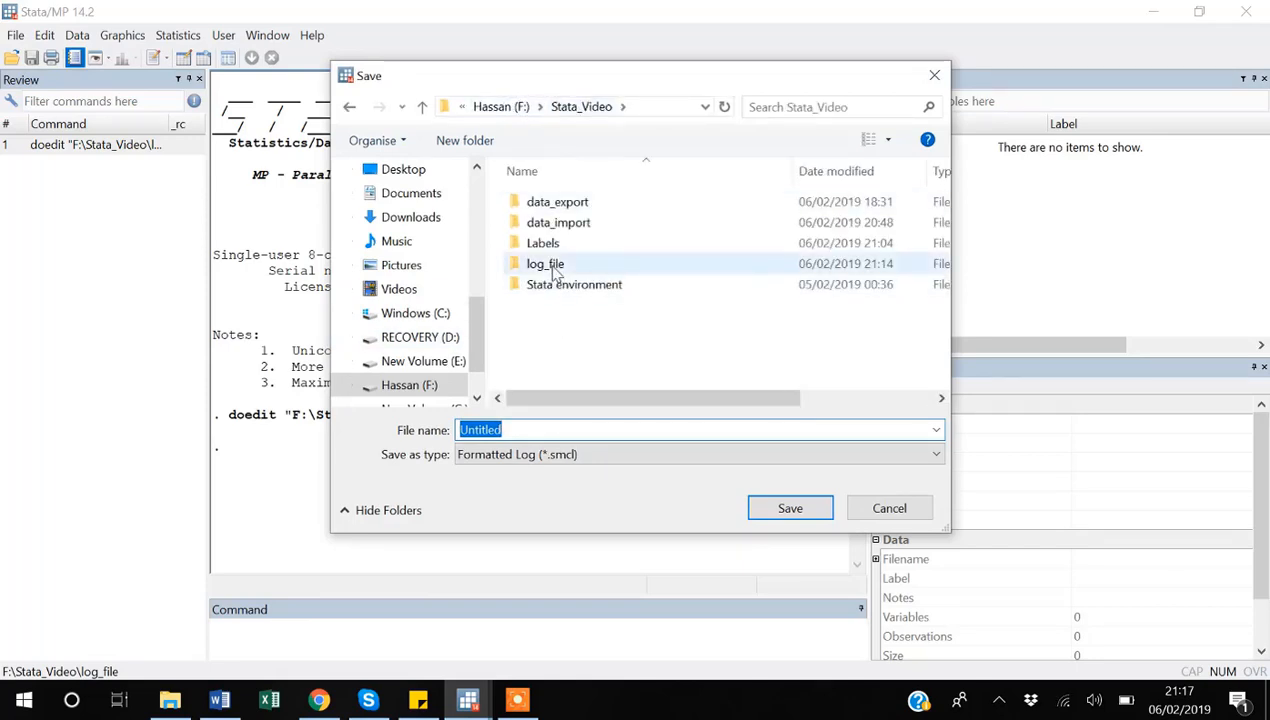
double_click(545, 263)
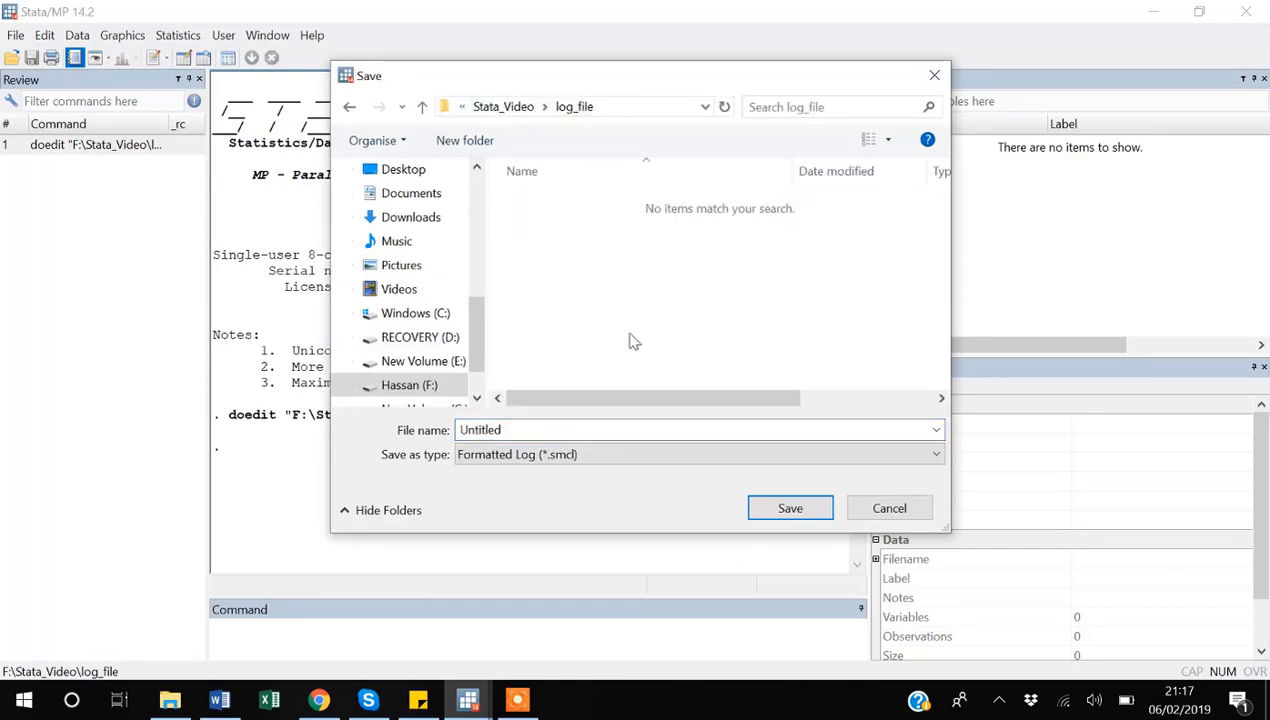
mouse_move(703, 242)
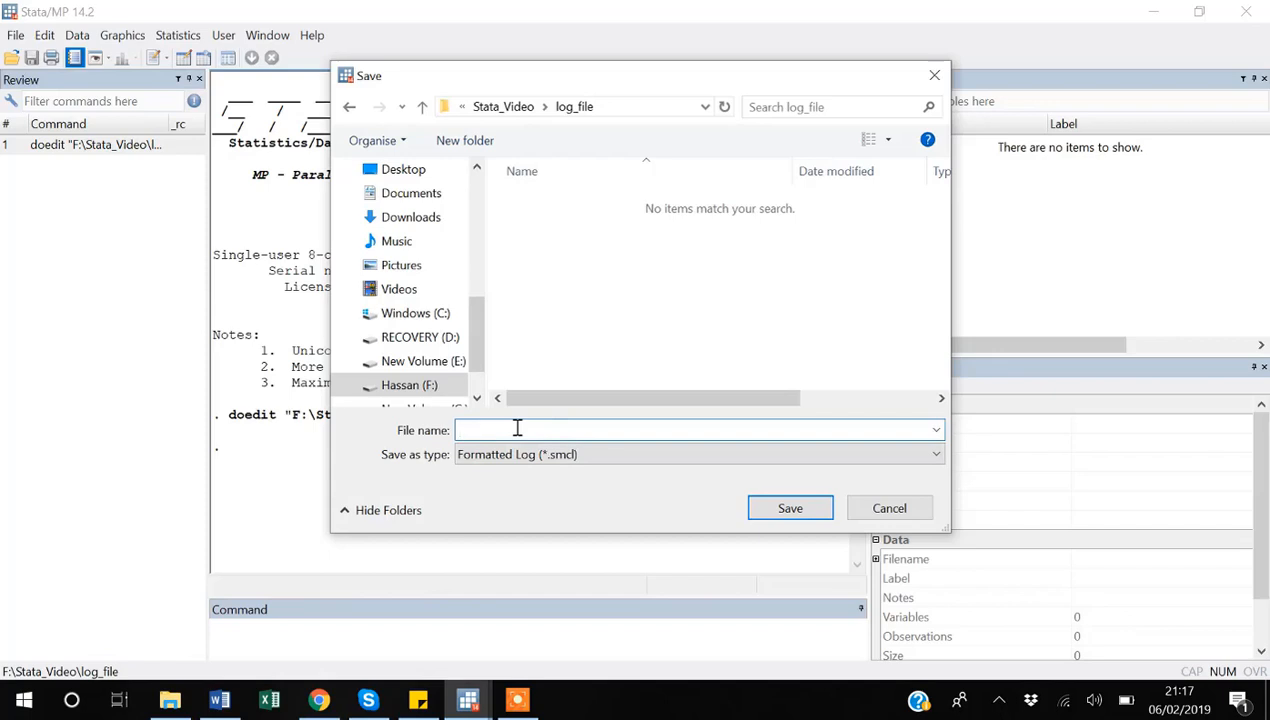
type("Report")
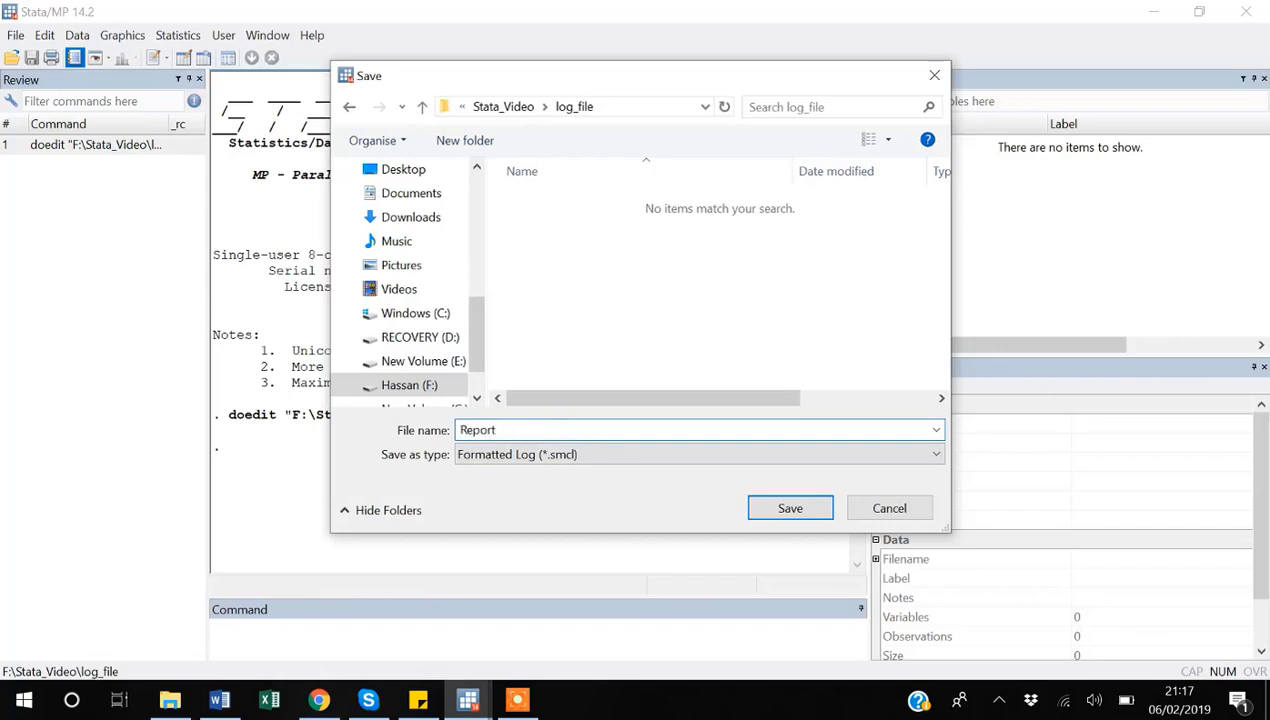
type("1")
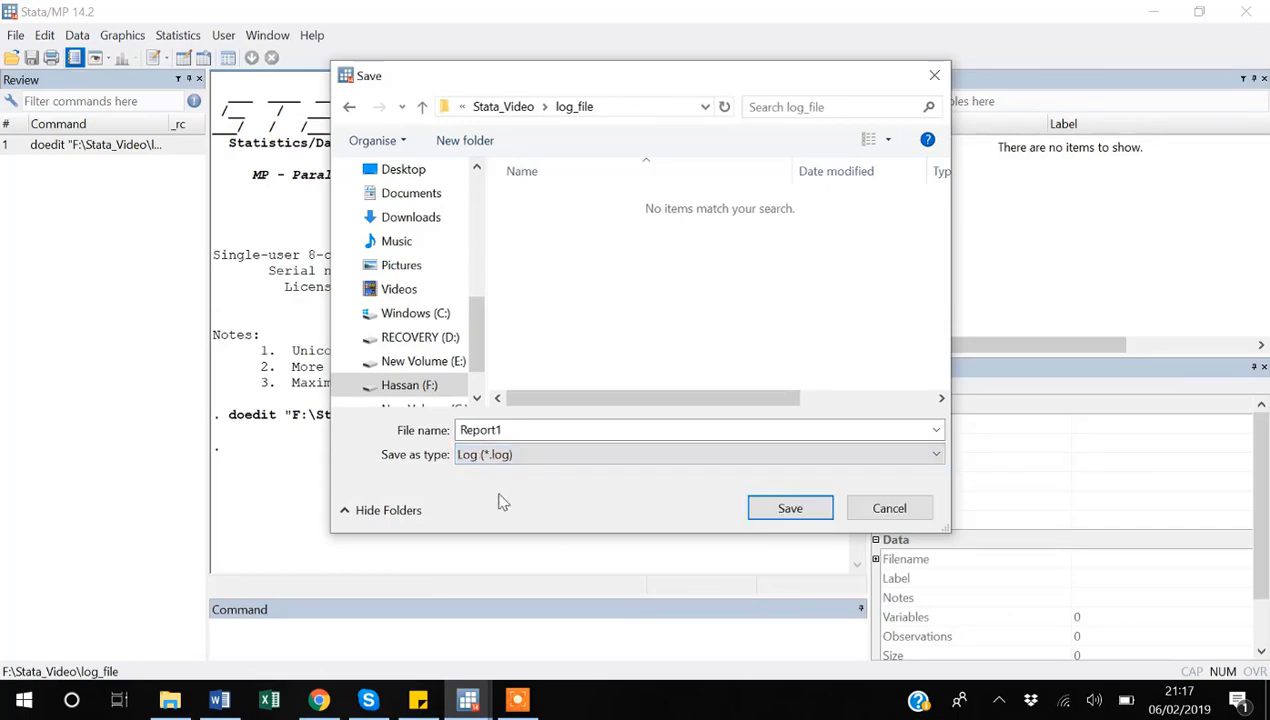
mouse_move(611, 540)
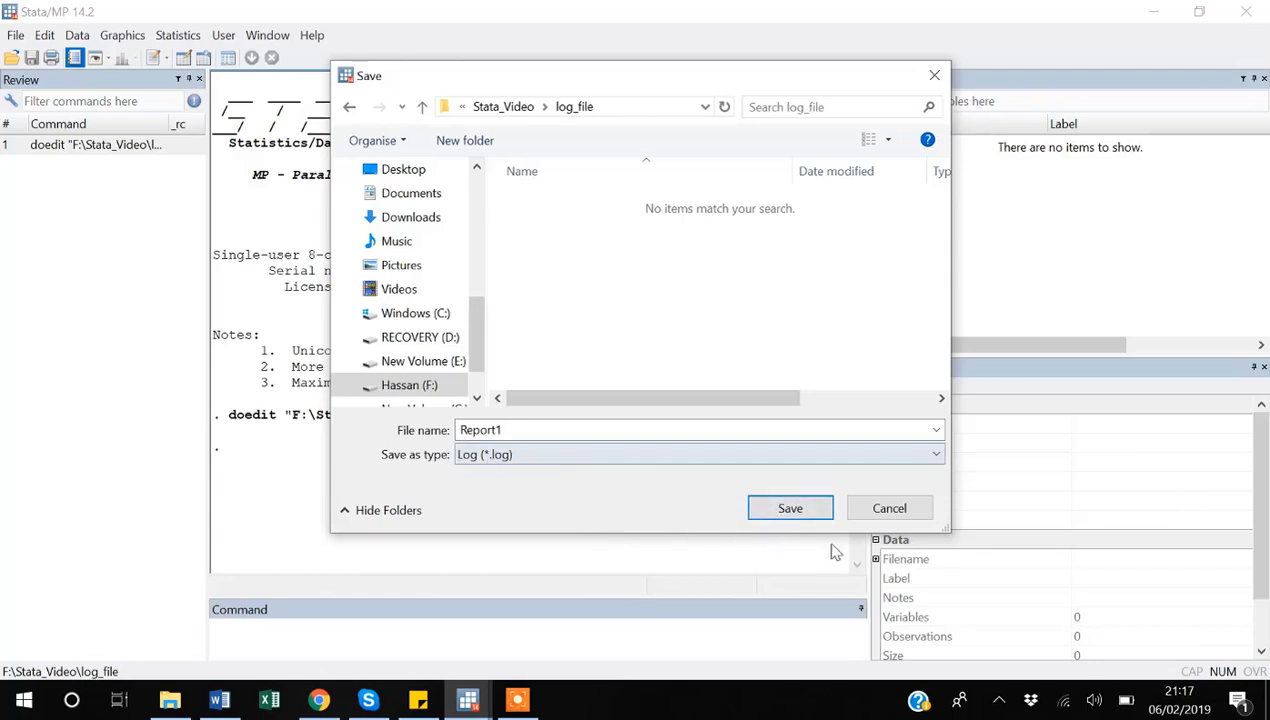
Save the dialog so Stata begins writing the Report1.log text log
left_click(790, 507)
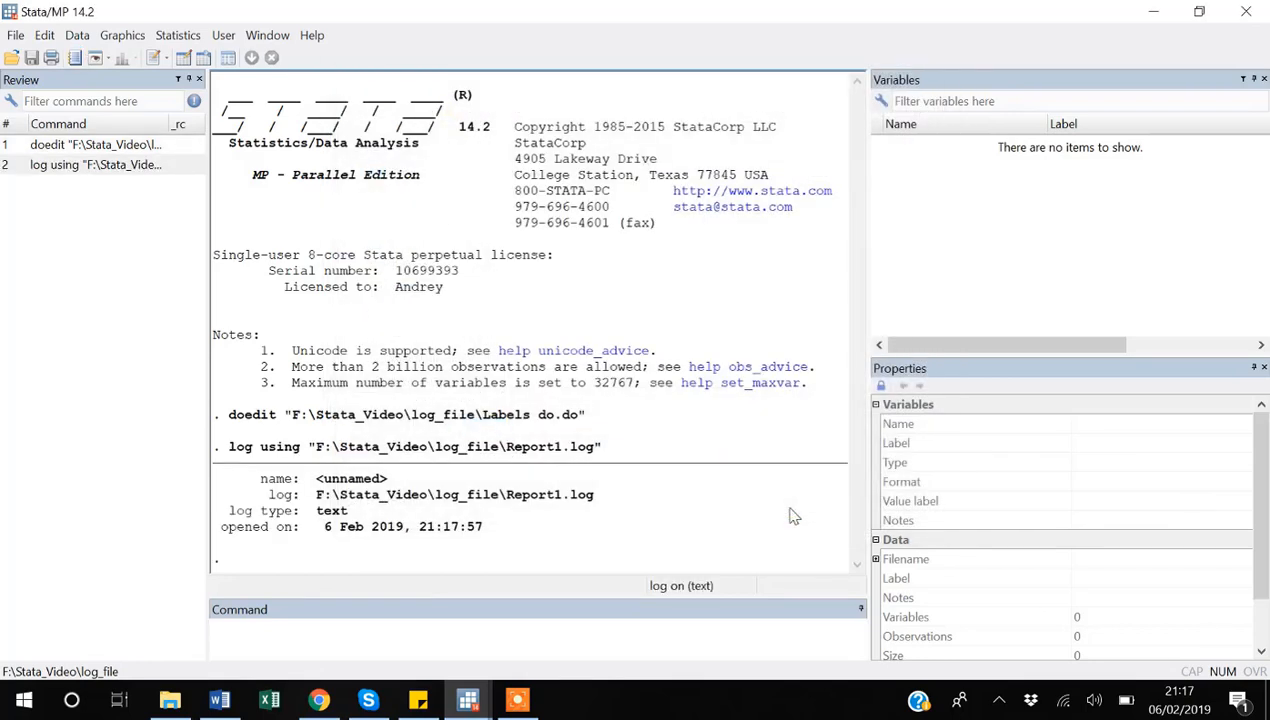
mouse_move(511, 510)
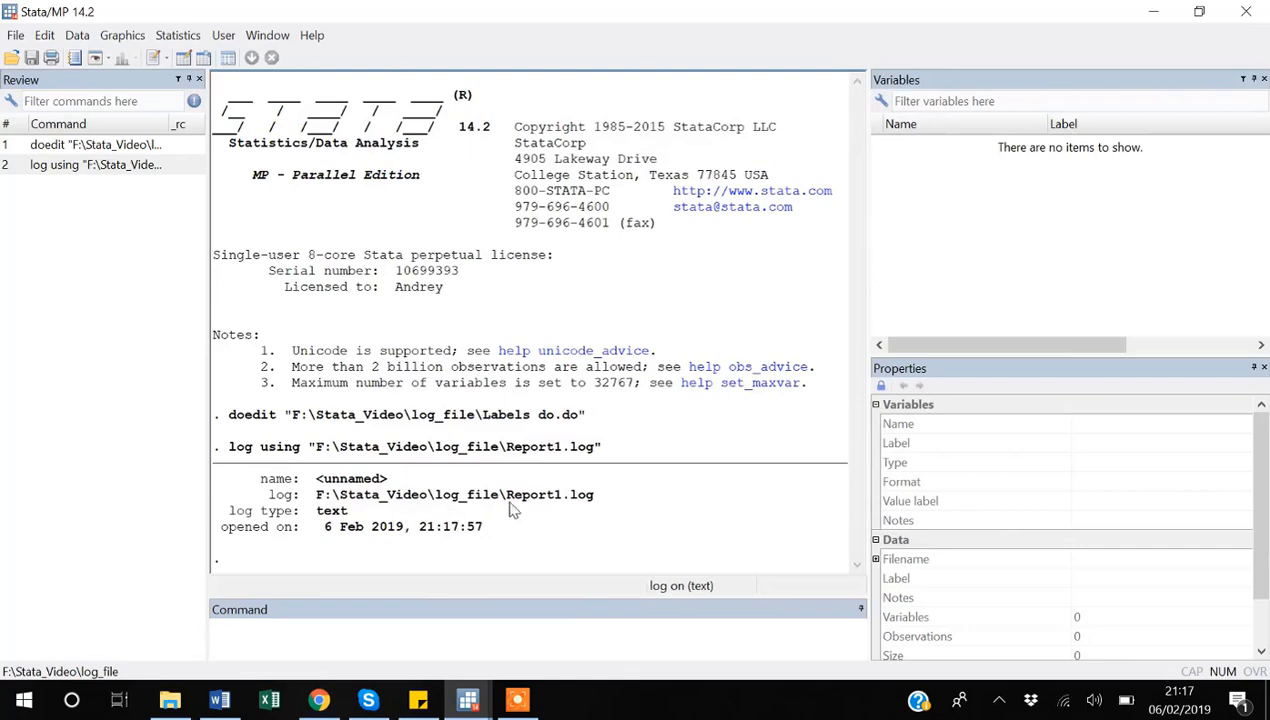
mouse_move(260, 466)
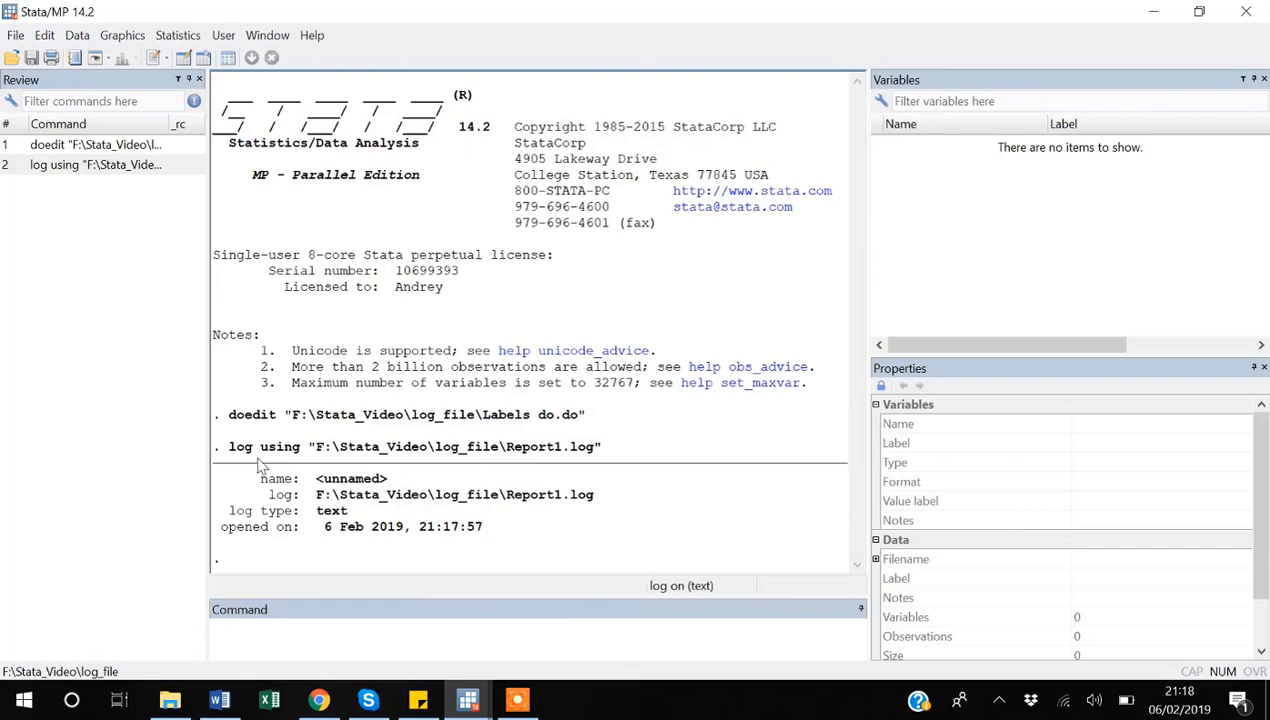
mouse_move(277, 467)
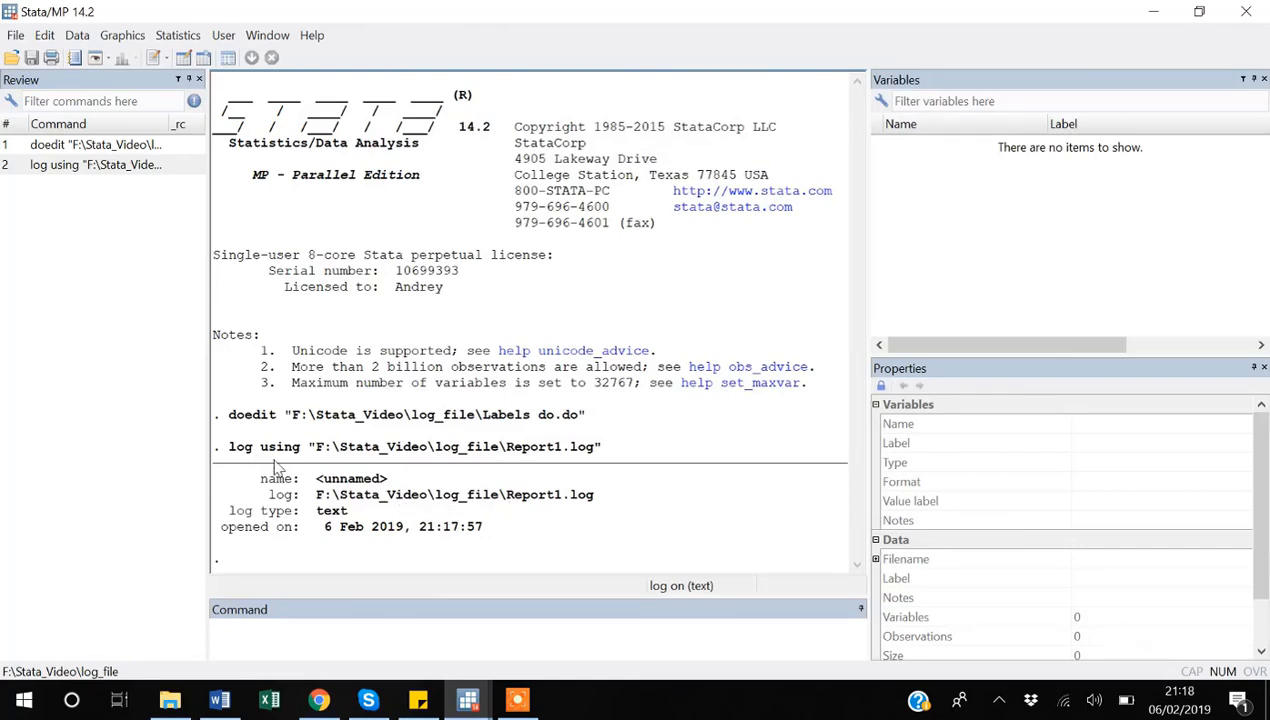
mouse_move(445, 464)
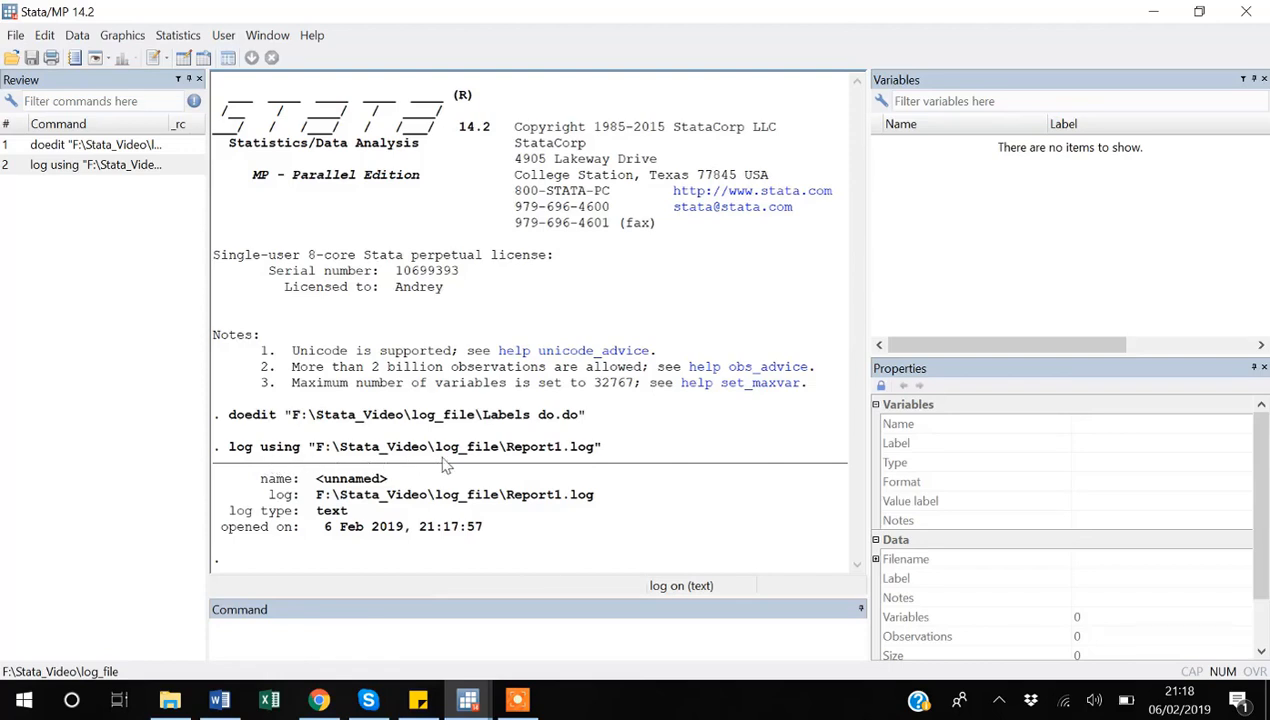
mouse_move(543, 479)
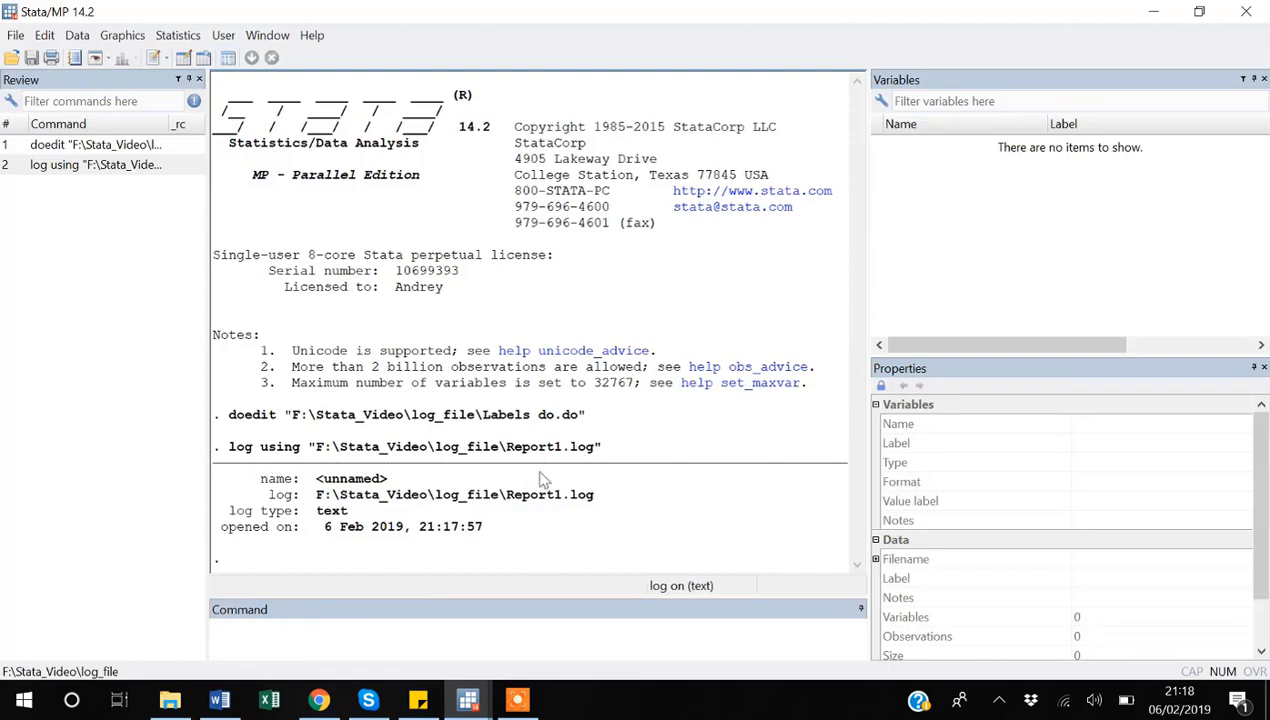
mouse_move(400, 575)
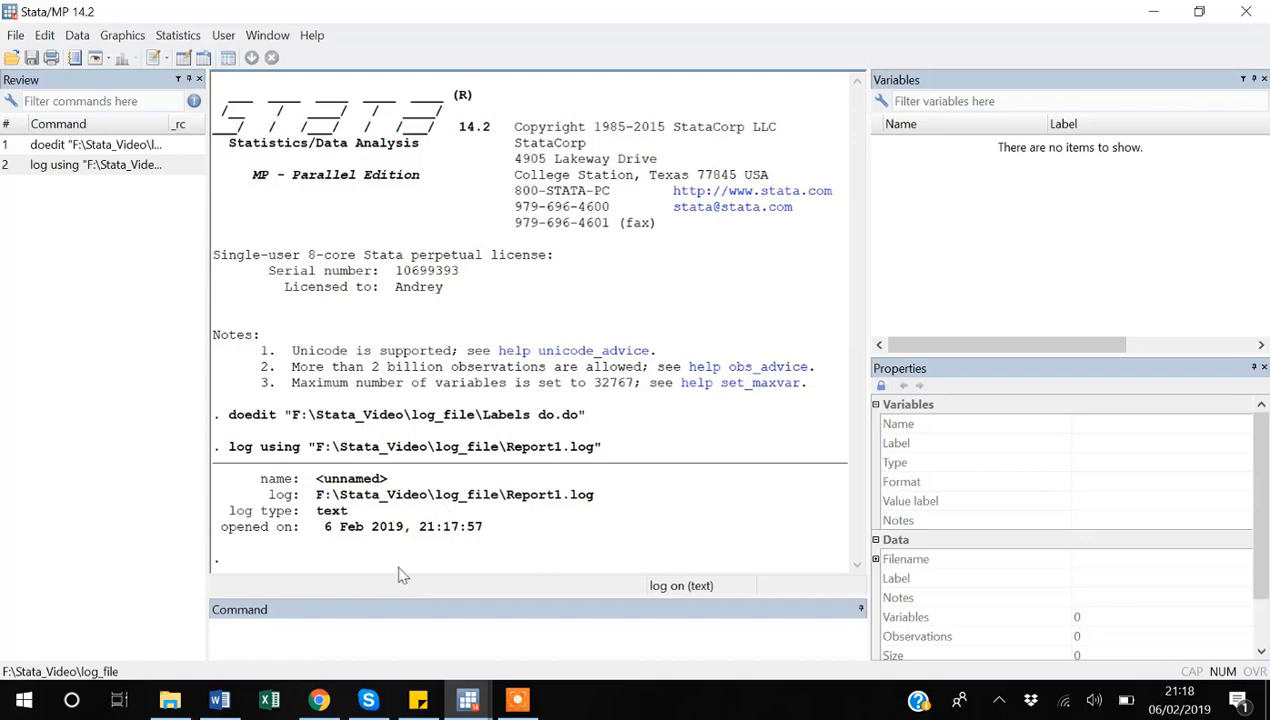
mouse_move(344, 634)
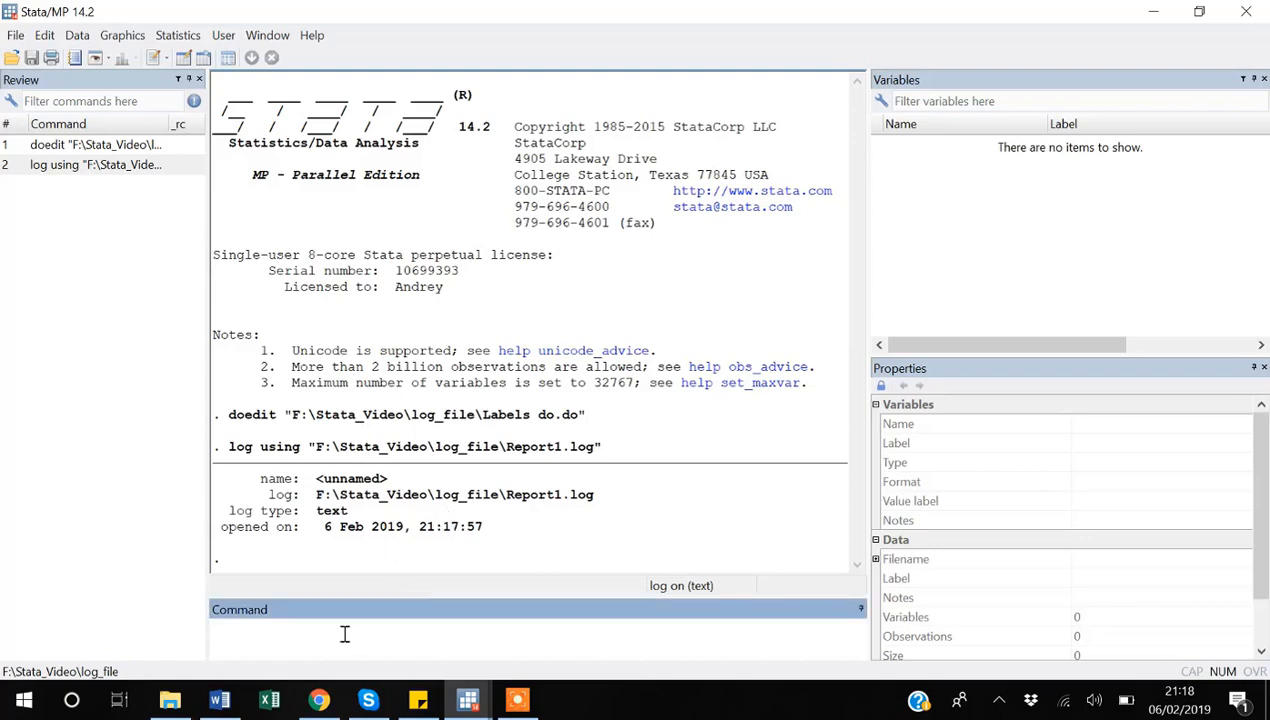
Load the 1978 automobile dataset with sysuse auto
left_click(344, 627)
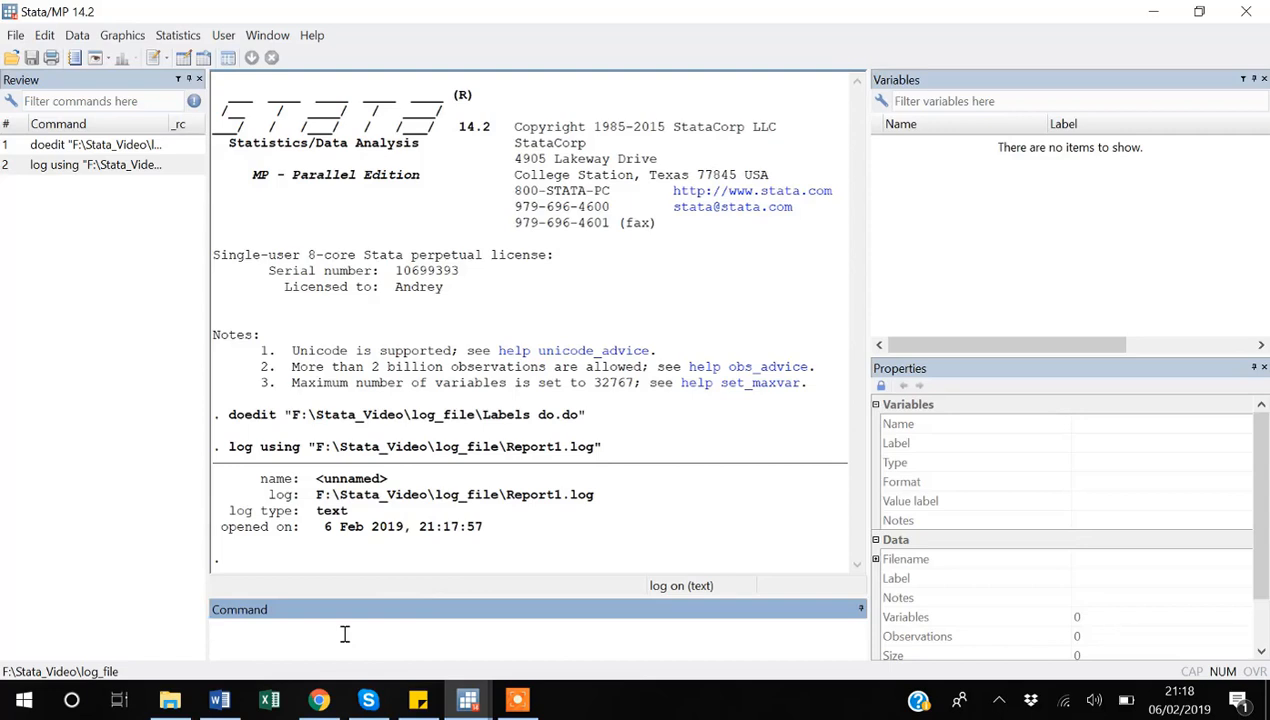
type("sysuse")
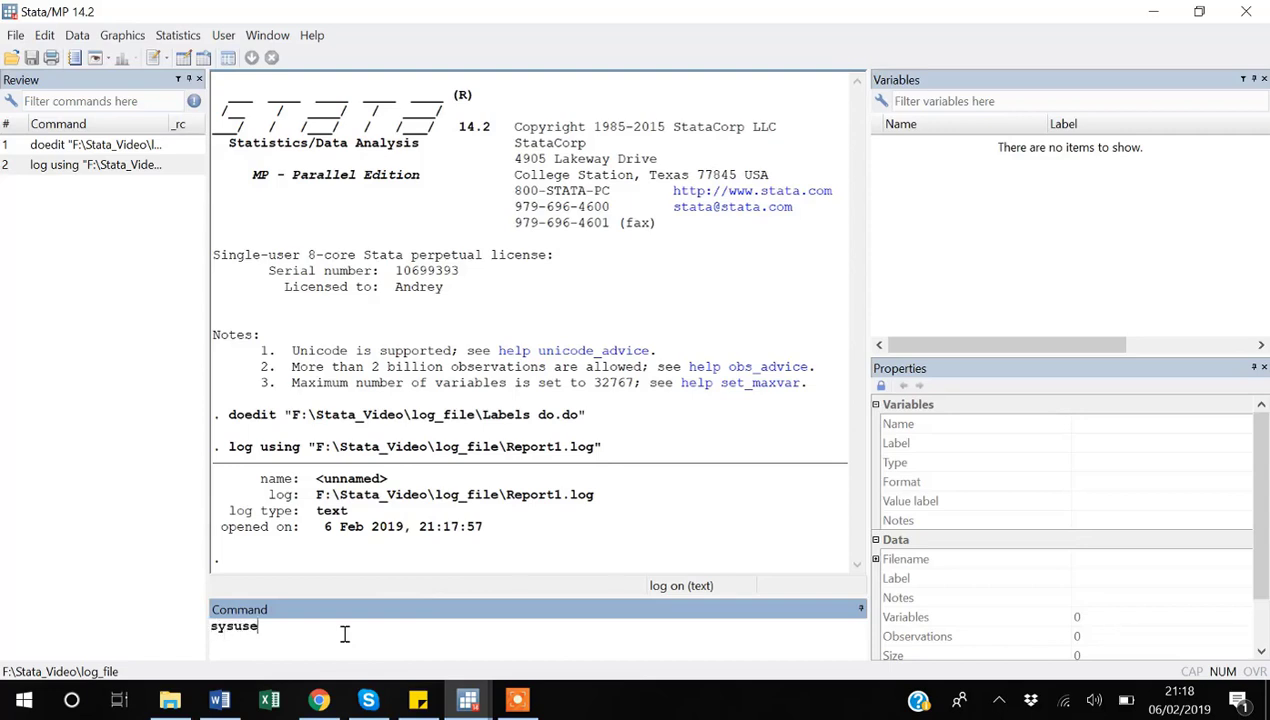
type("auto")
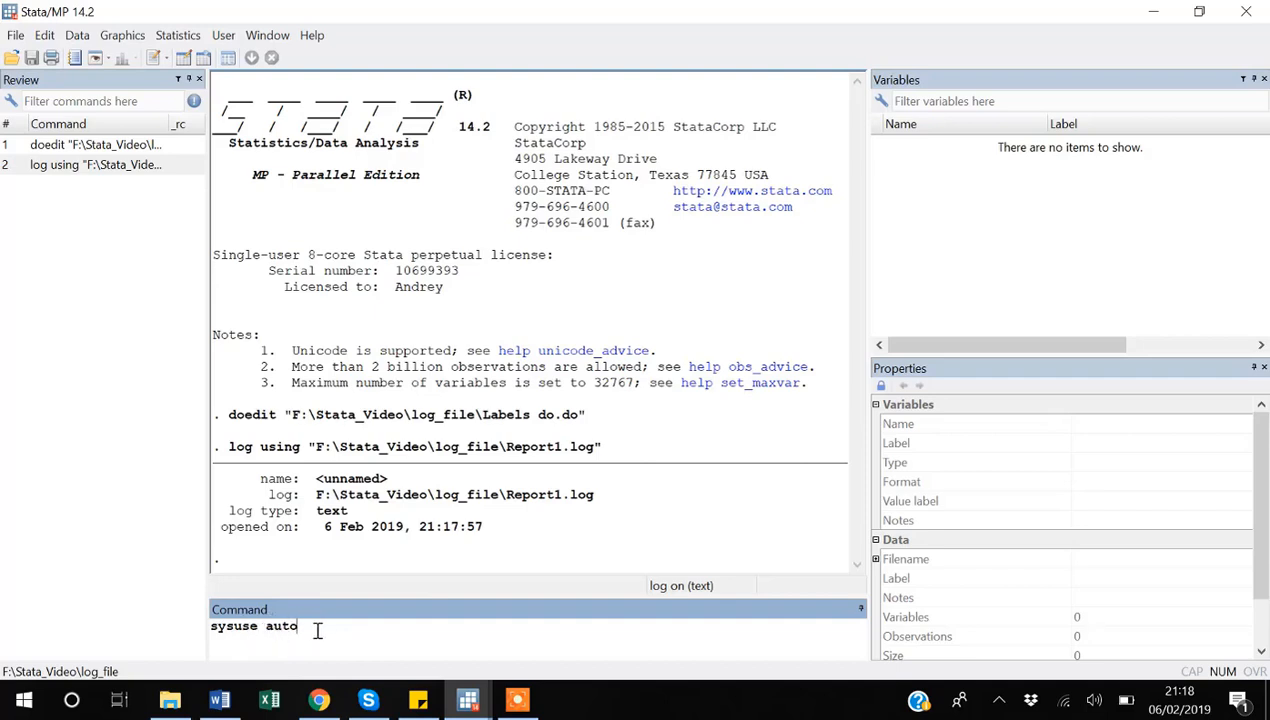
key("Return")
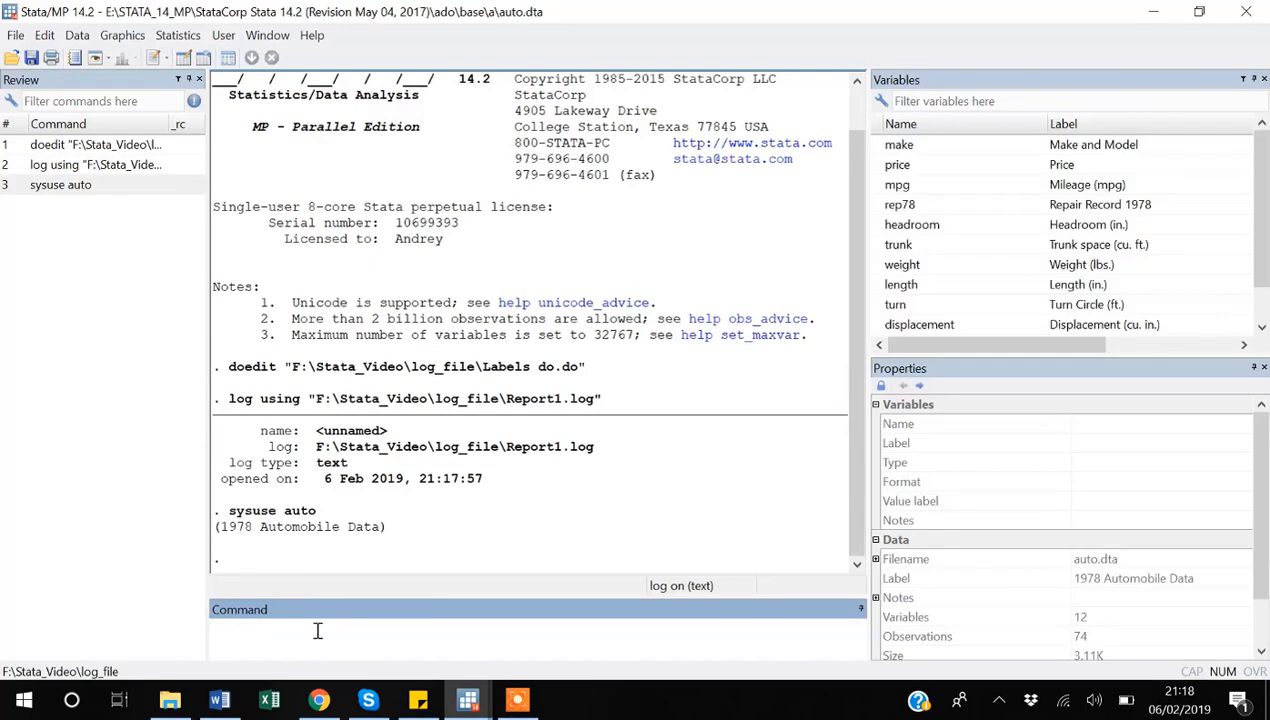
Tabulate the foreign variable, showing 52 domestic and 22 foreign cars
scroll("down", 3)
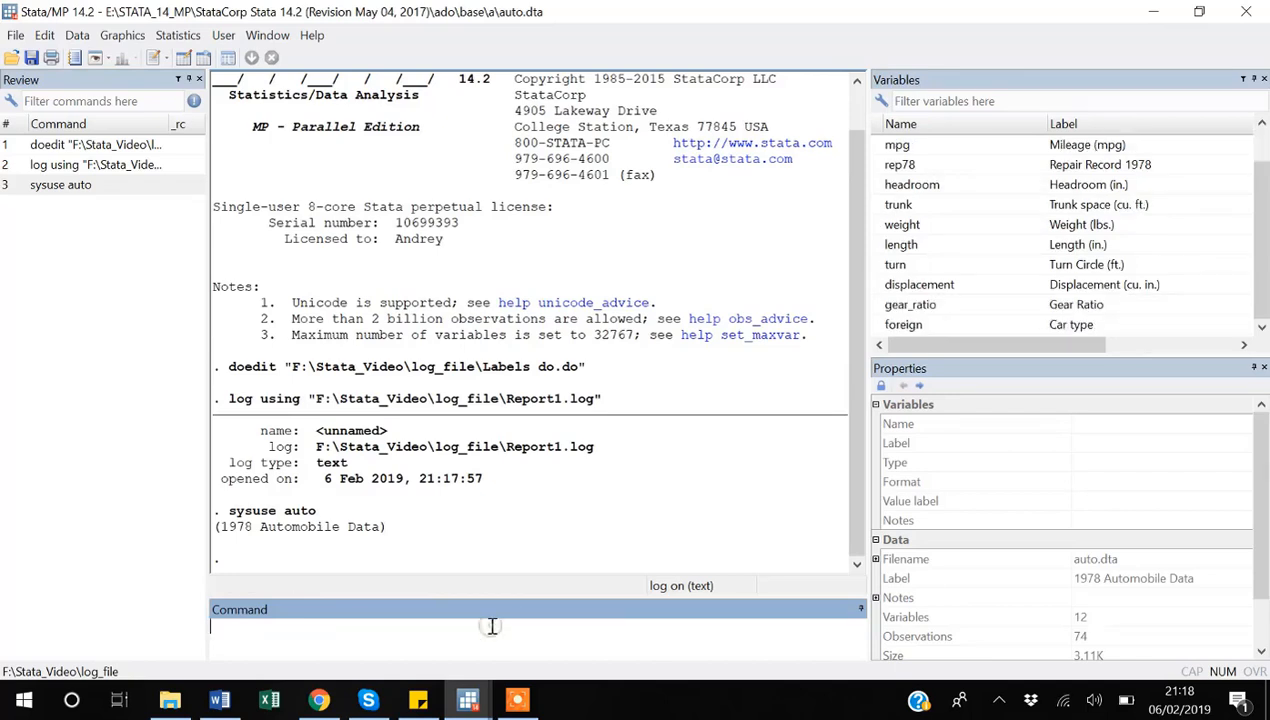
type("tab")
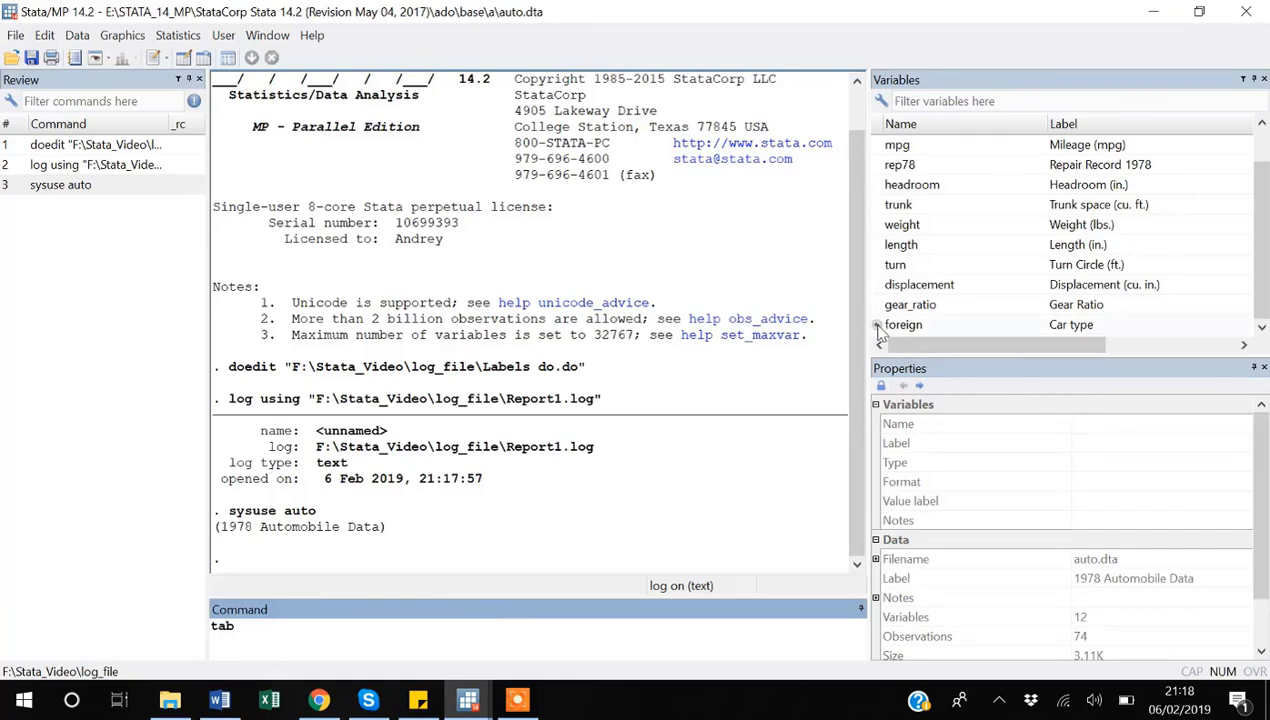
left_click(903, 324)
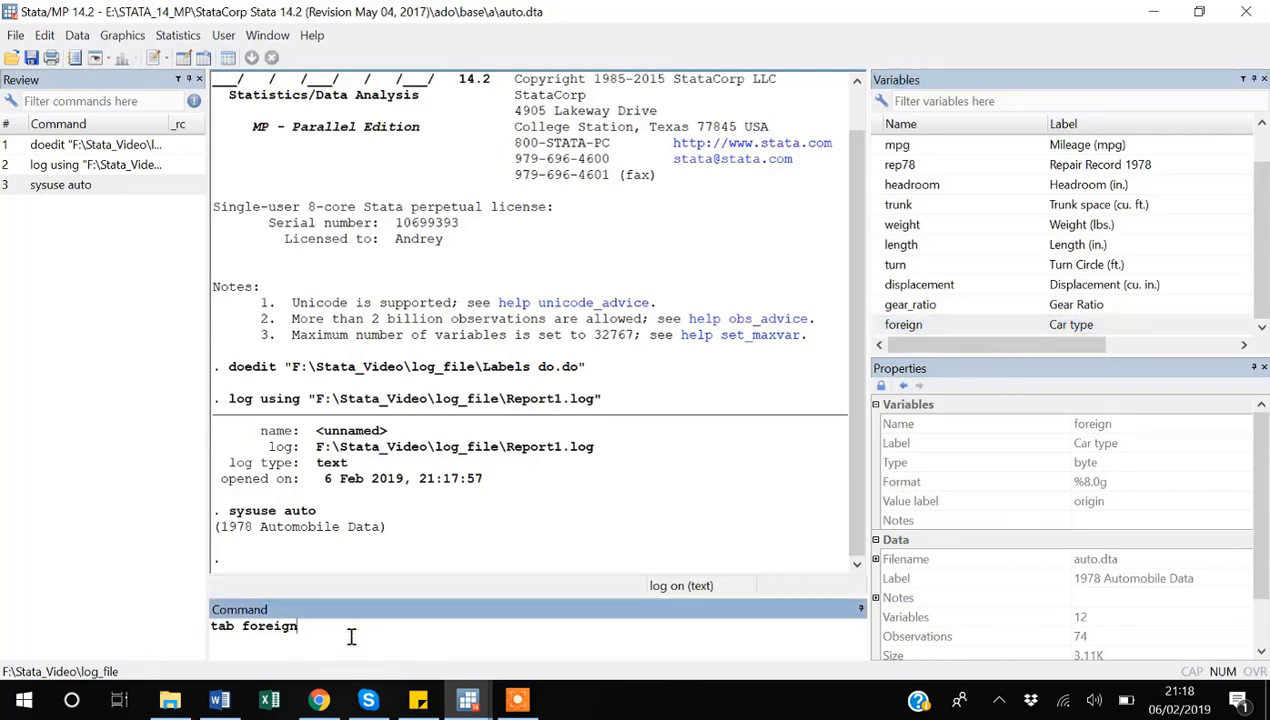
key("Return")
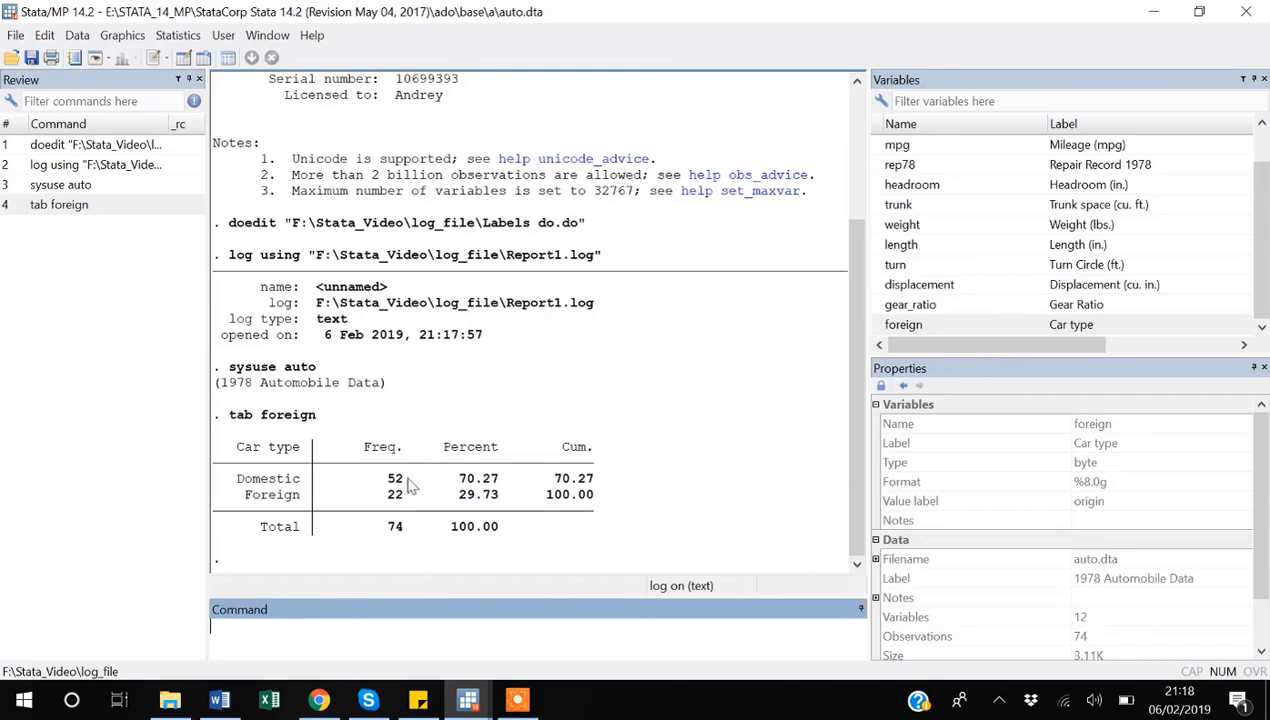
mouse_move(293, 510)
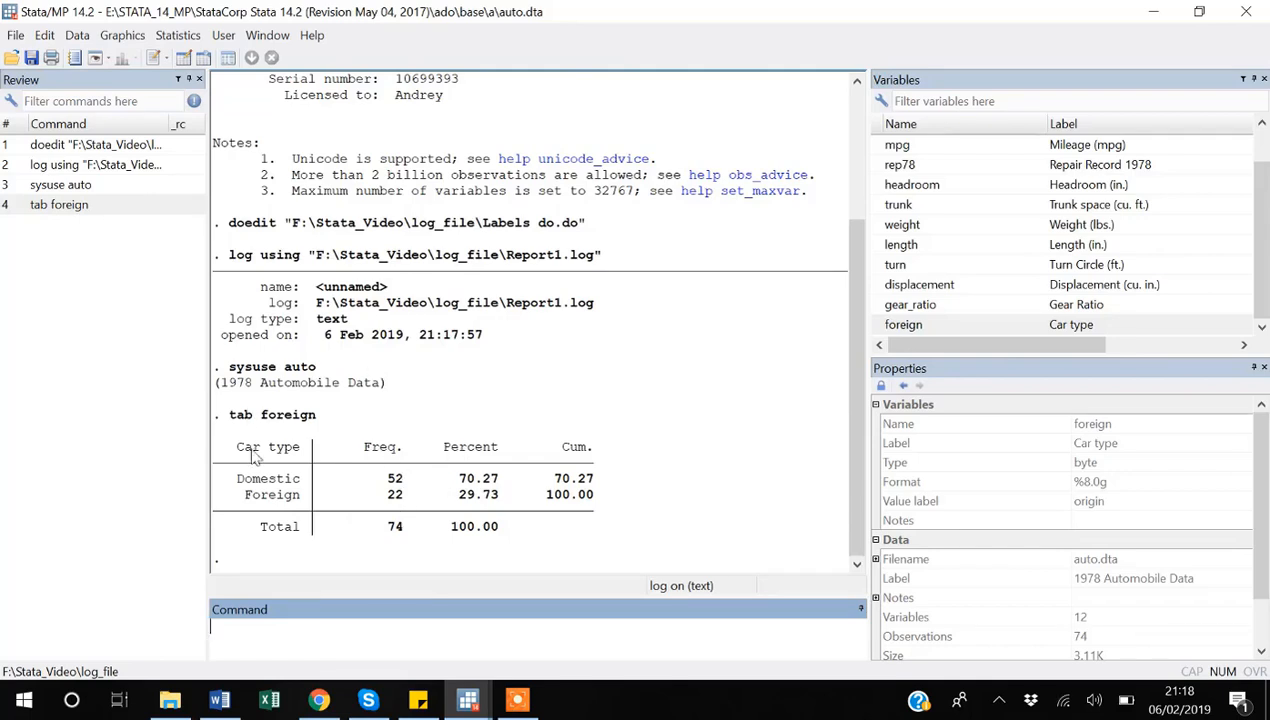
mouse_move(352, 364)
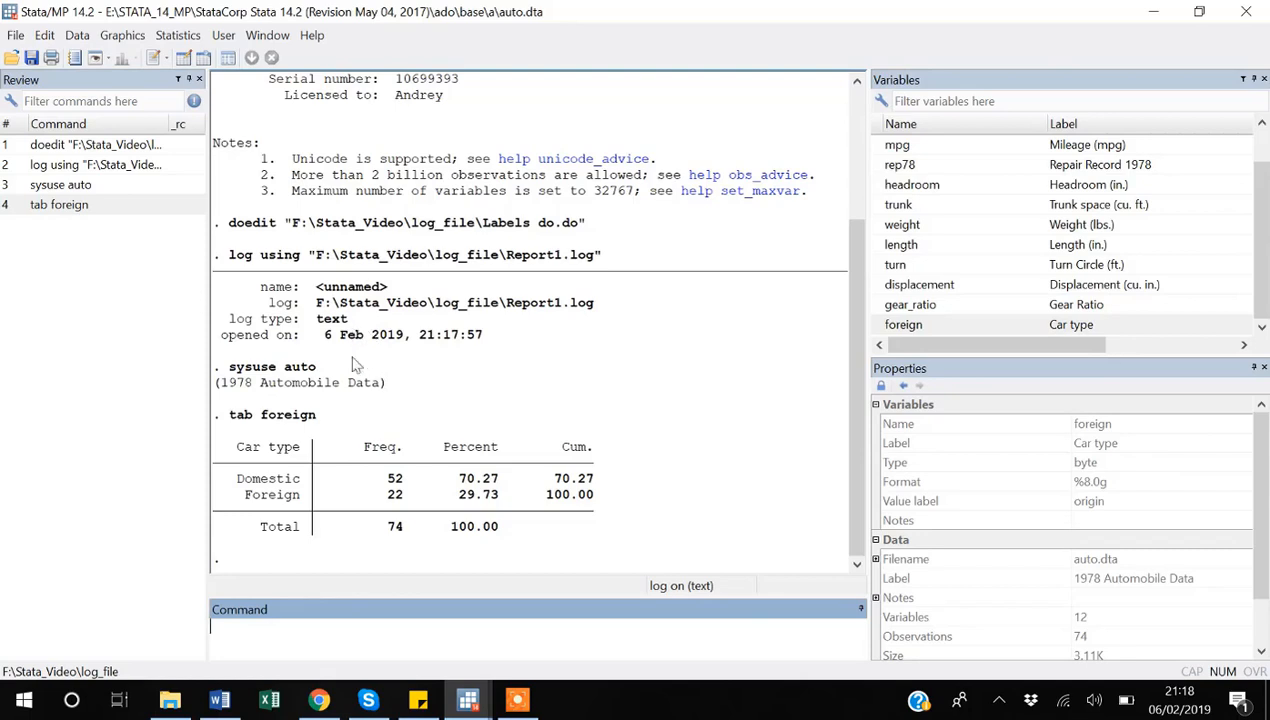
mouse_move(319, 496)
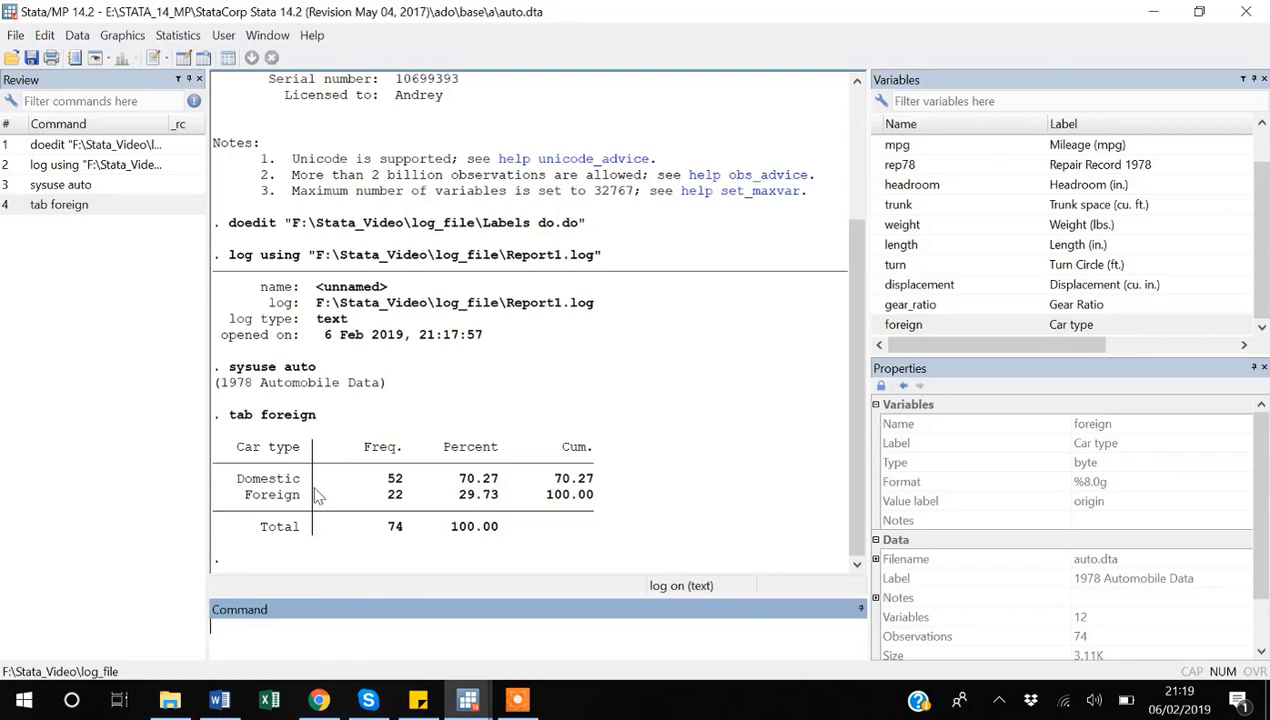
Run gen temp=foreign to add a 13th variable copying foreign
type("gen")
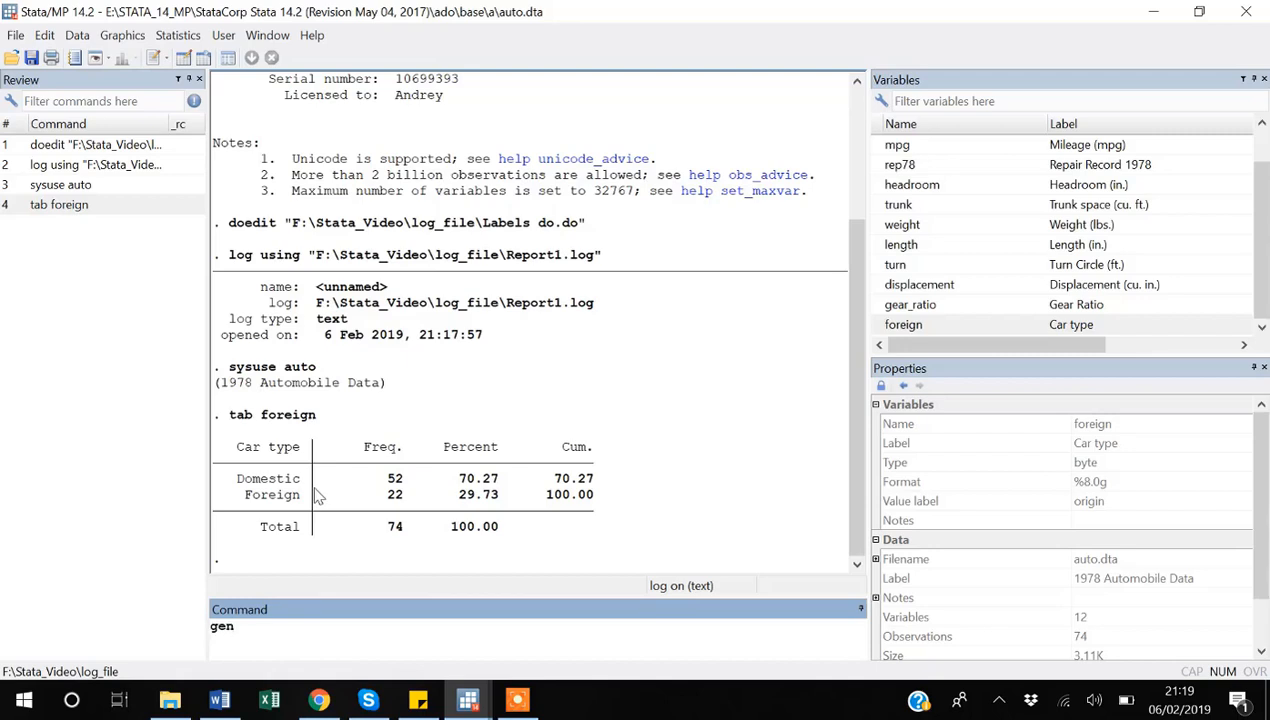
type("tem")
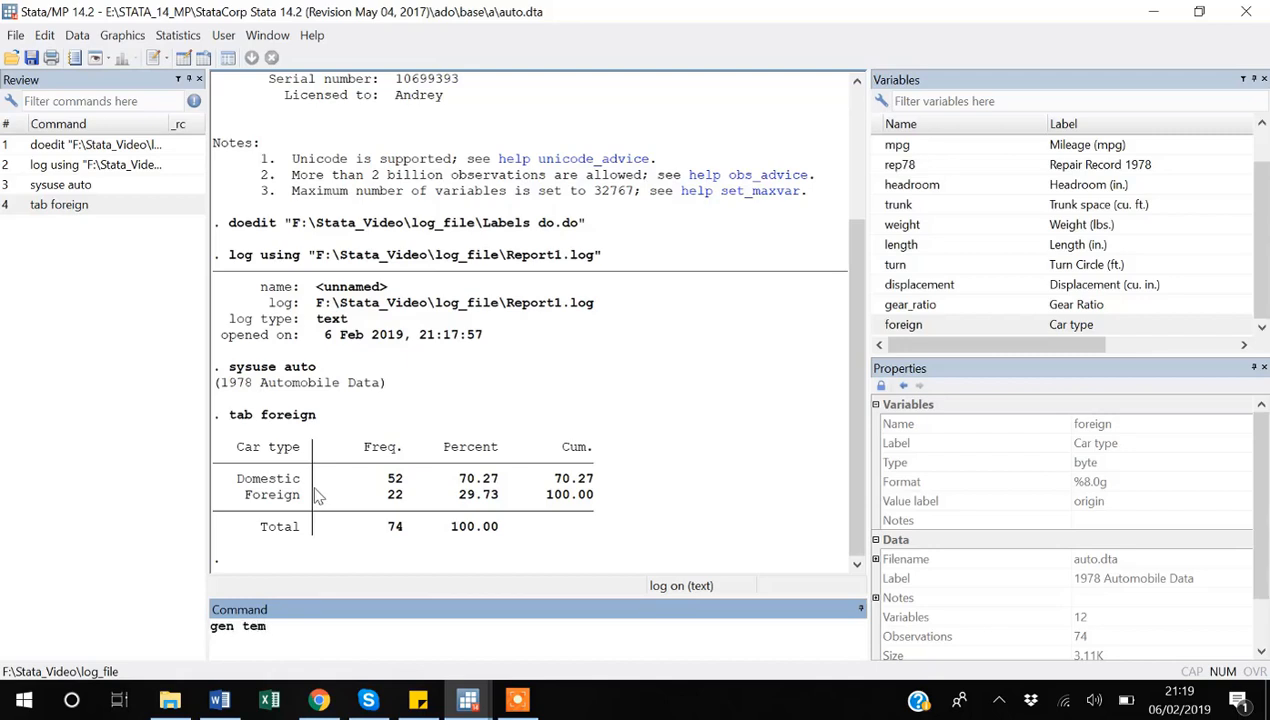
type("p=")
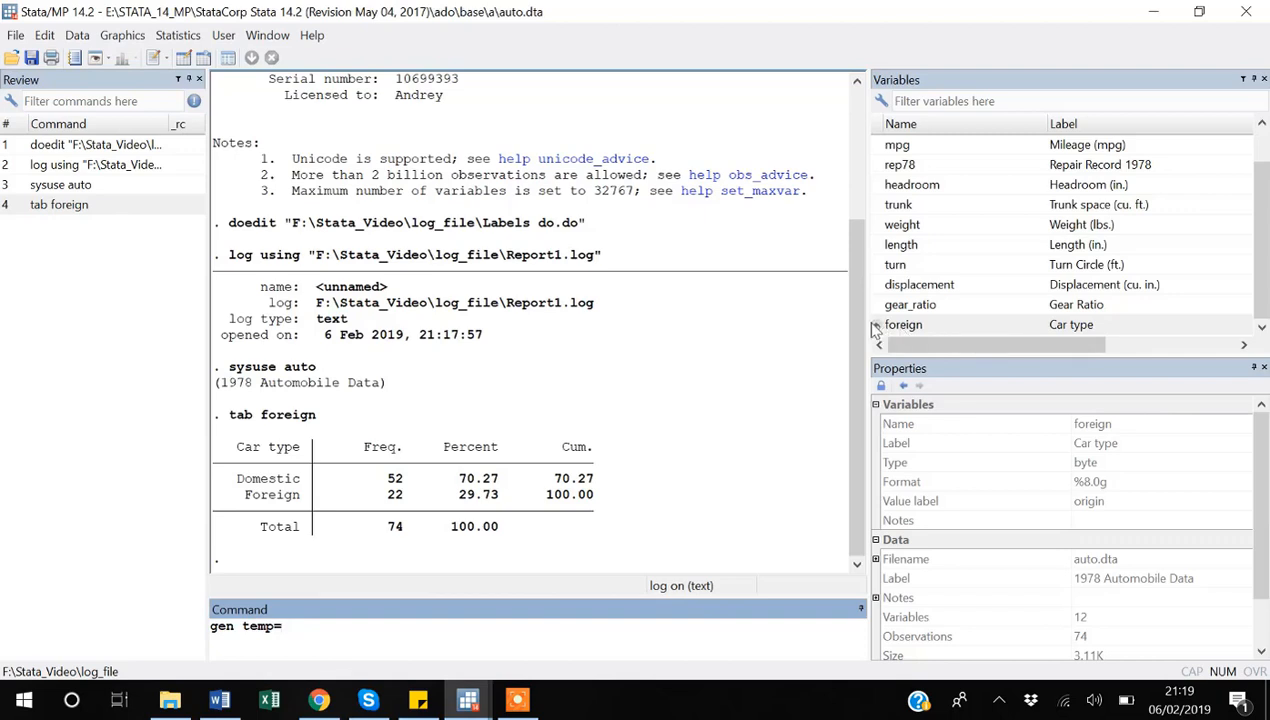
type("foreign")
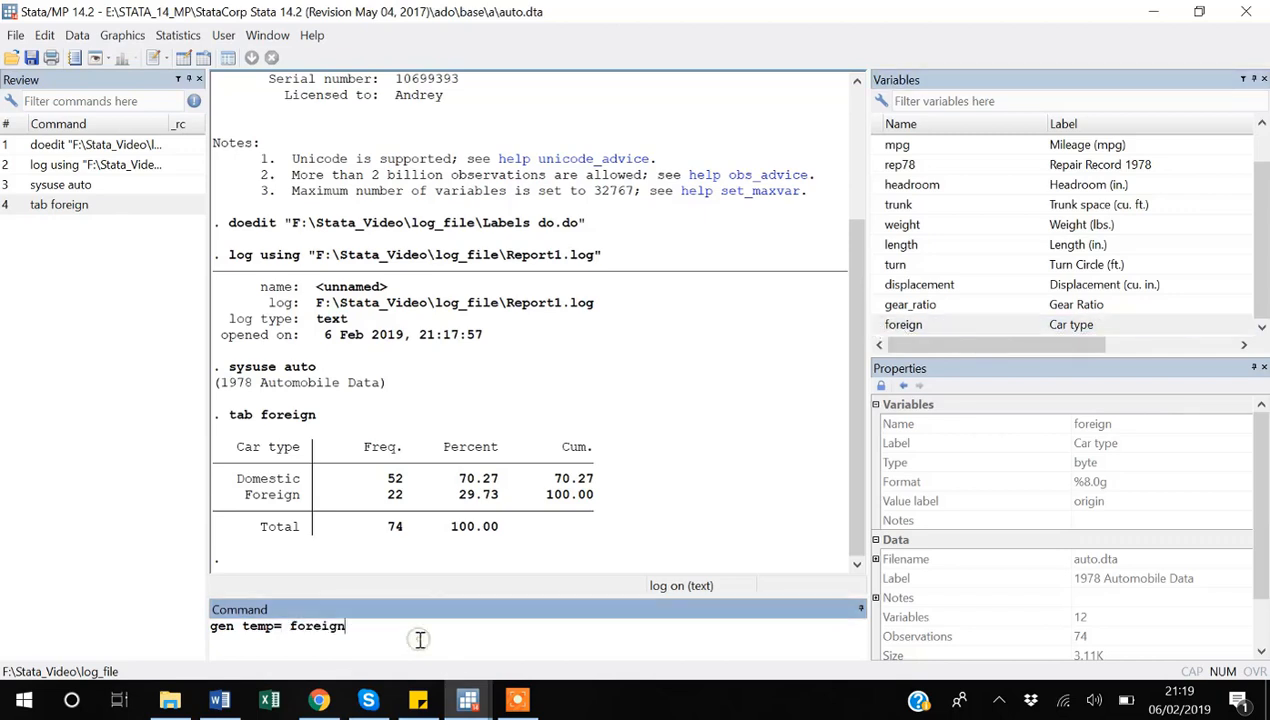
key("Return")
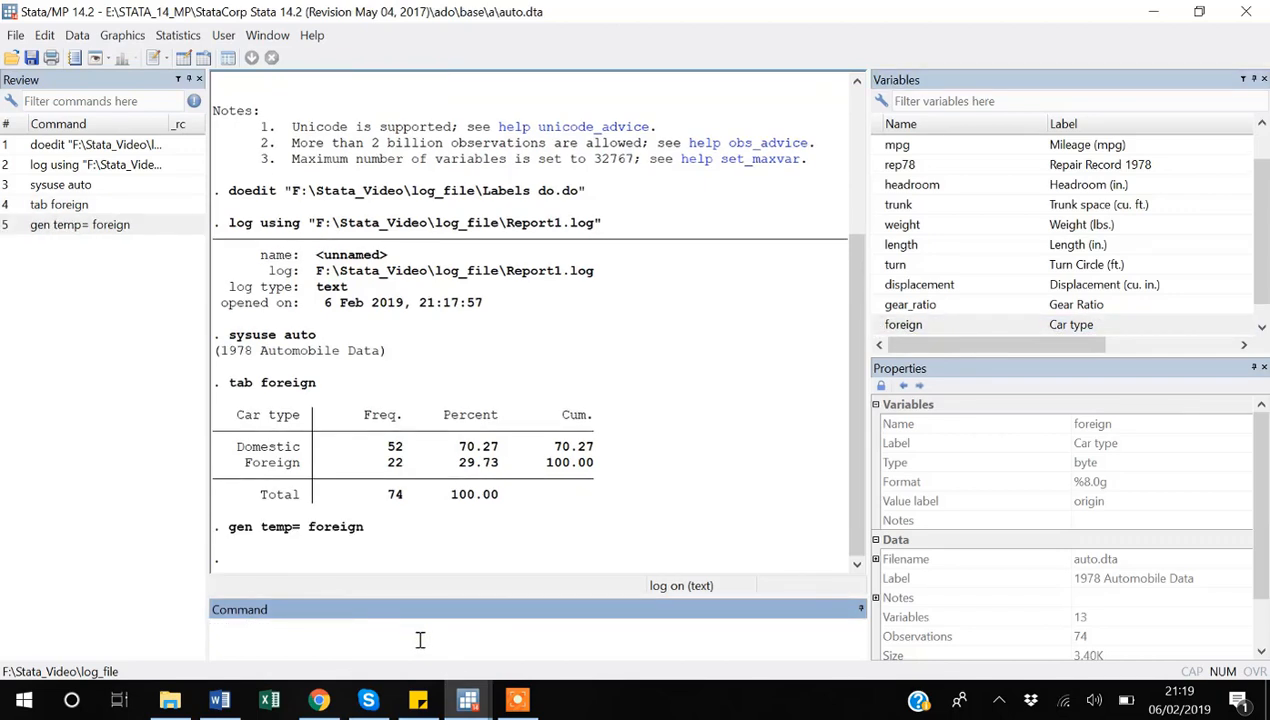
left_click(420, 625)
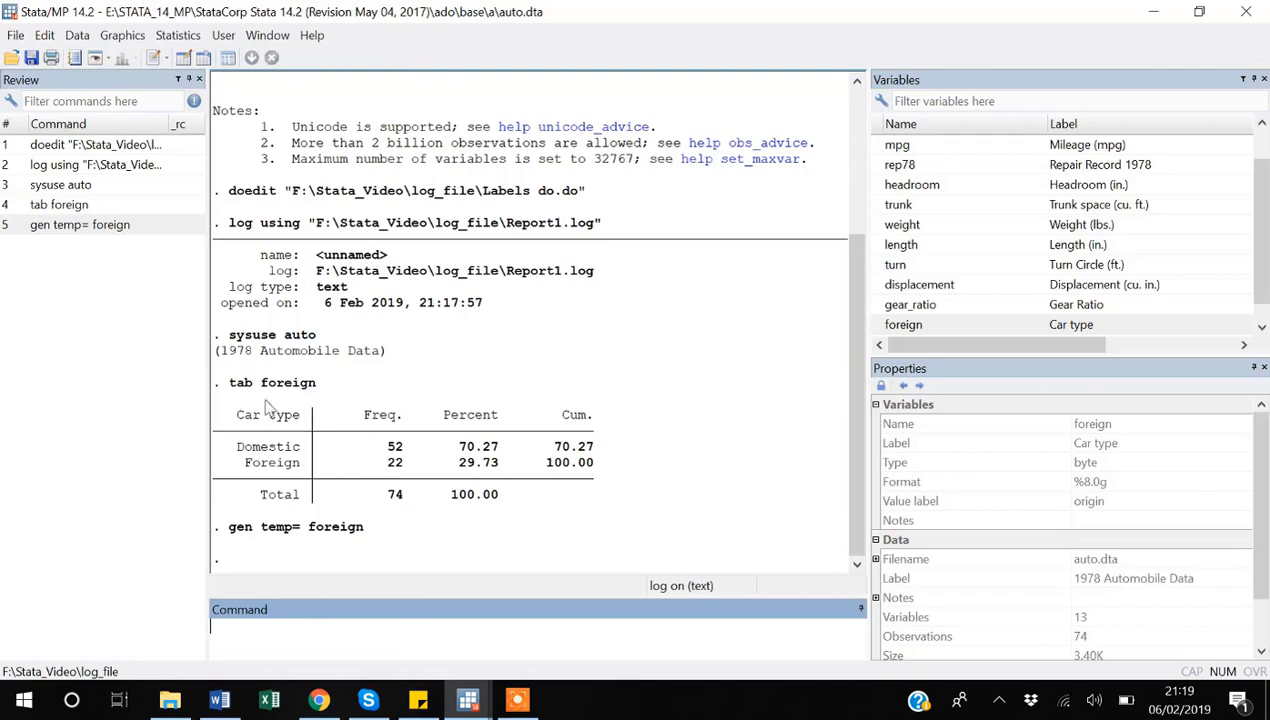
mouse_move(453, 360)
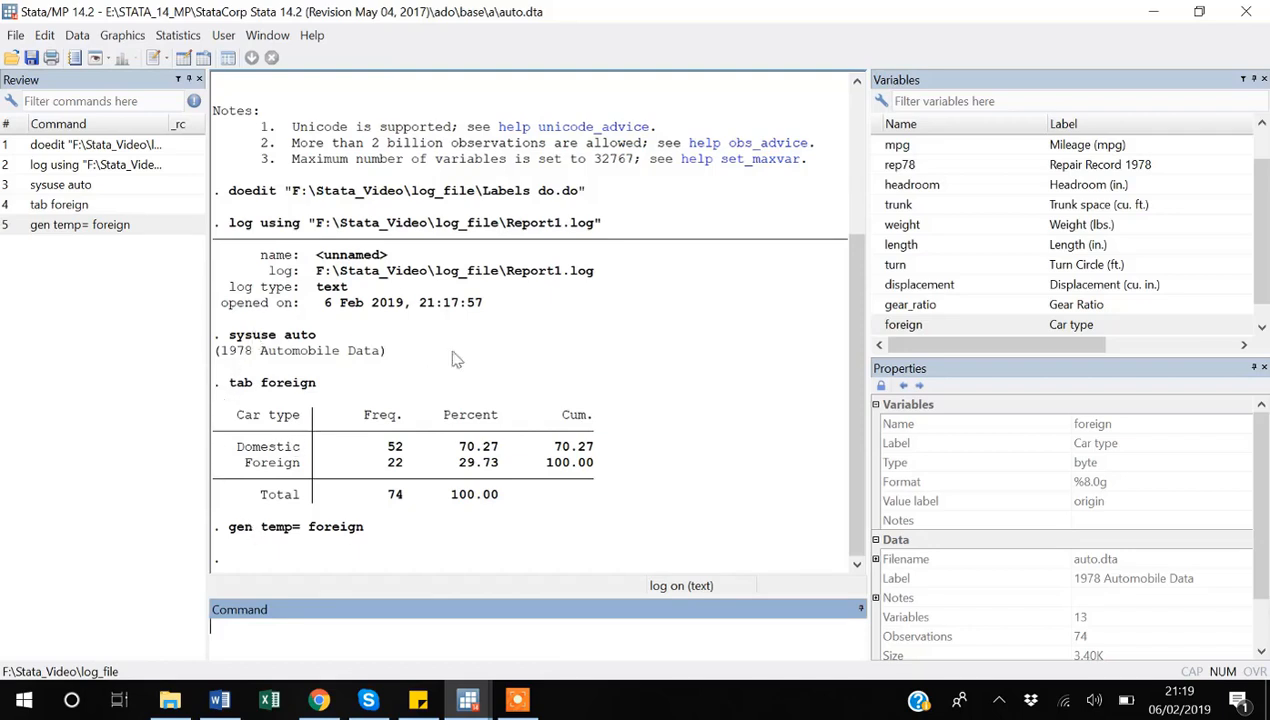
mouse_move(325, 487)
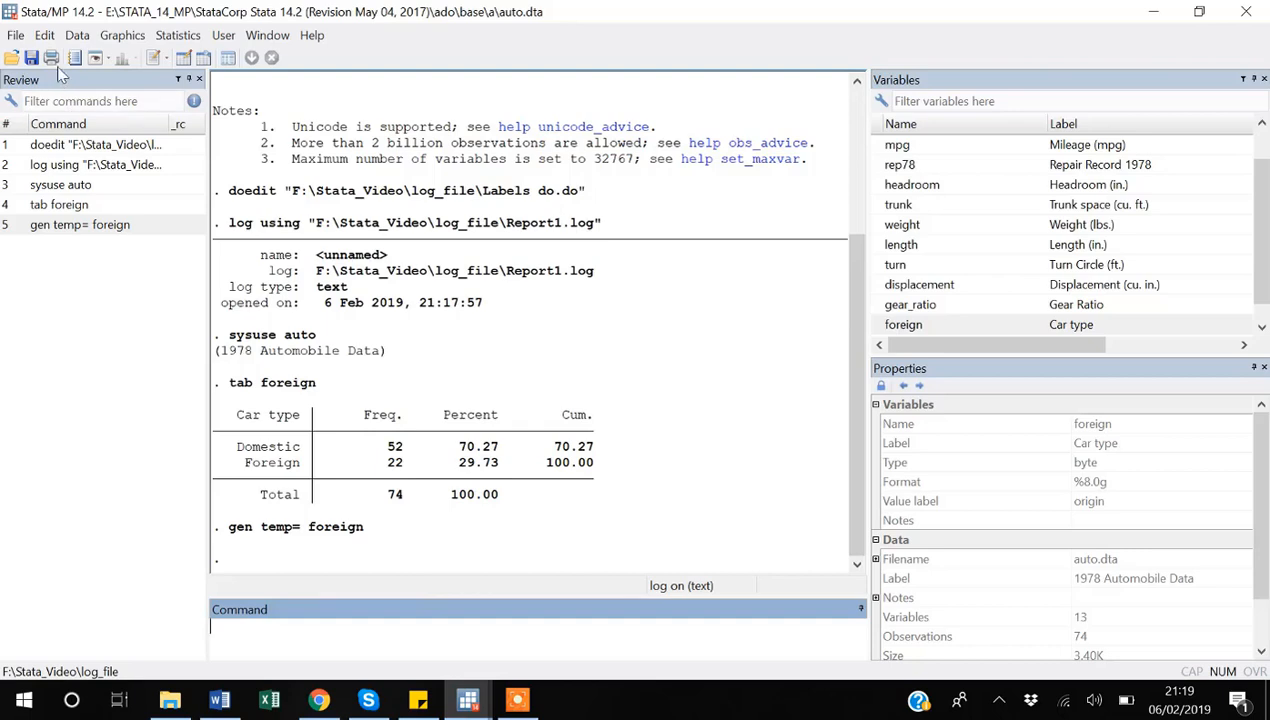
mouse_move(75, 57)
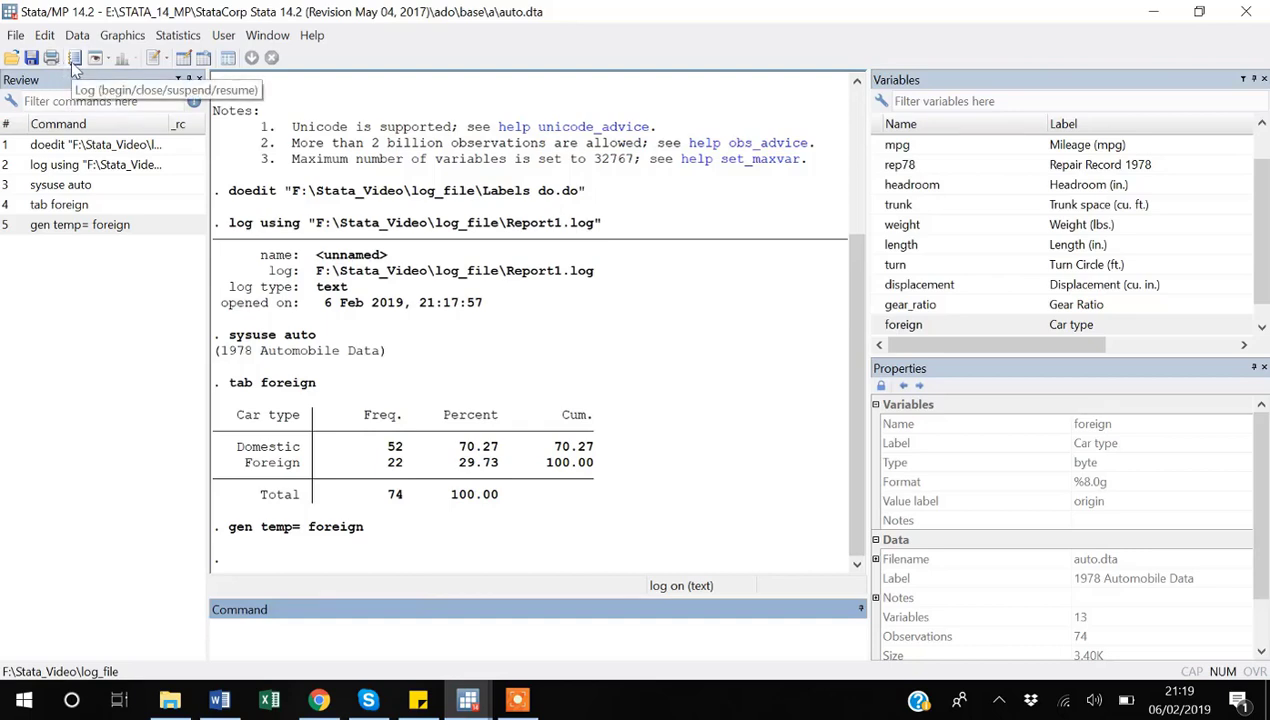
Close the Report1 log from the Log menu and select Report1 in File Explorer
left_click(75, 57)
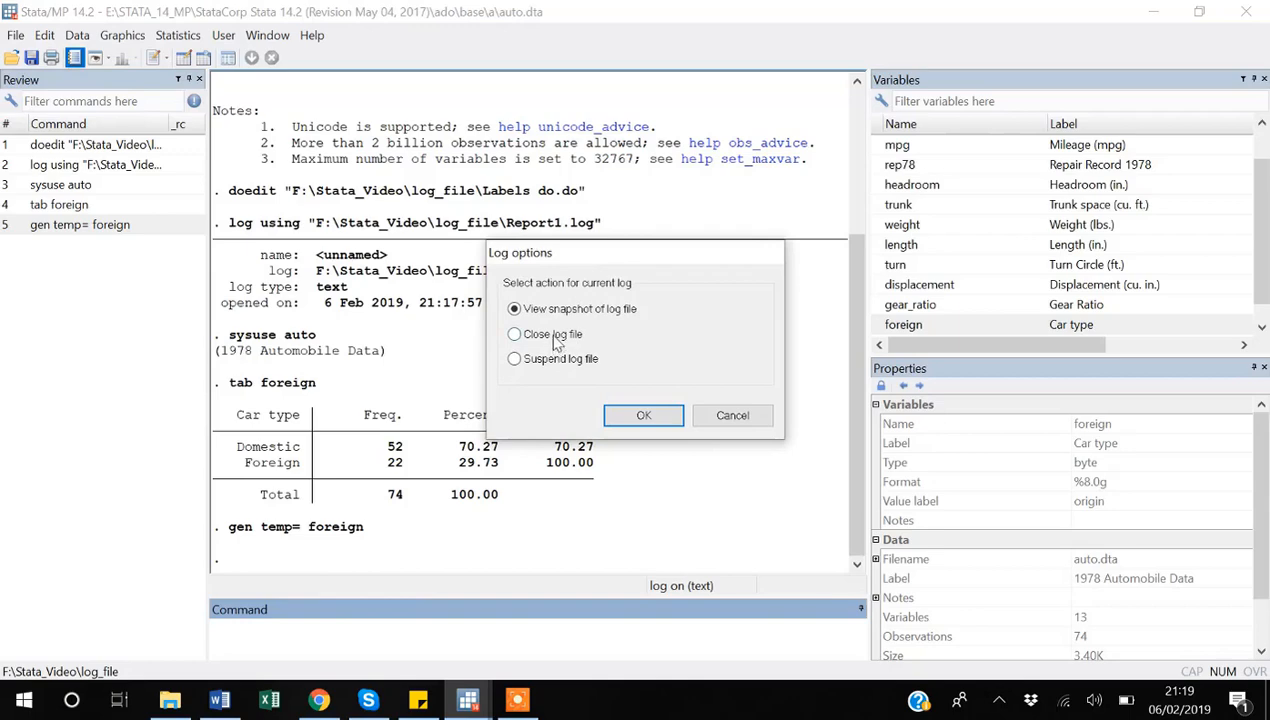
left_click(514, 334)
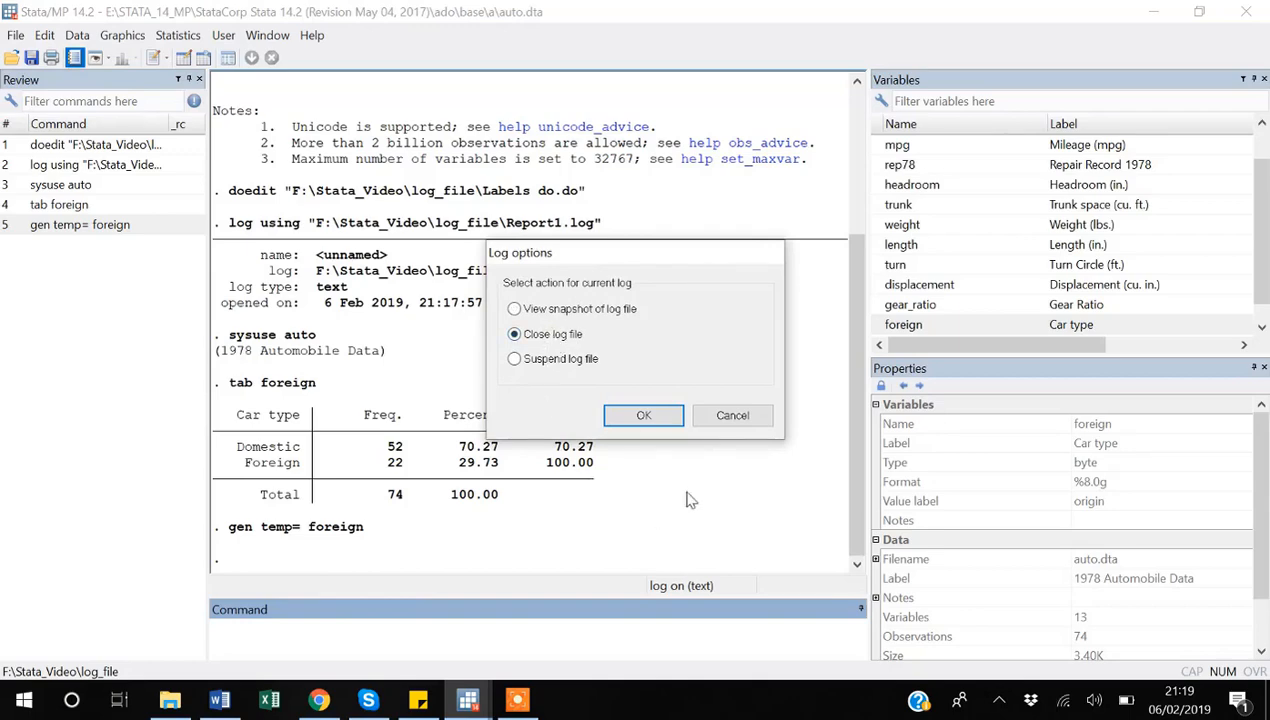
left_click(643, 415)
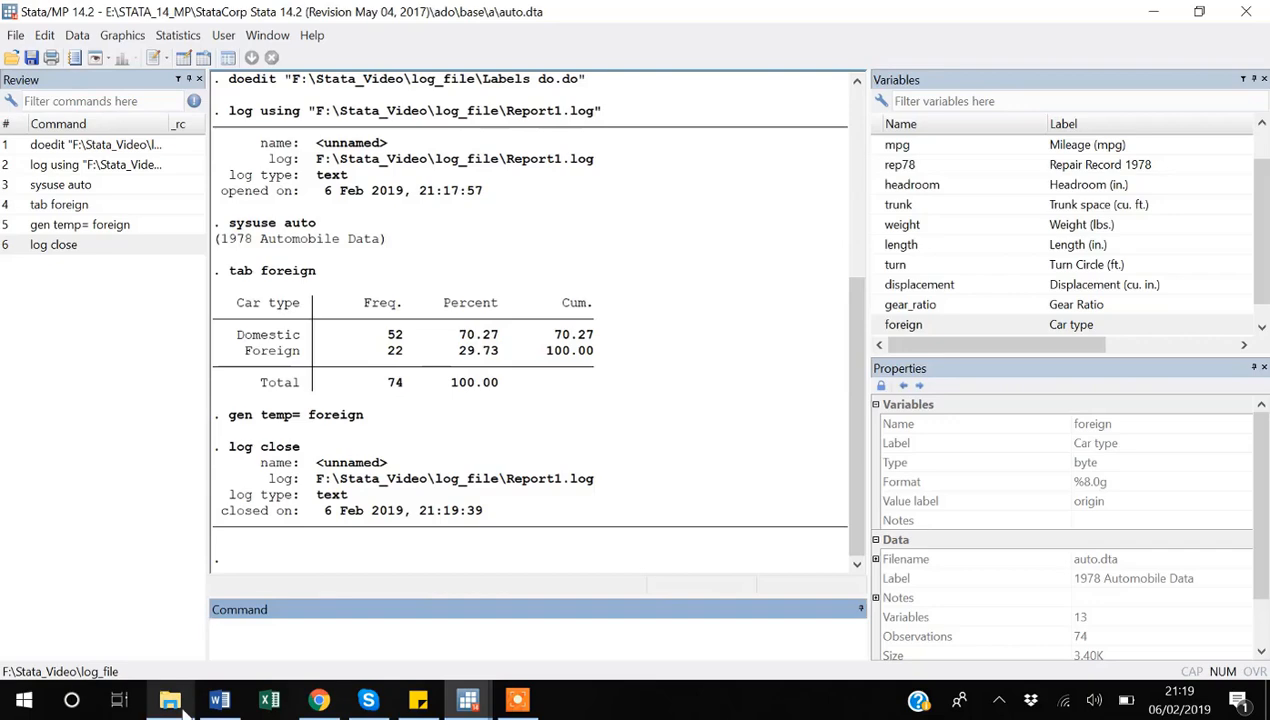
left_click(170, 699)
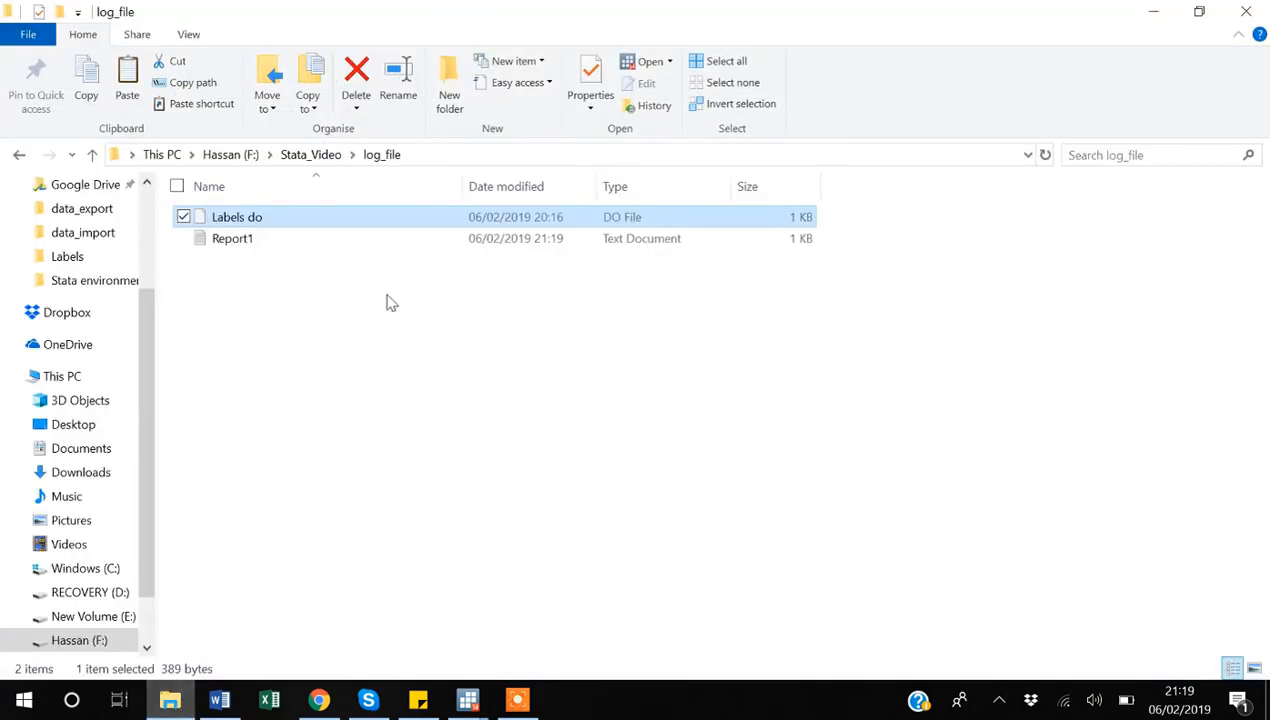
mouse_move(248, 248)
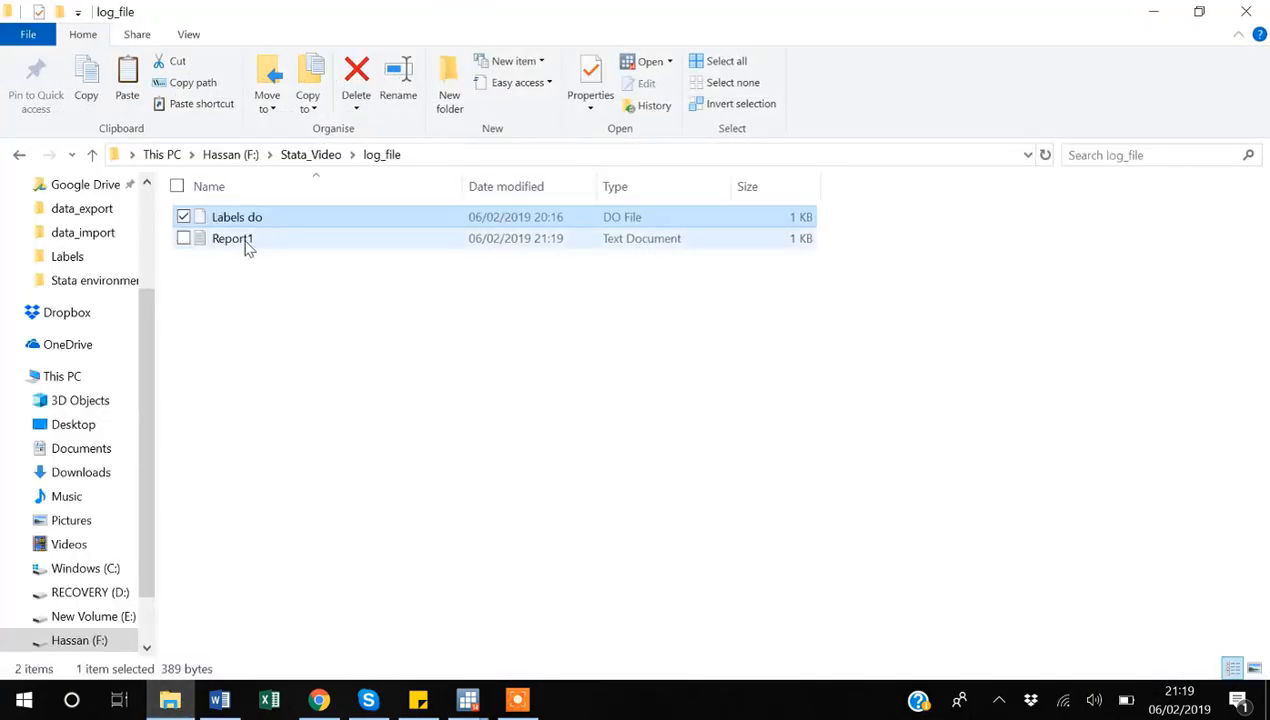
left_click(232, 238)
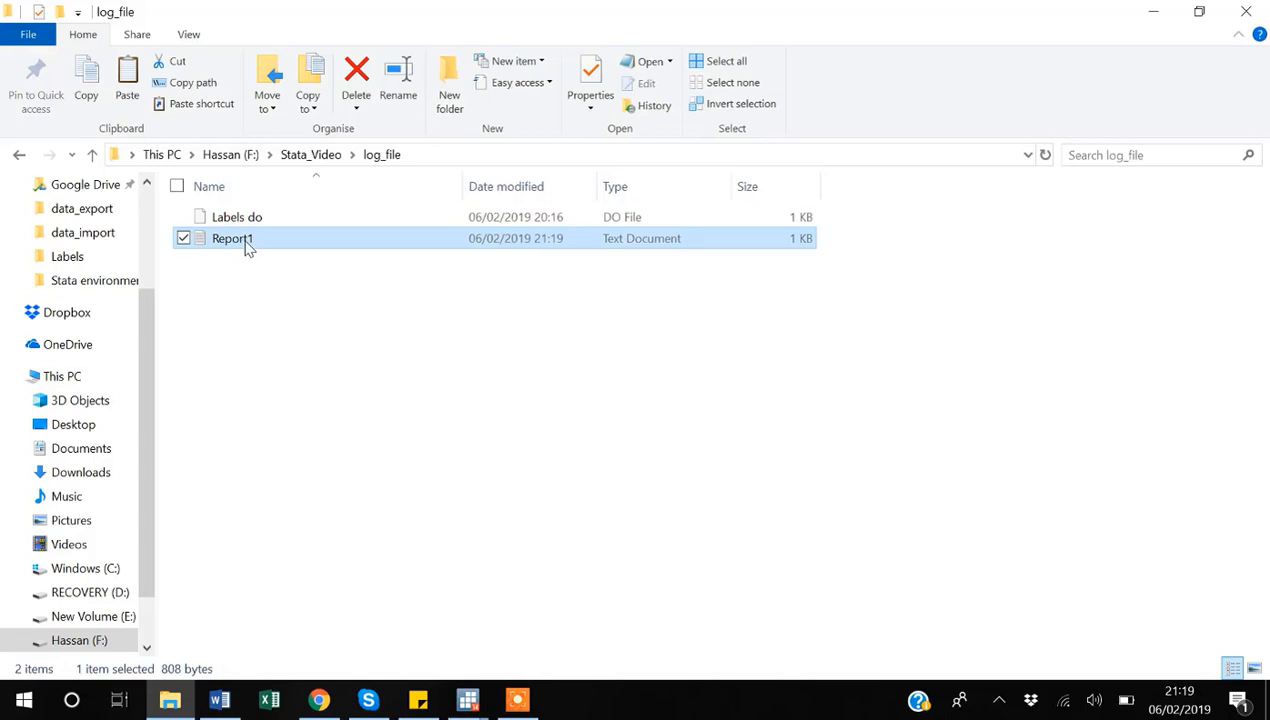
double_click(232, 238)
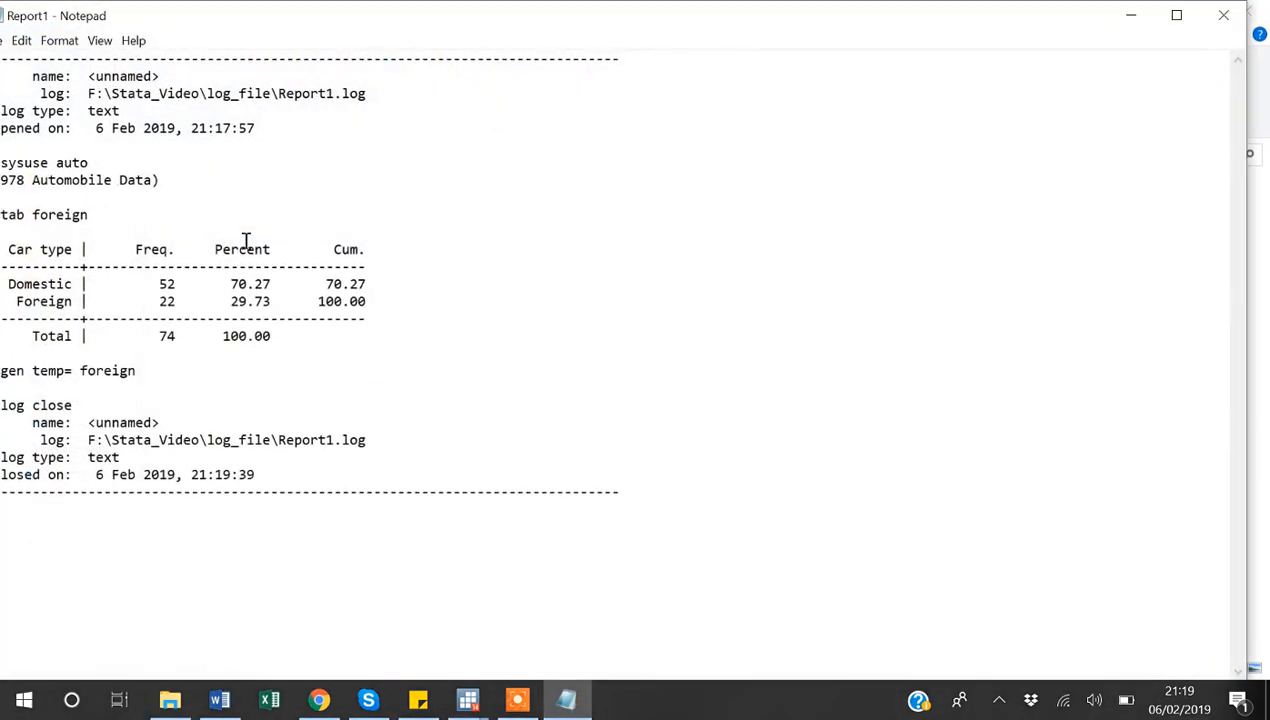
mouse_move(213, 97)
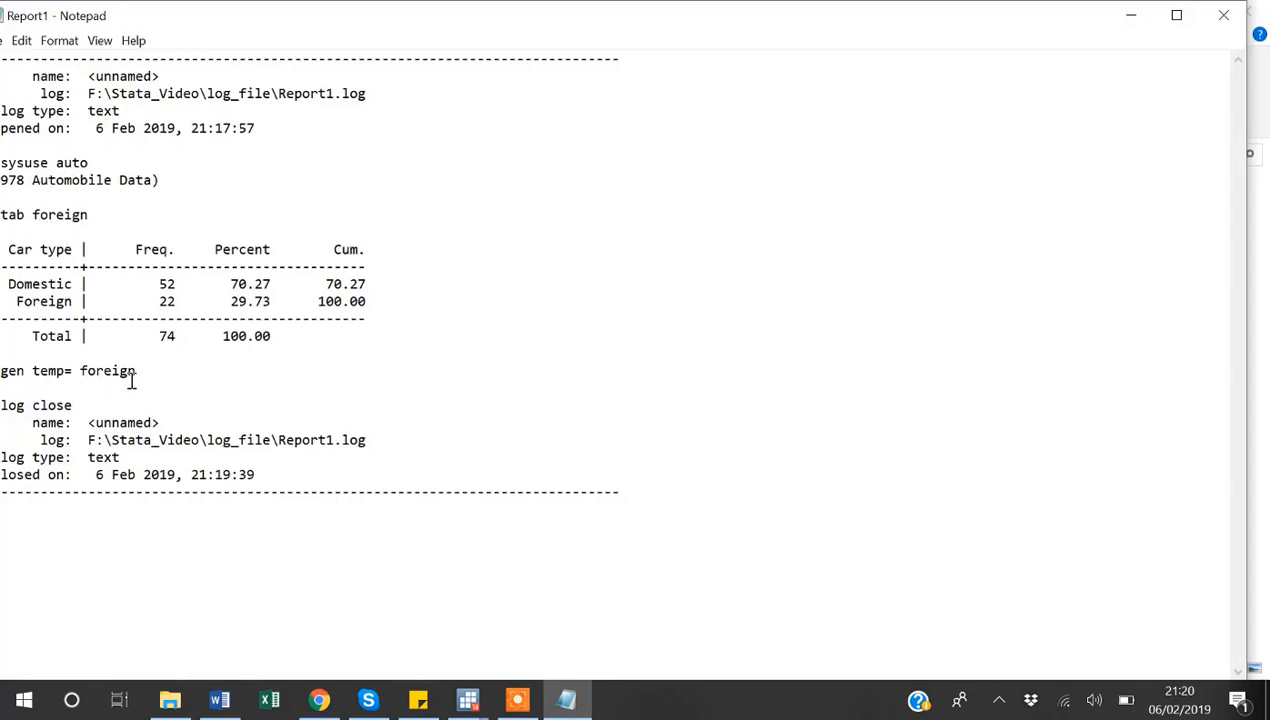
mouse_move(129, 451)
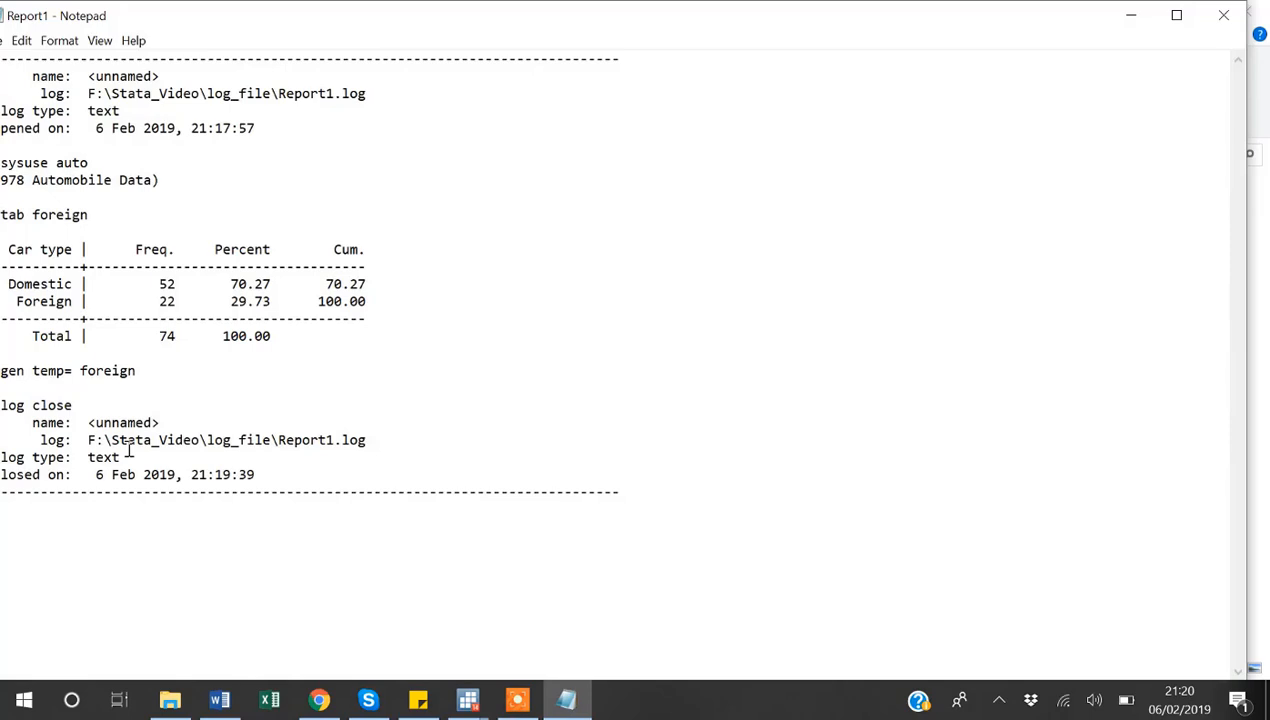
mouse_move(830, 214)
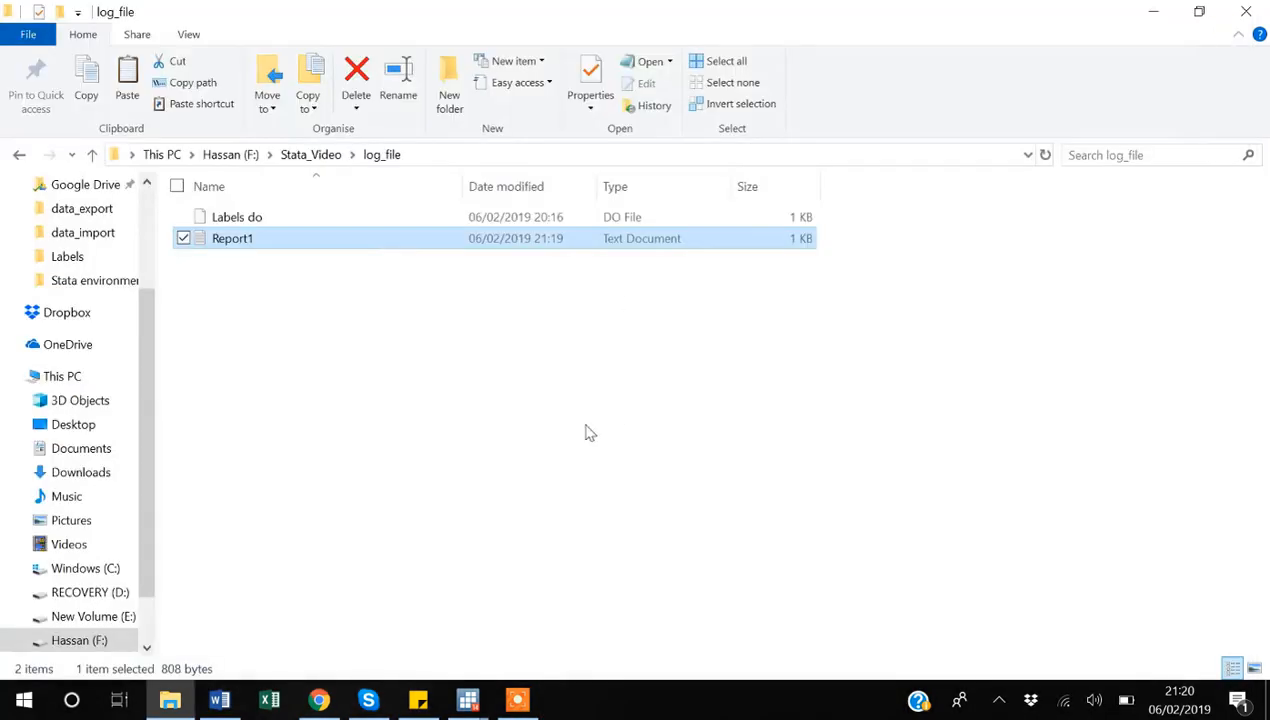
mouse_move(467, 699)
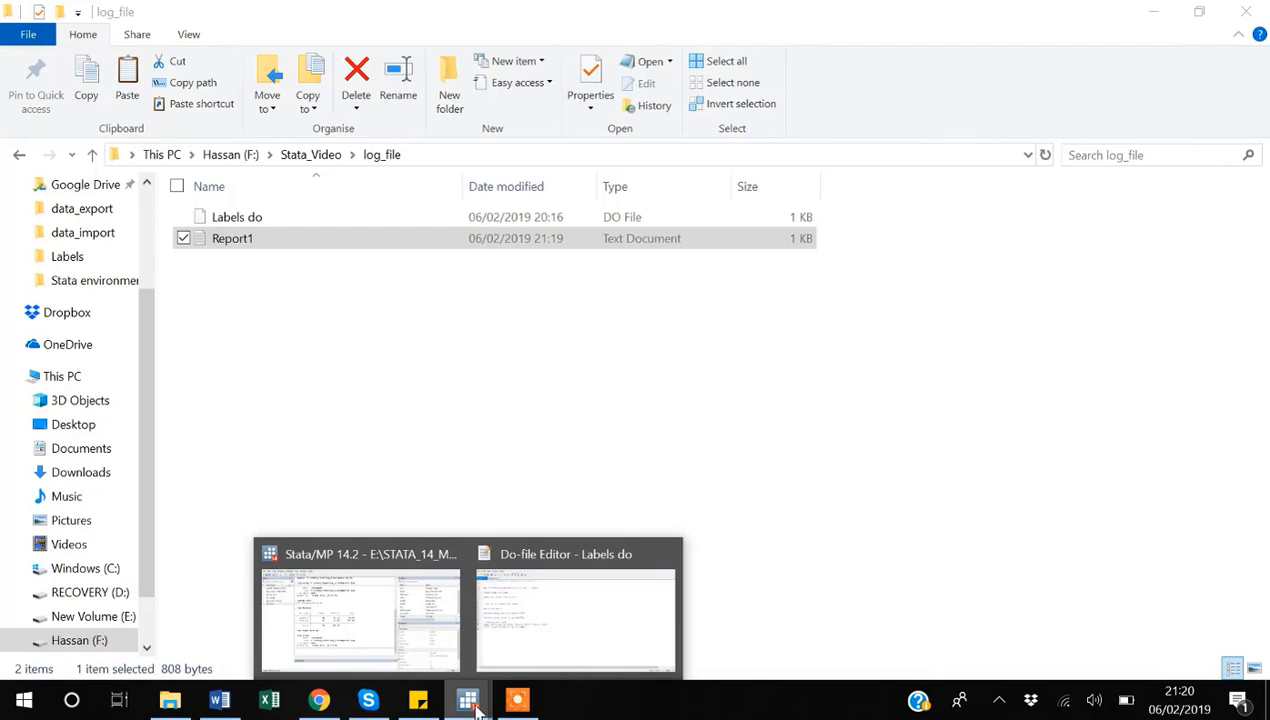
Bring up the Stata Do-file Editor showing the Labels do file
left_click(575, 620)
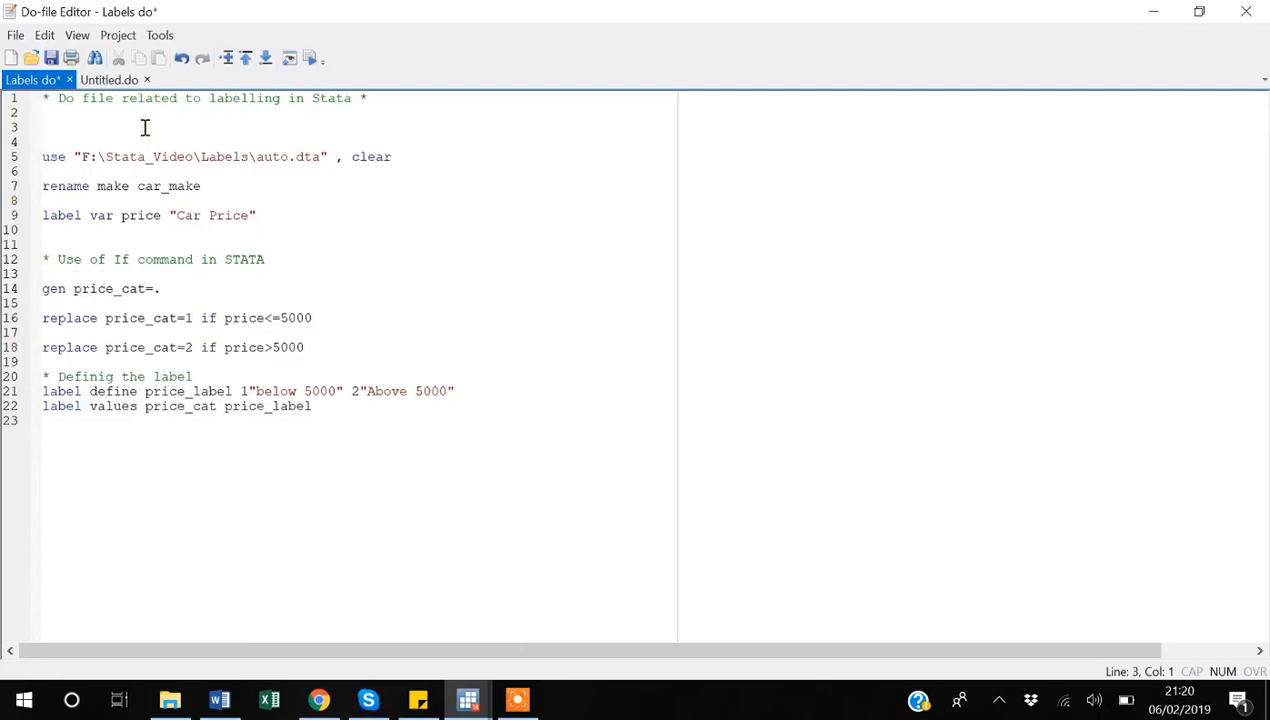
Add cd "F:\Stata_Video\log_file\" on line 3 of the Labels do file
type("cd")
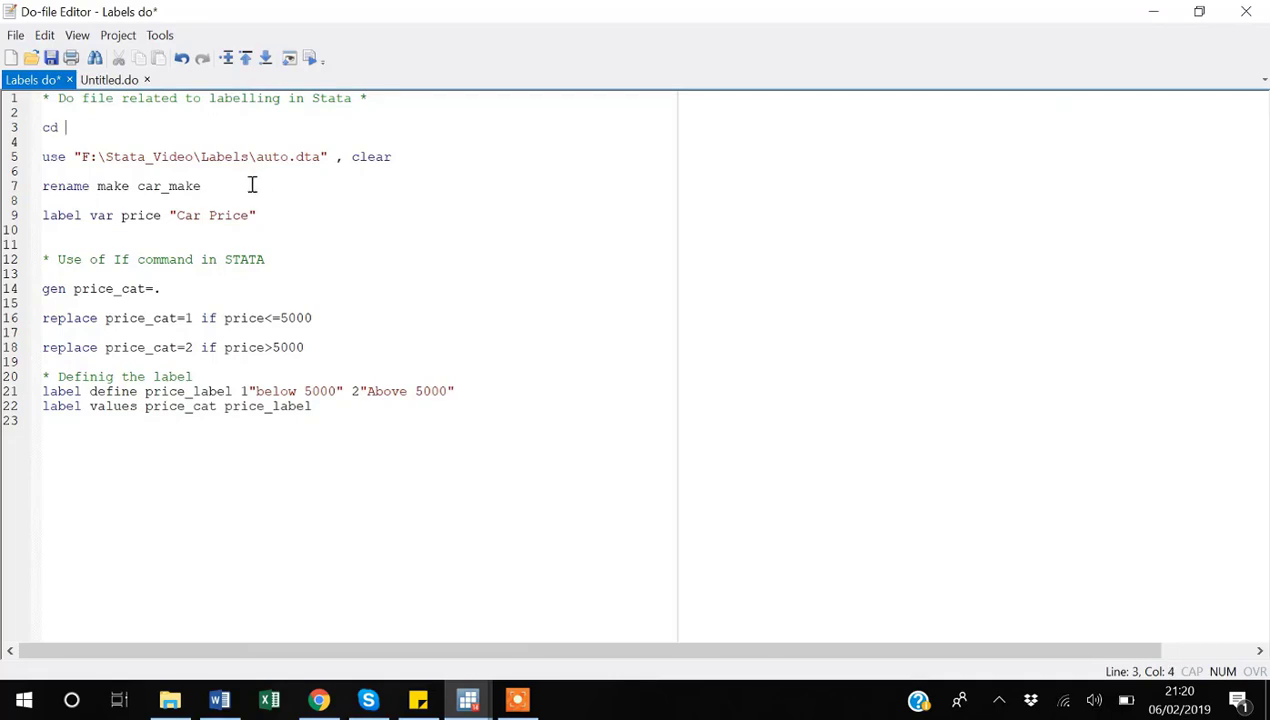
left_click(170, 699)
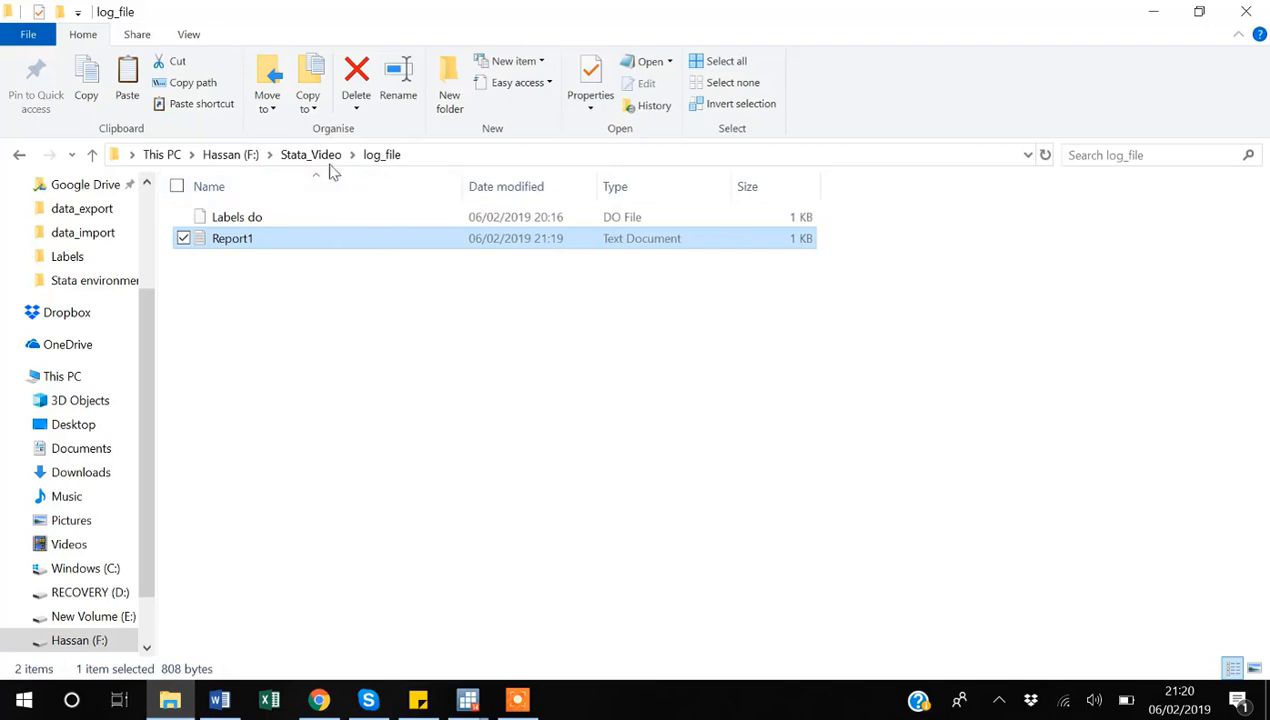
mouse_move(365, 160)
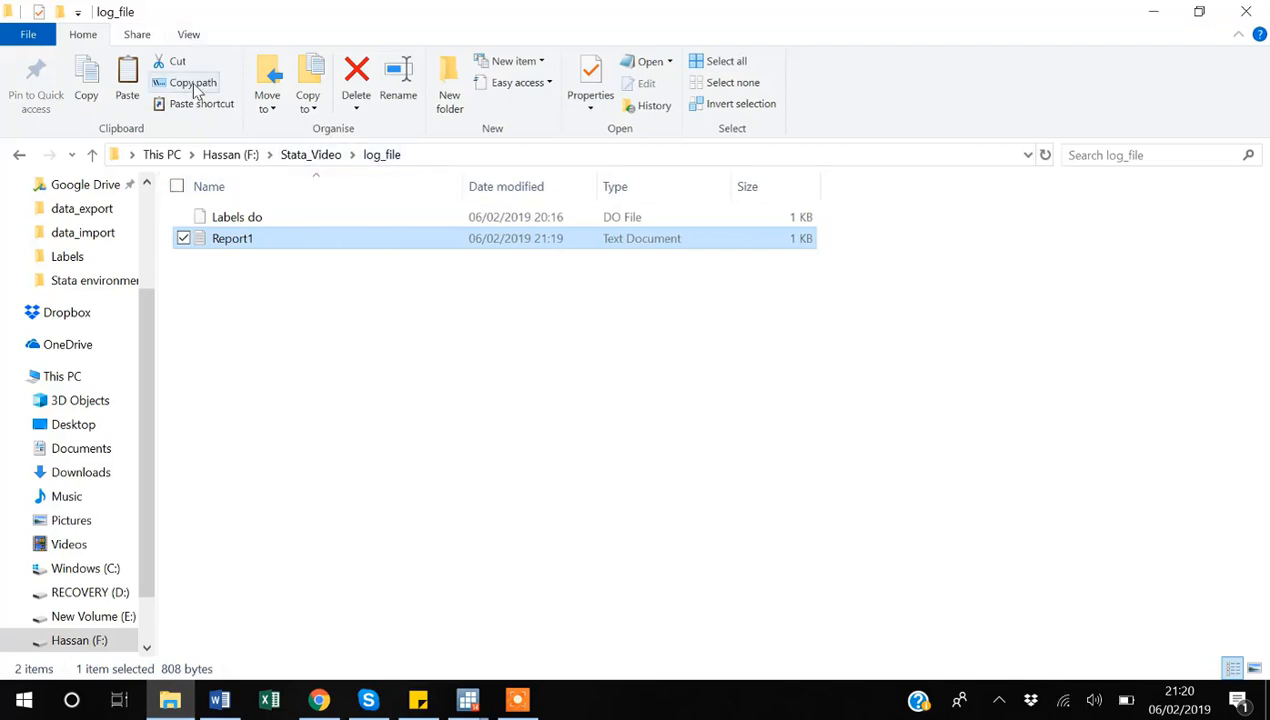
mouse_move(350, 380)
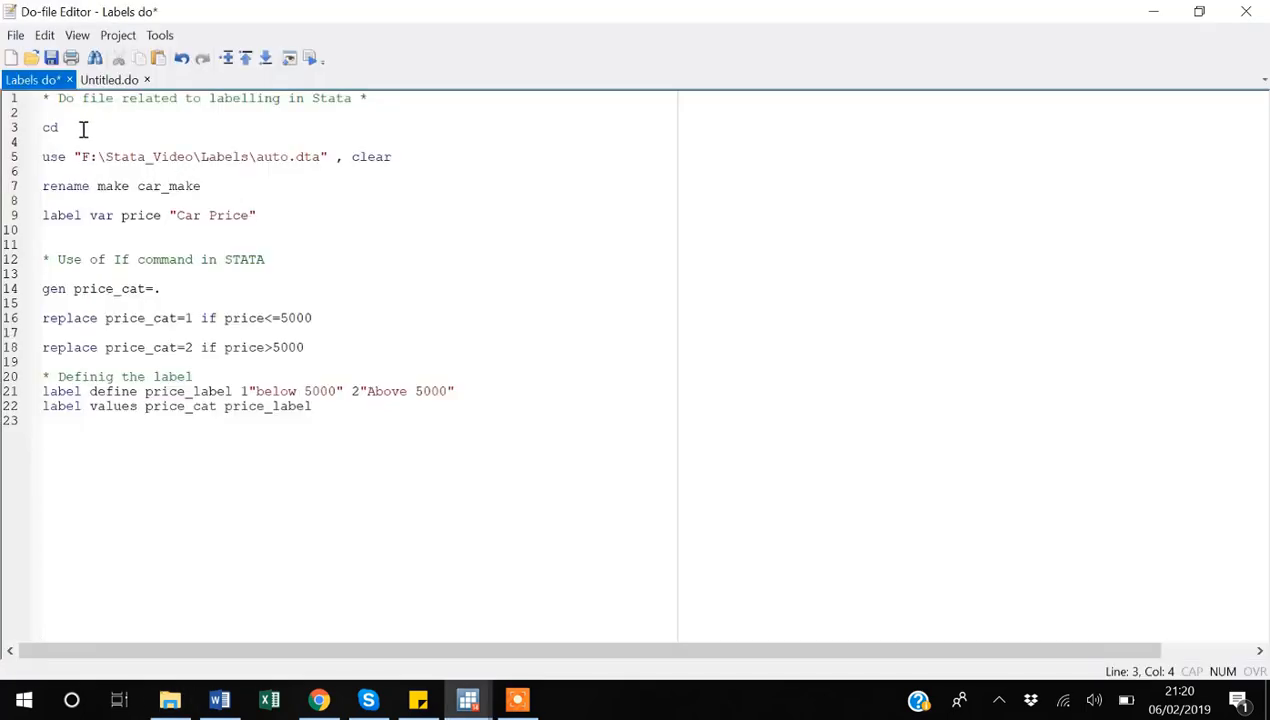
type("\"\"")
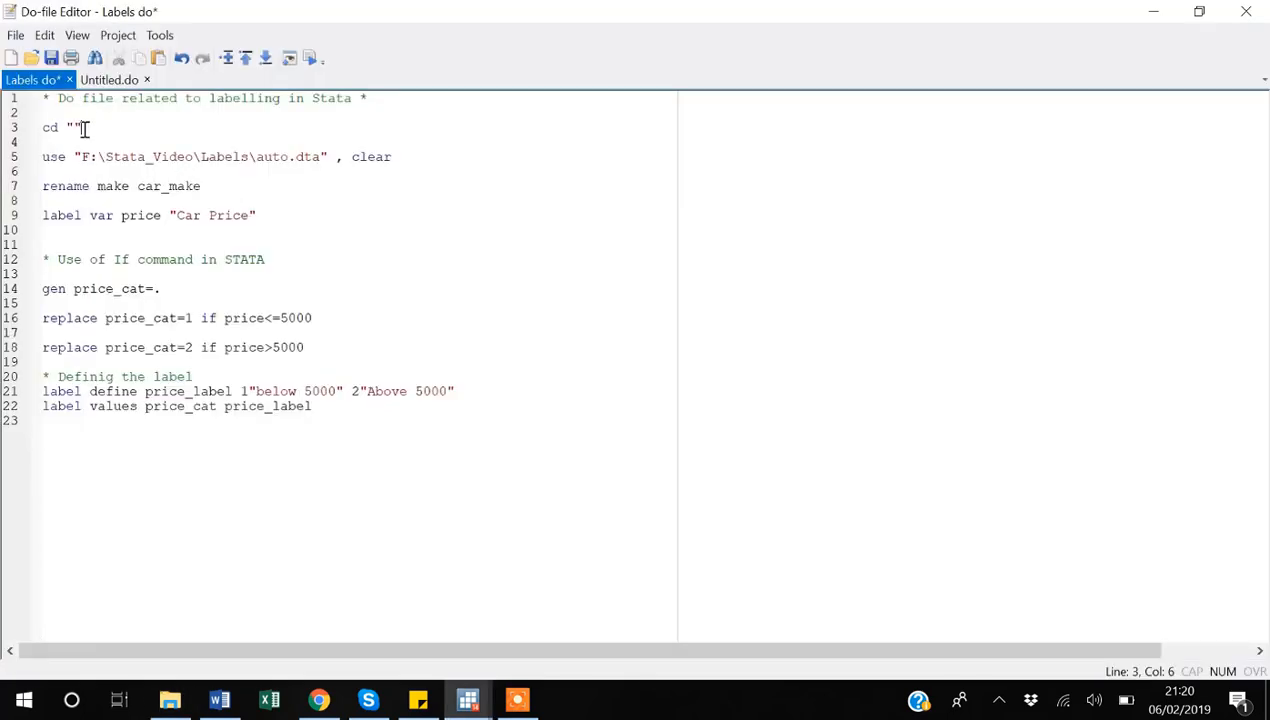
type("F:\\Stata_Video\\log_file\\Report1.log")
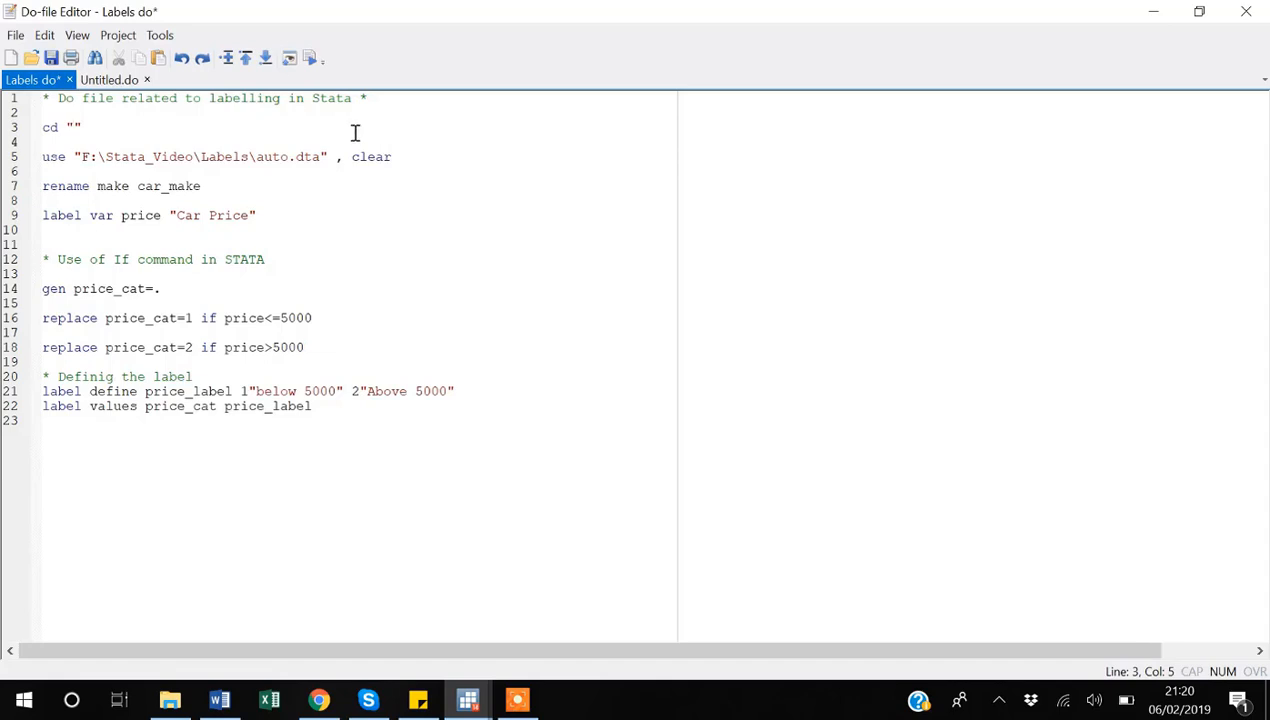
key("BackSpace")
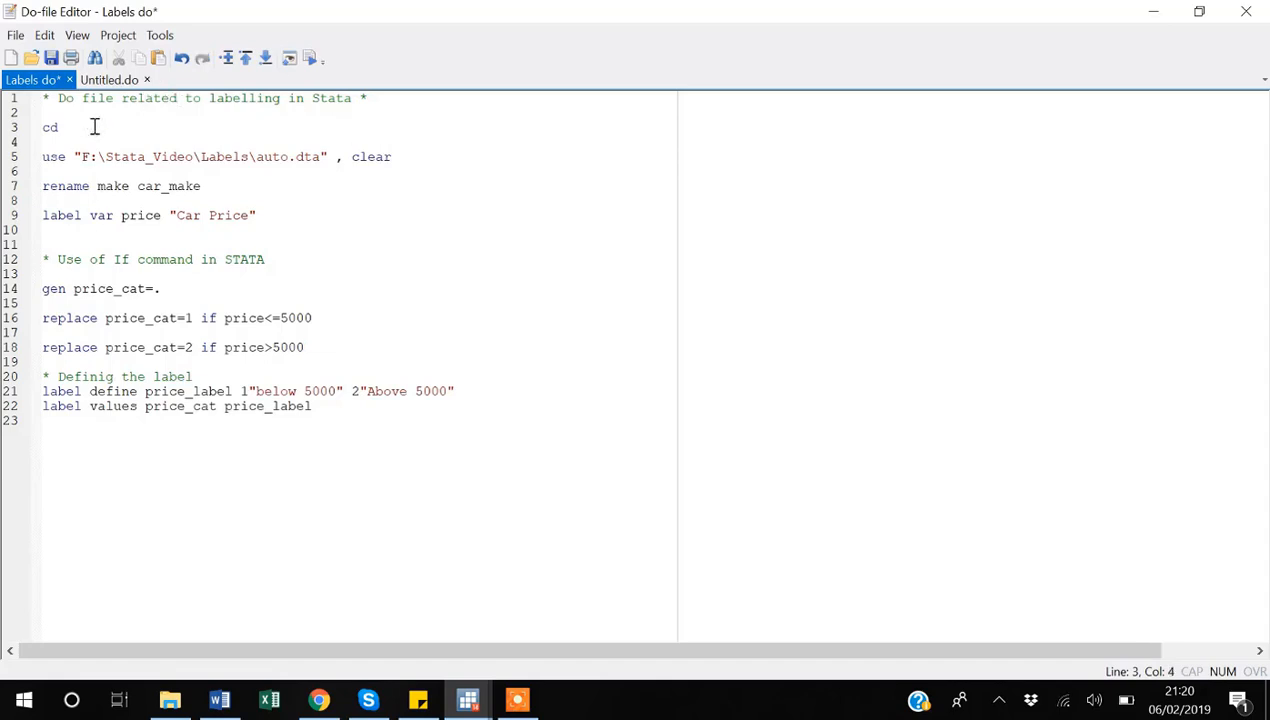
type("\"F:\\Stata_Video\\log_file\\Report1.log\"")
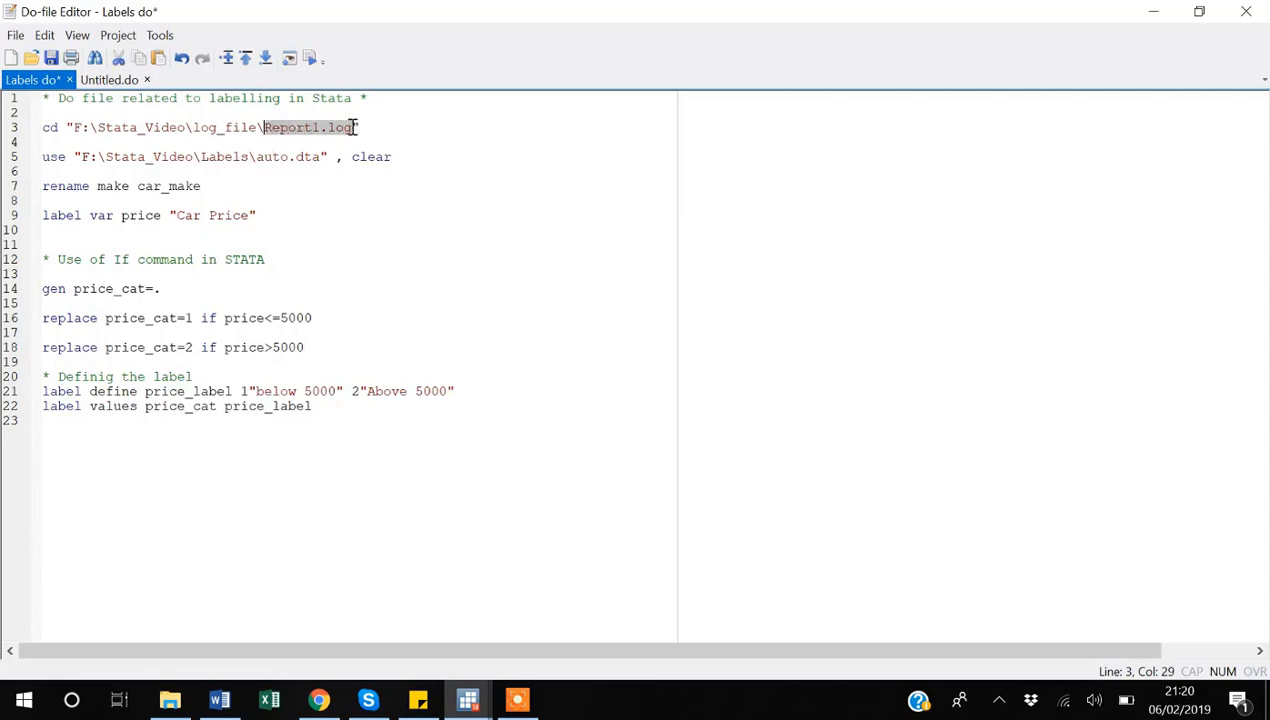
key("Delete")
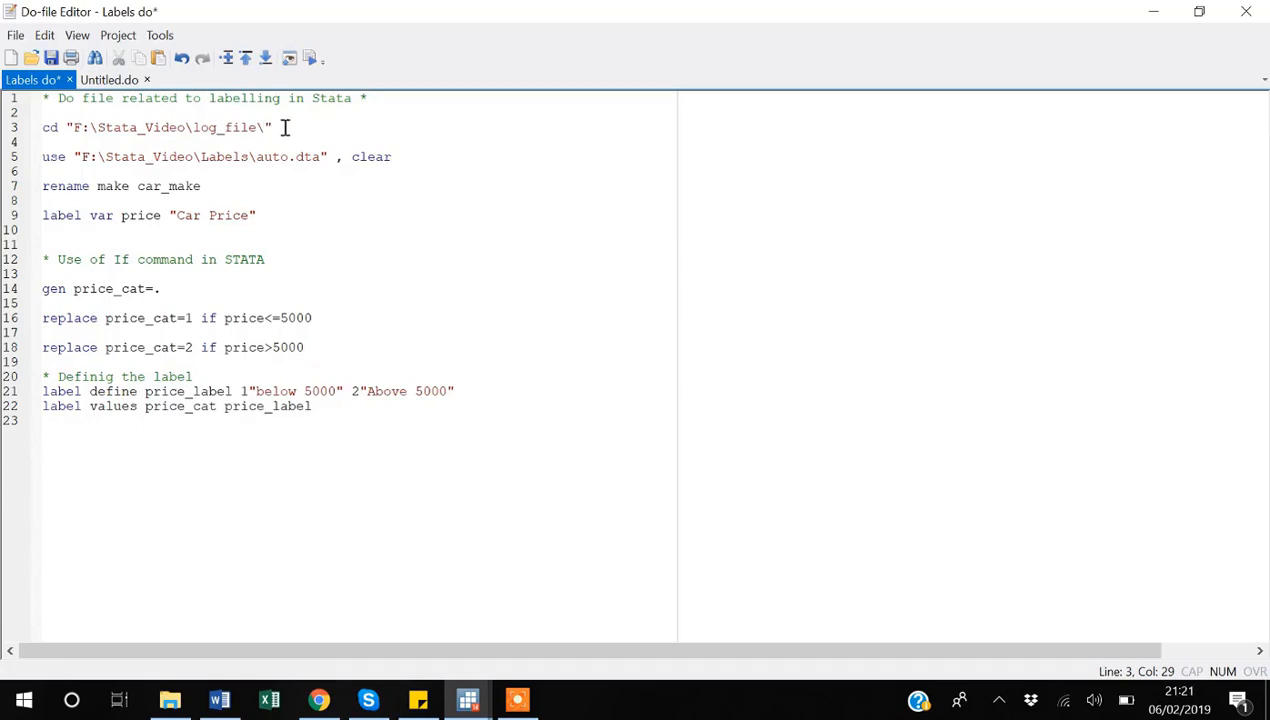
left_click(45, 141)
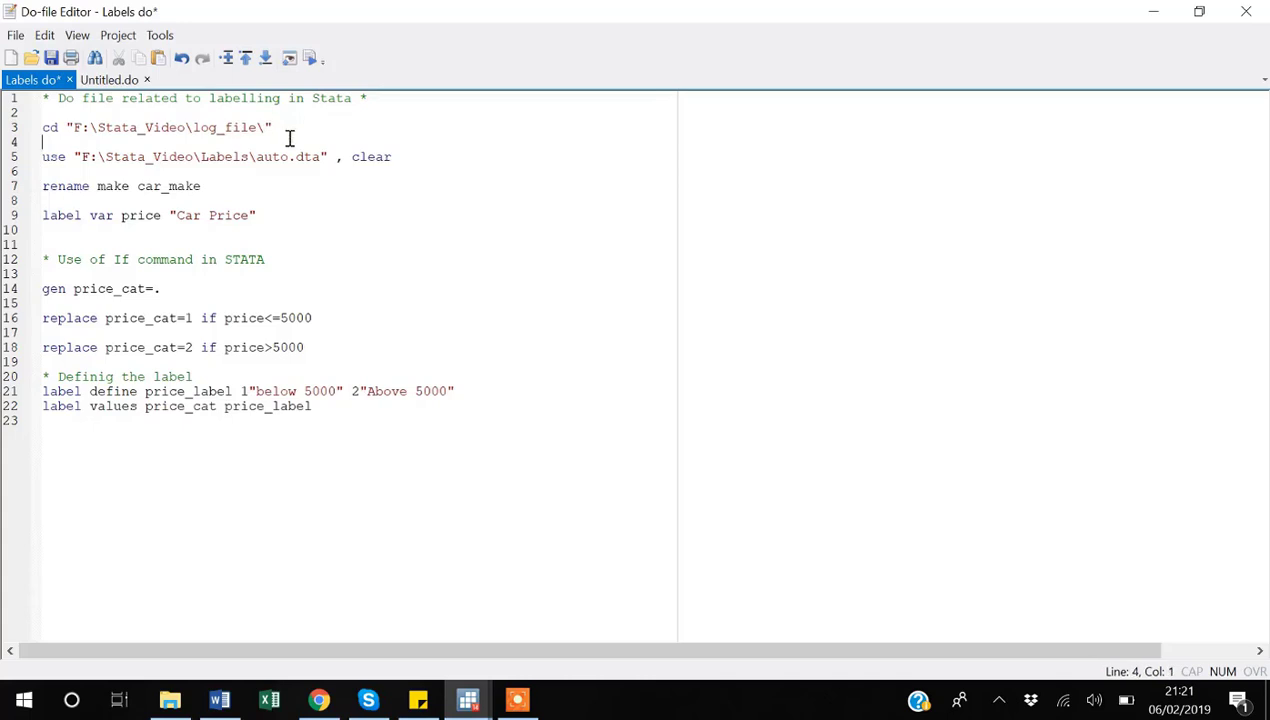
Add log using "Result2.log" after the cd line
type("log")
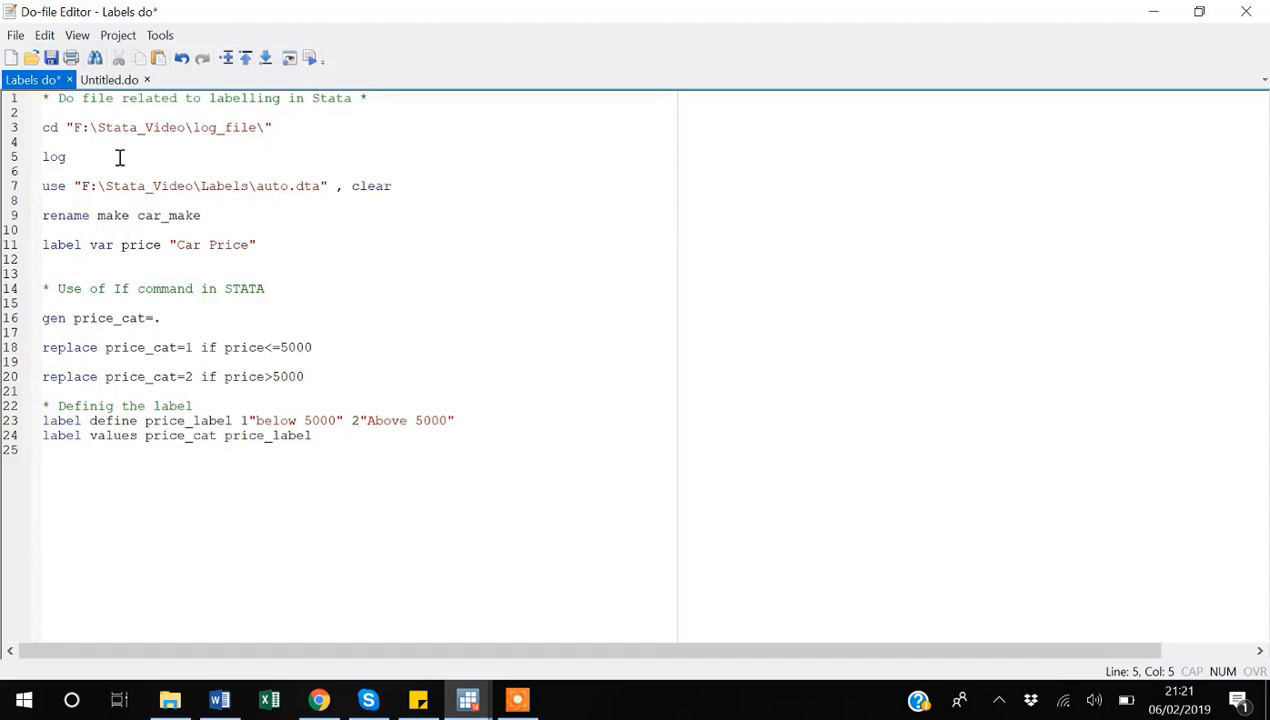
type("usin")
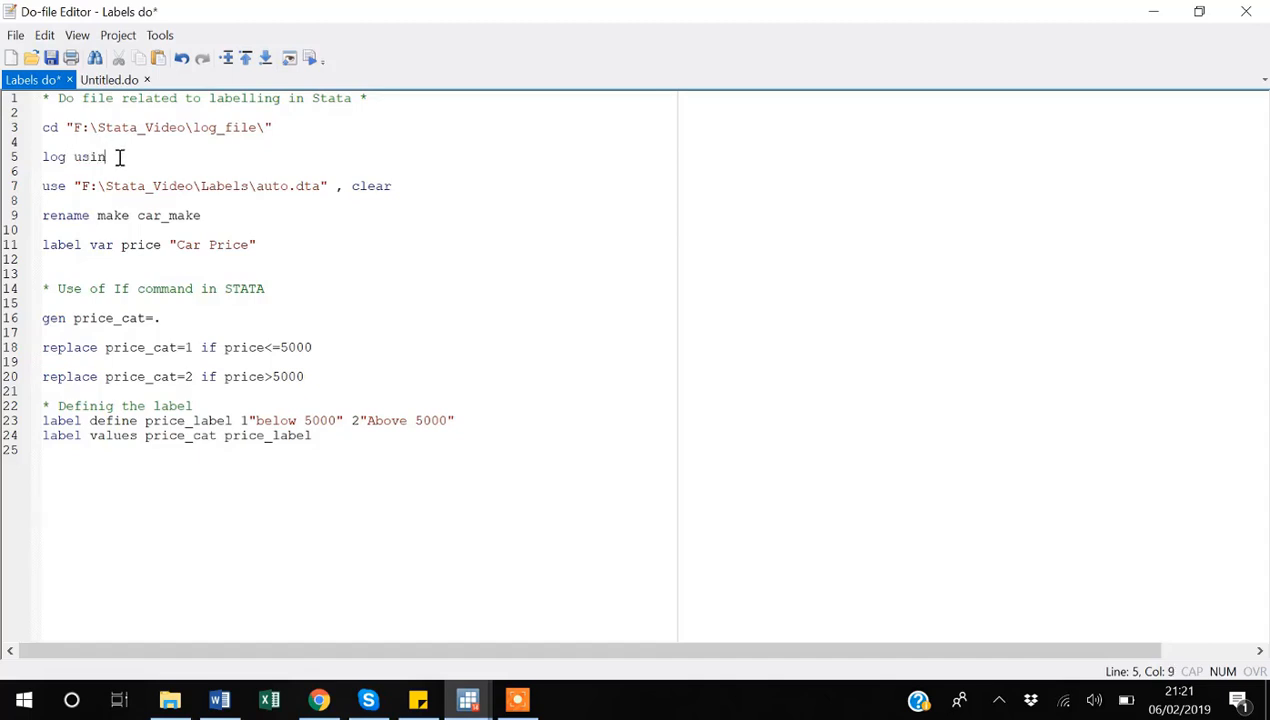
type("g \"\"")
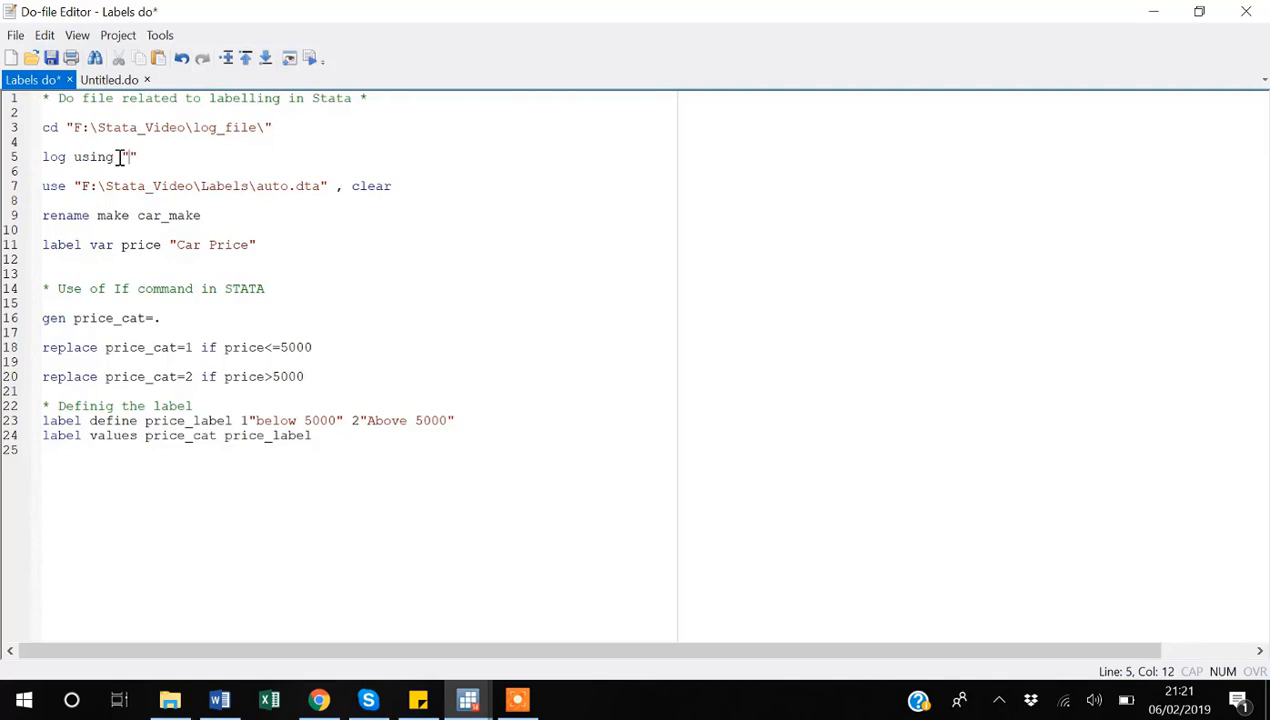
type("Result2")
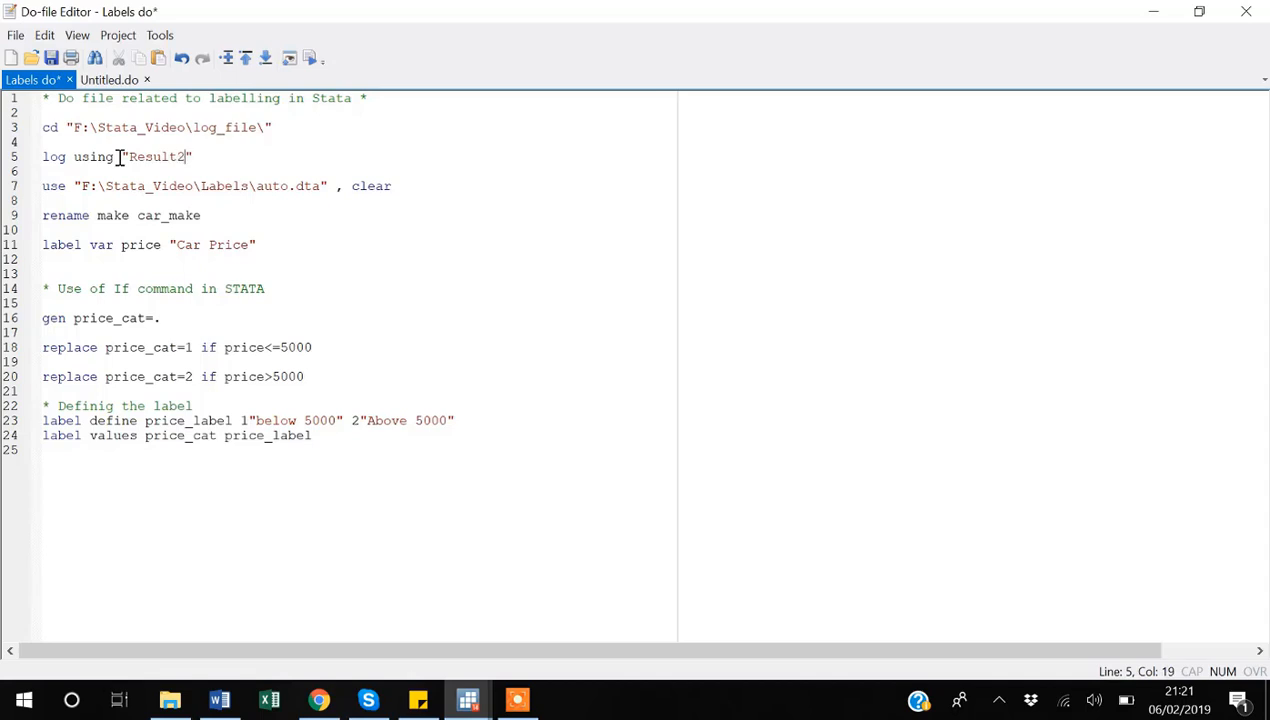
type(".log")
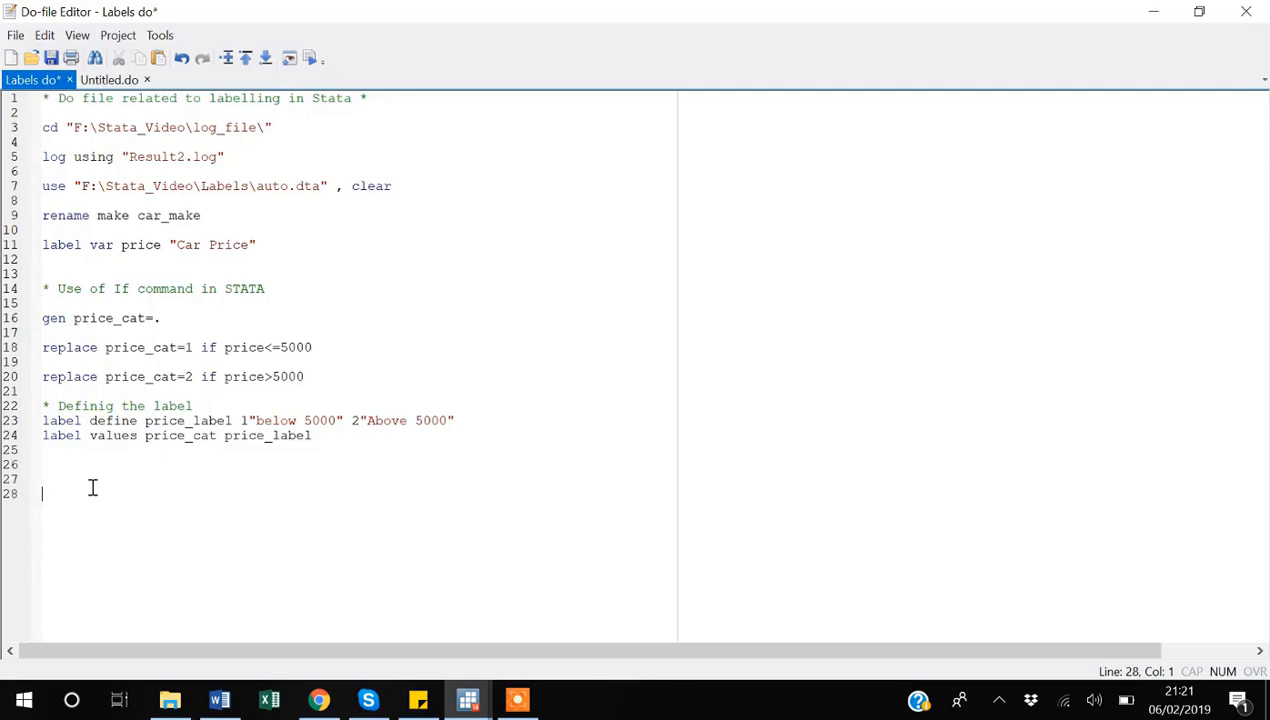
Add a log close line at the end of the do-file
type("log")
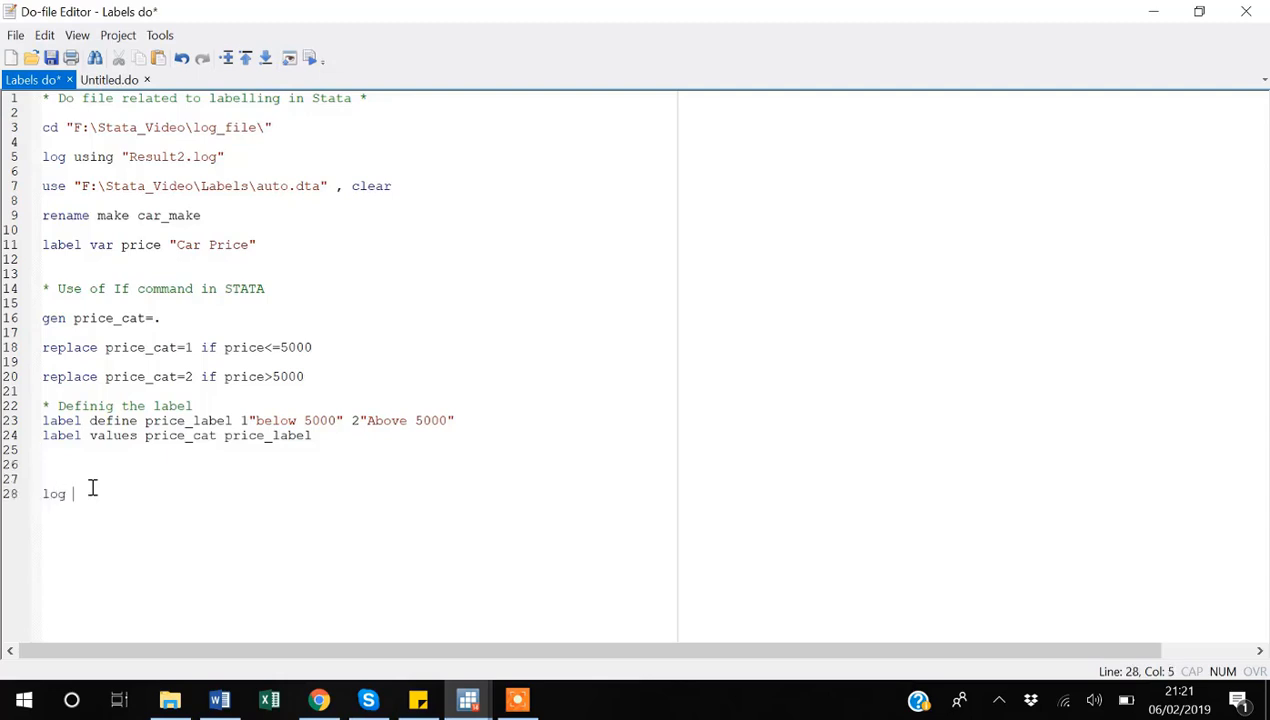
type("close")
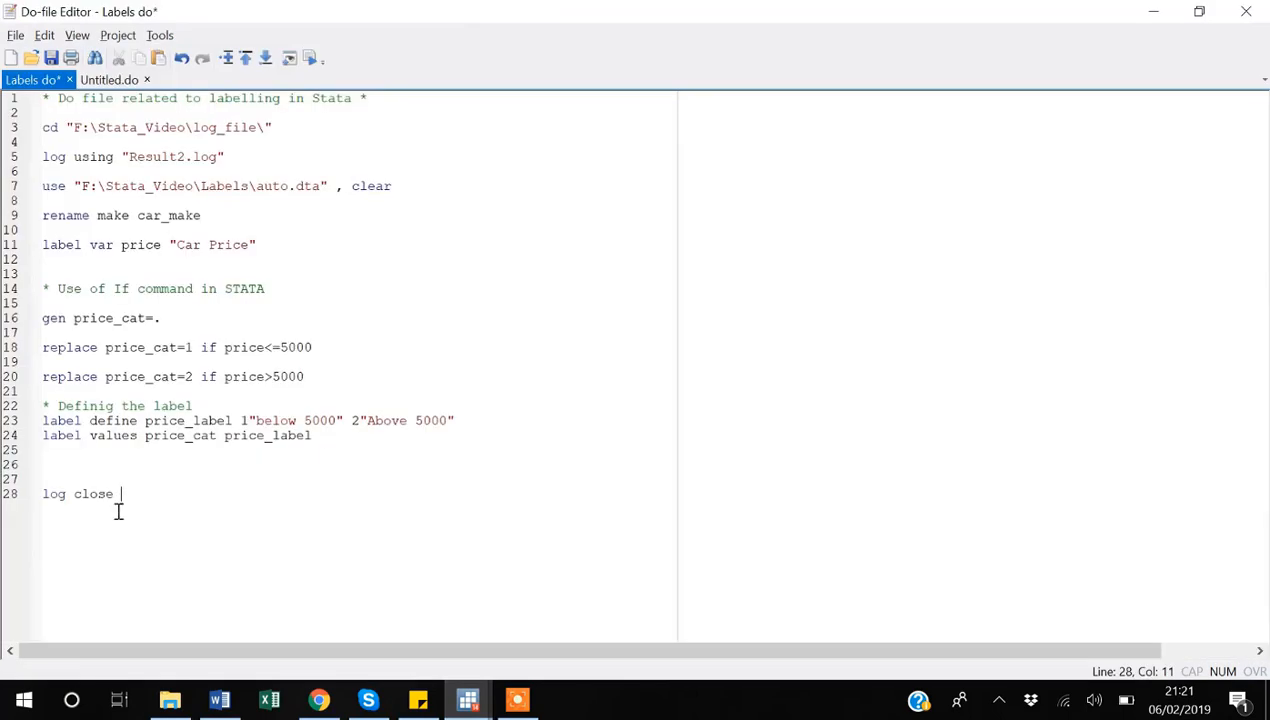
key("Return")
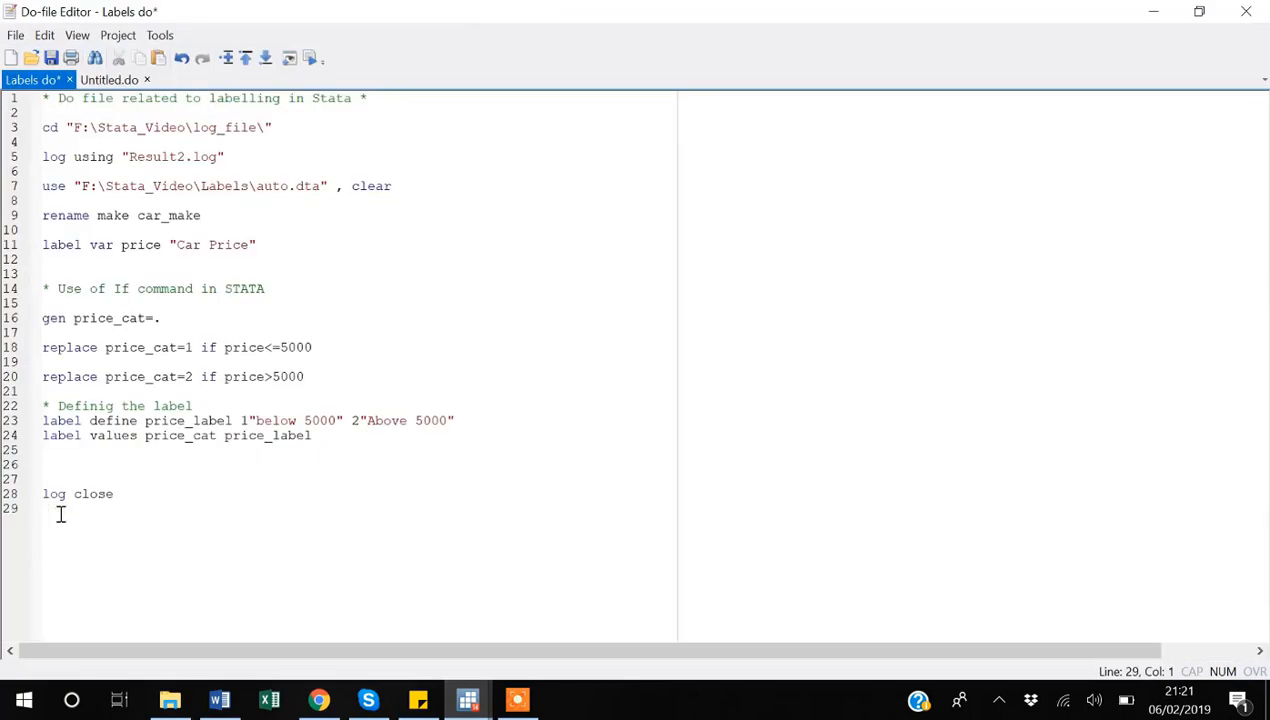
key("ctrl+a")
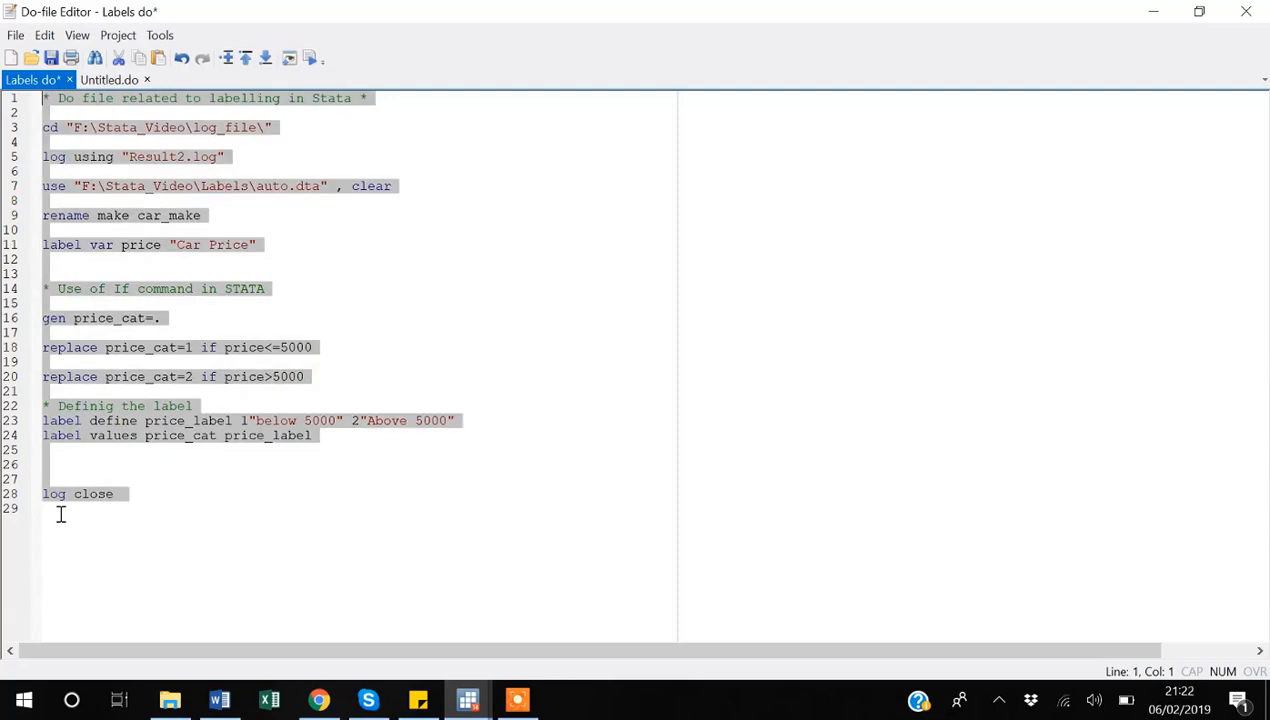
Execute the selected Labels do file and scroll through its output in Results
left_click(115, 493)
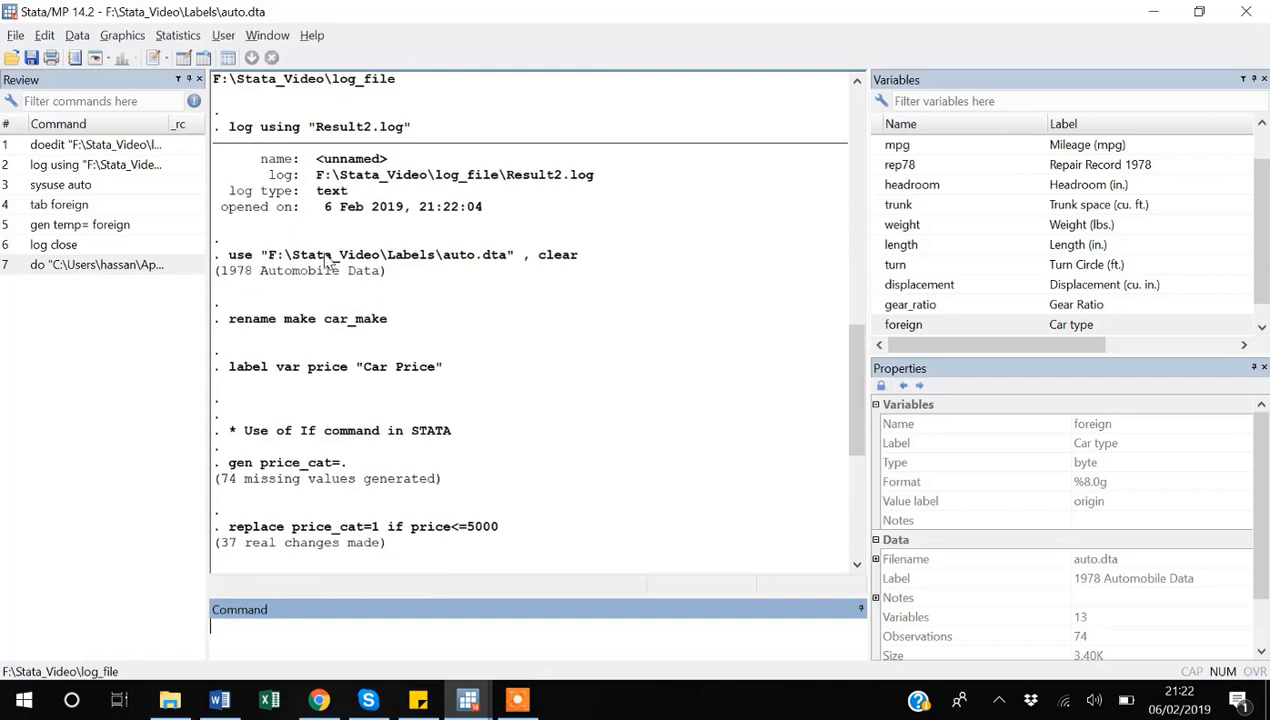
mouse_move(357, 384)
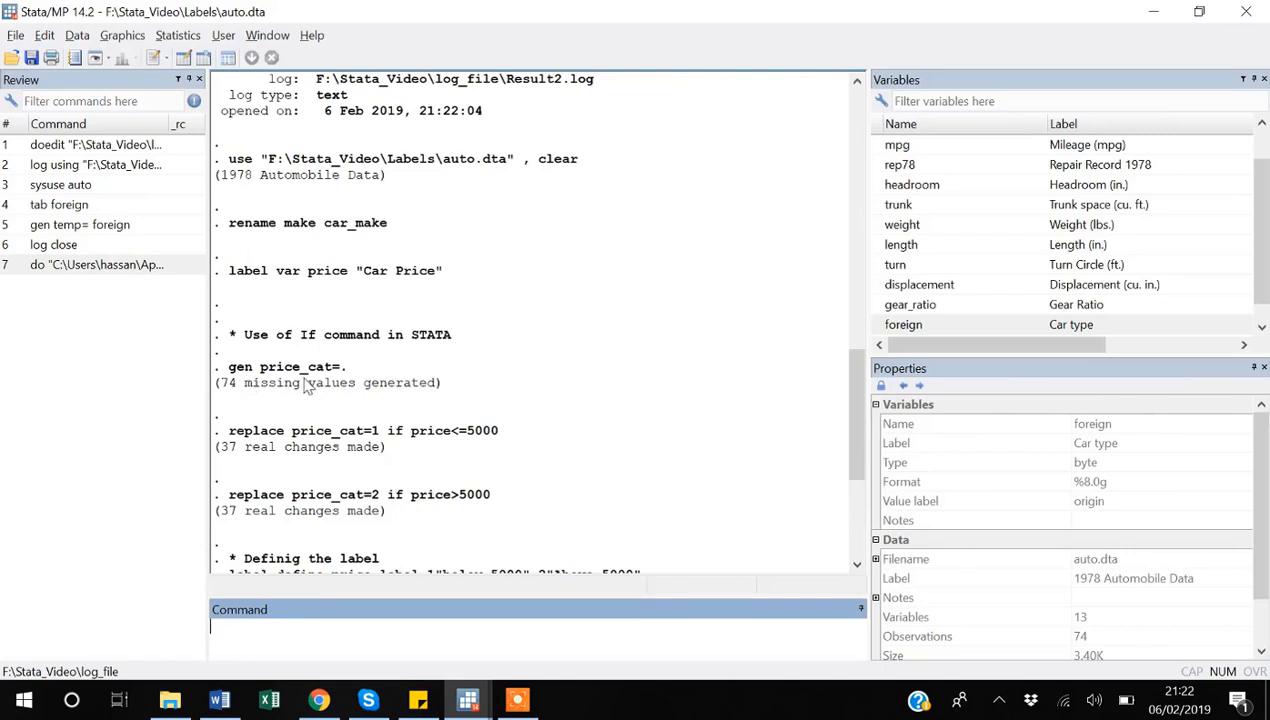
mouse_move(348, 380)
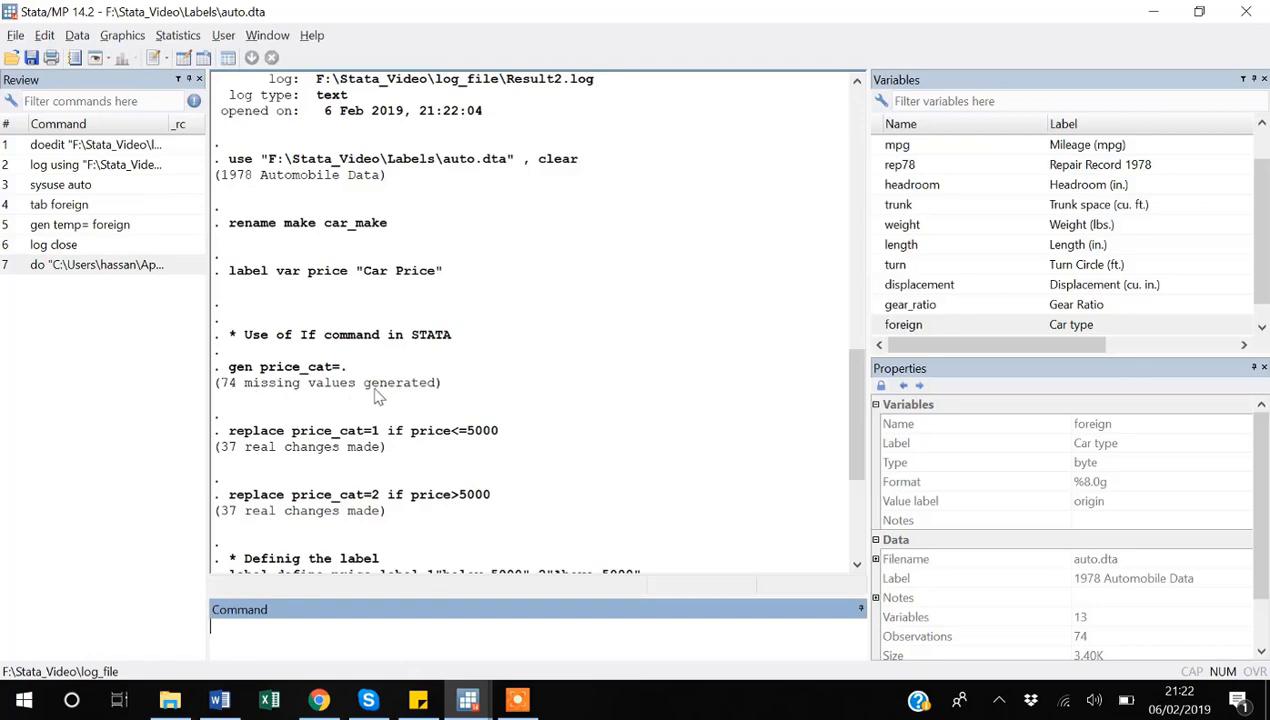
scroll("down", 3)
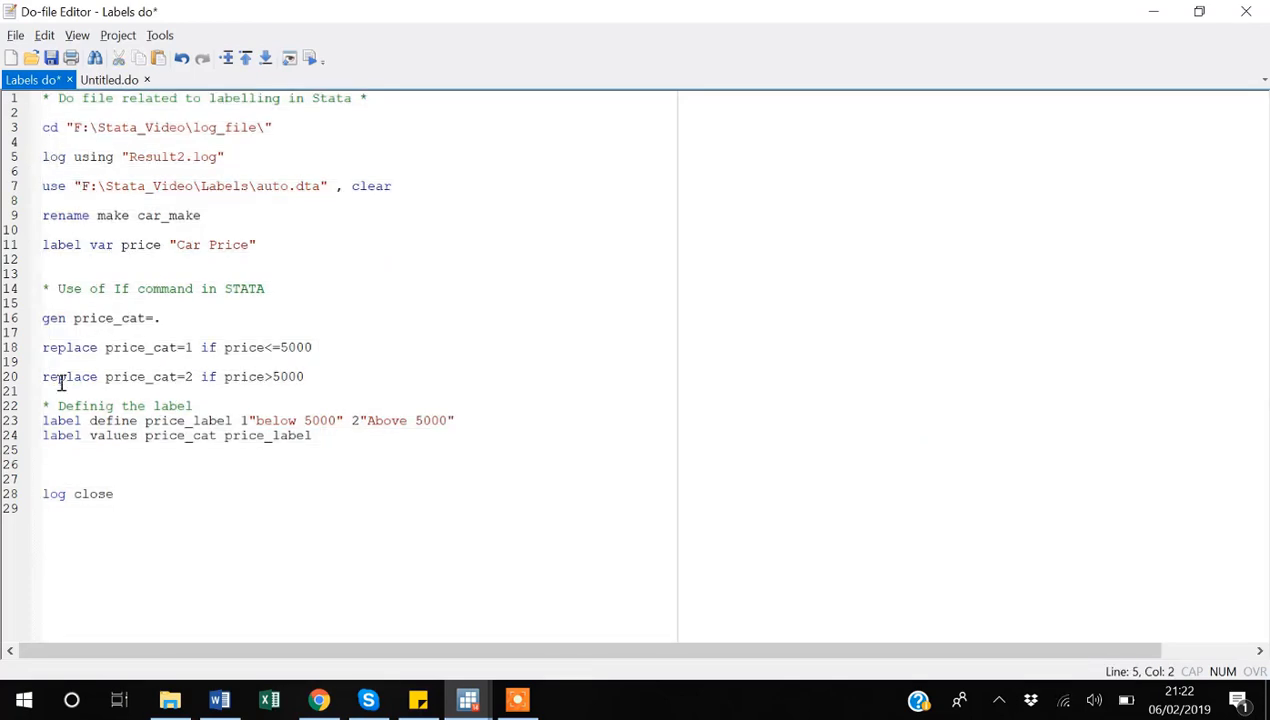
Append , replace to the log using "Result2.log" line
left_click(228, 156)
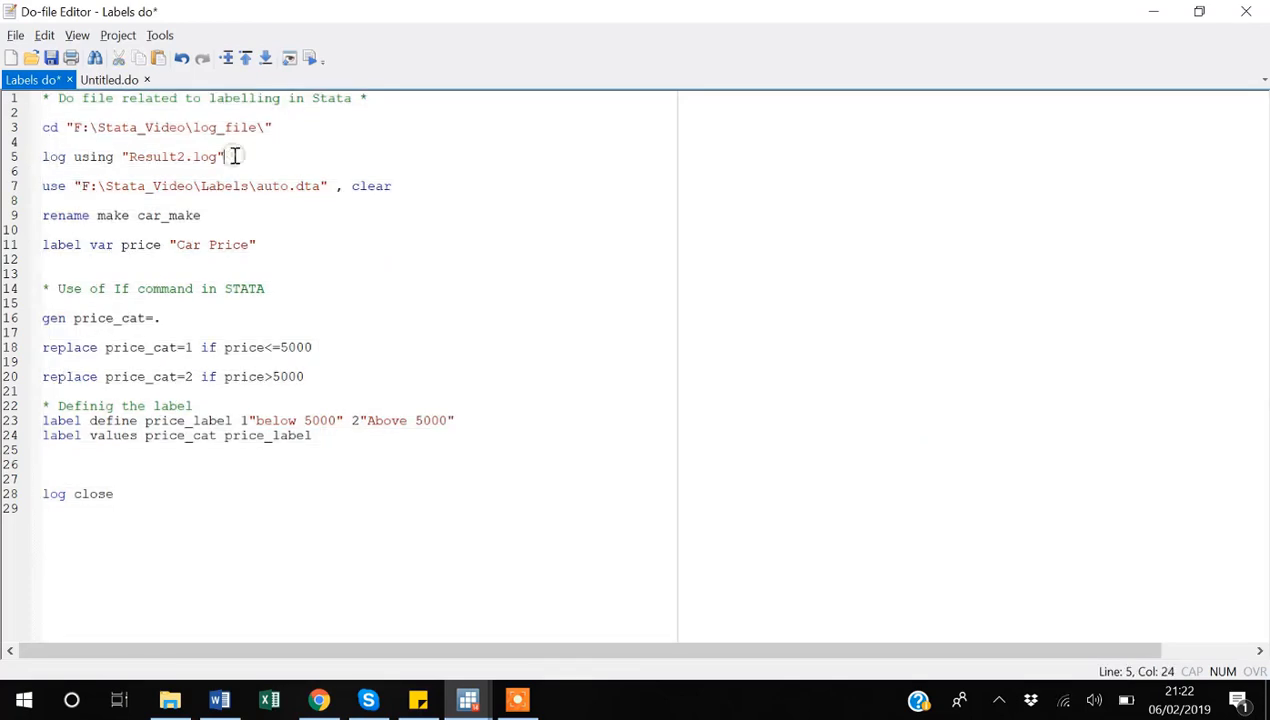
type(",")
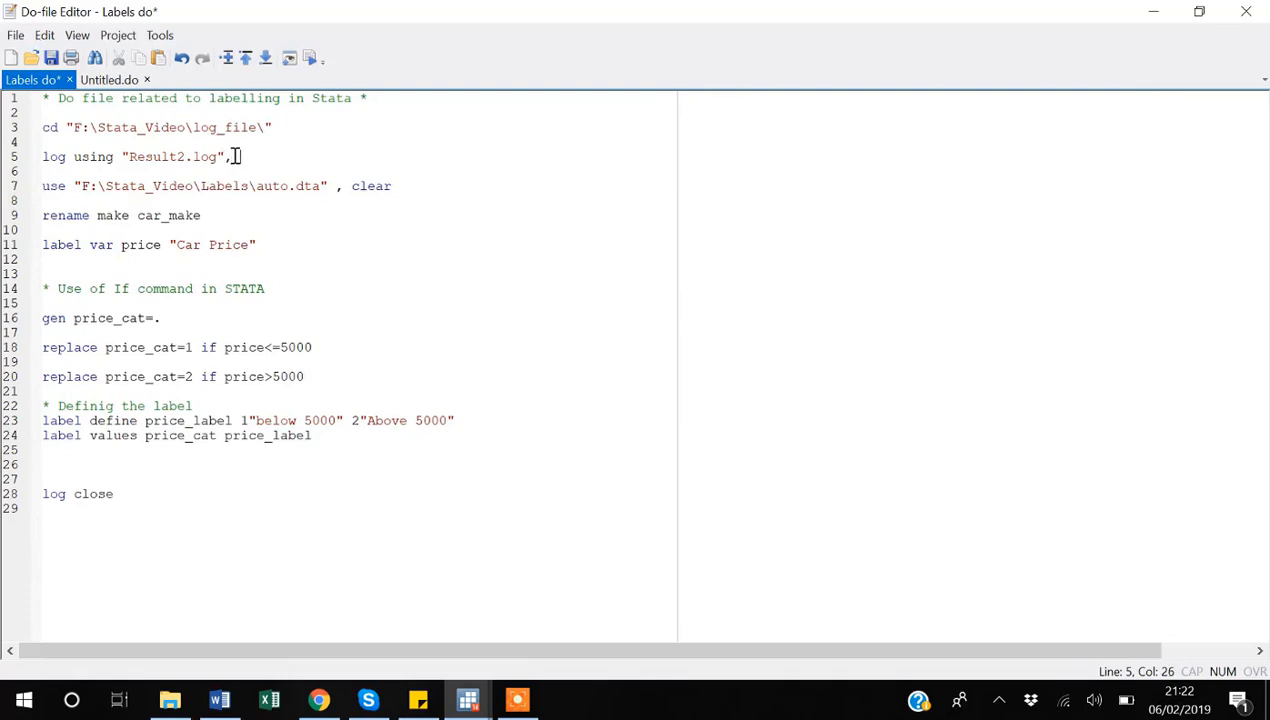
type("replace")
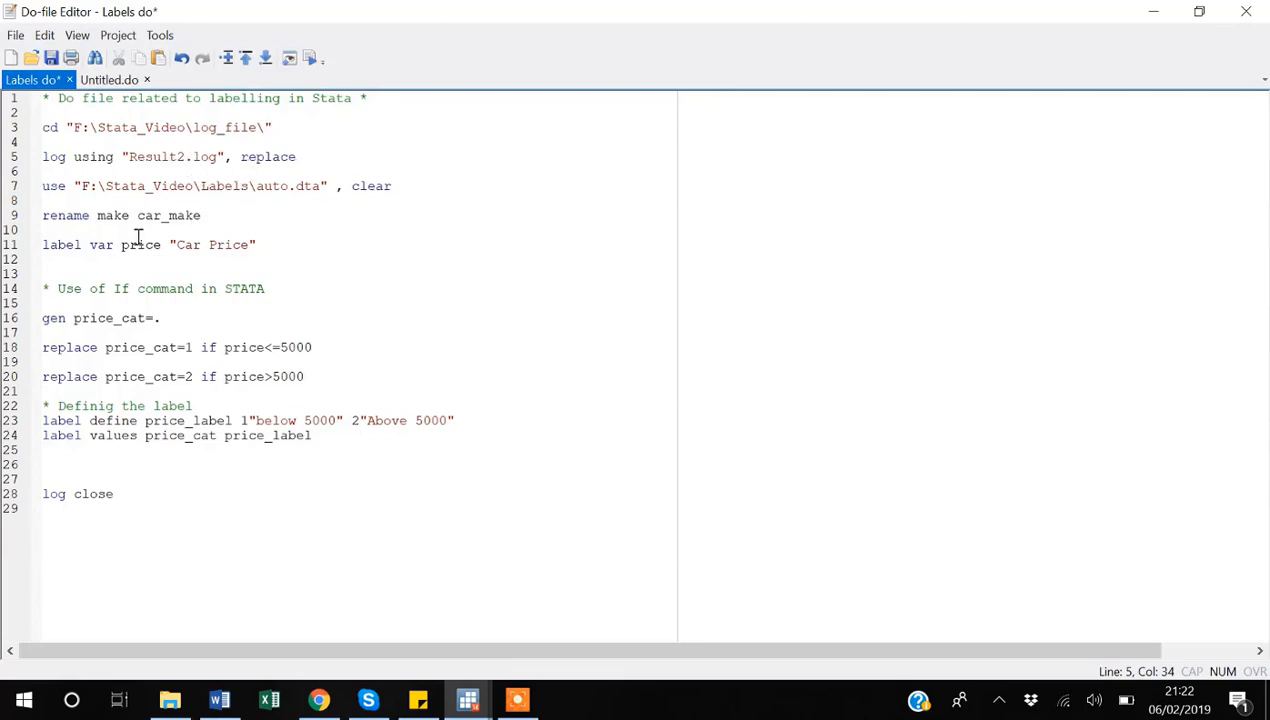
Add tab foreign before log close and select the whole do-file to rerun
left_click(45, 464)
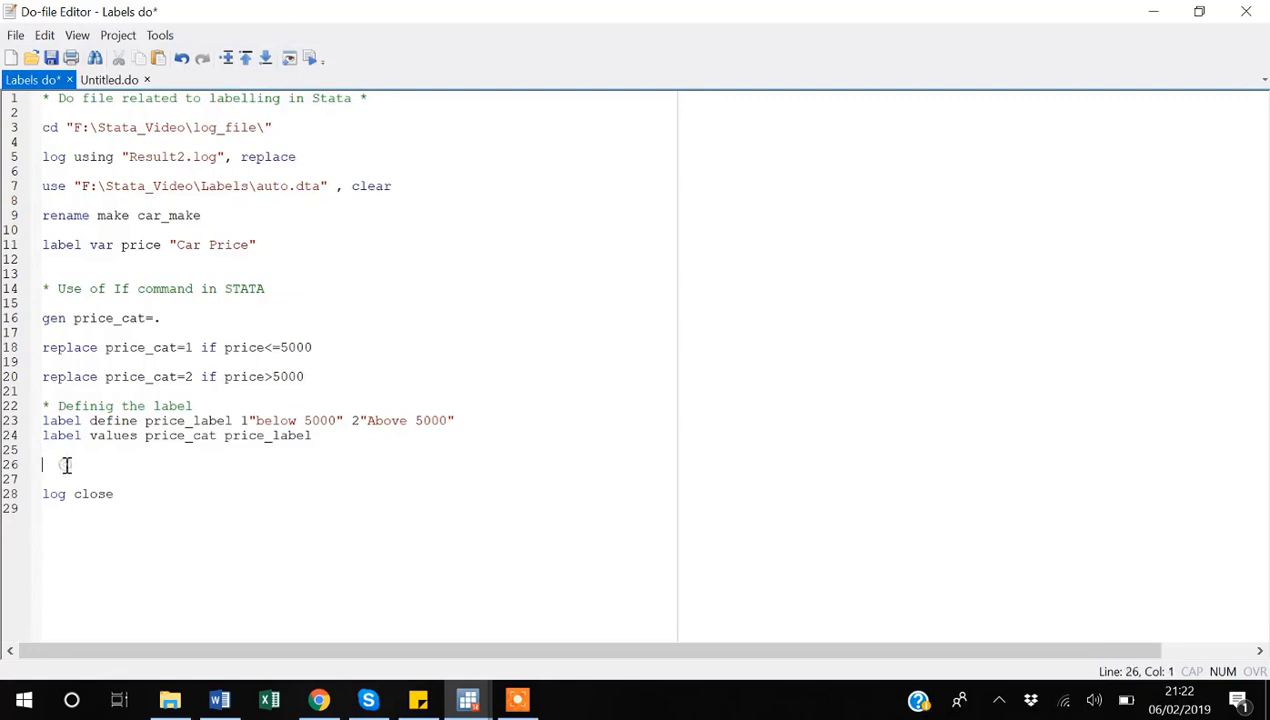
type("tab")
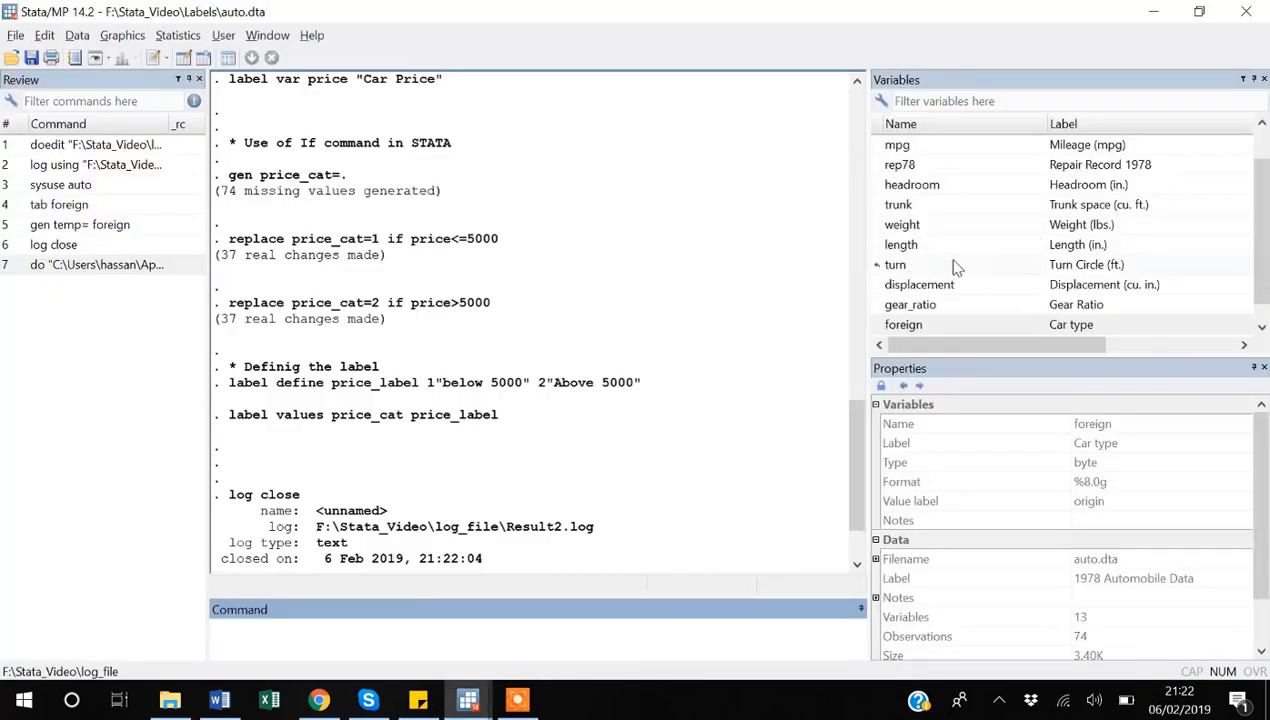
left_click(903, 324)
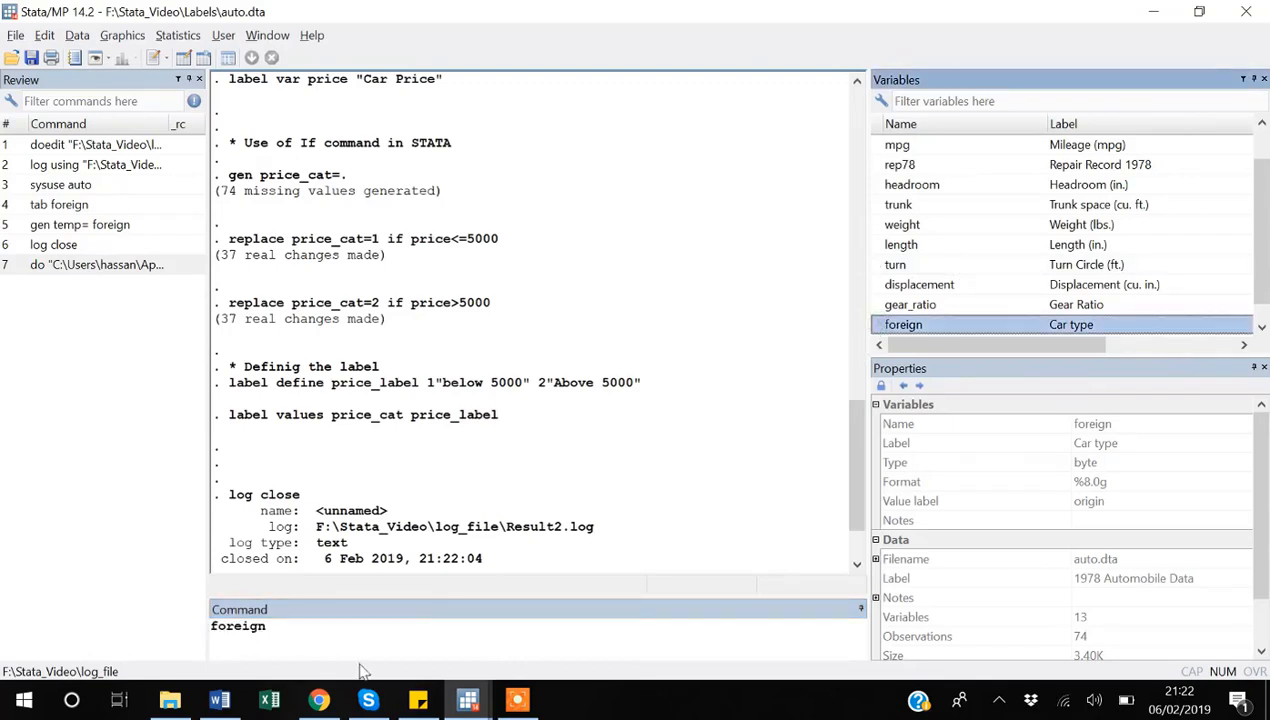
left_click(344, 626)
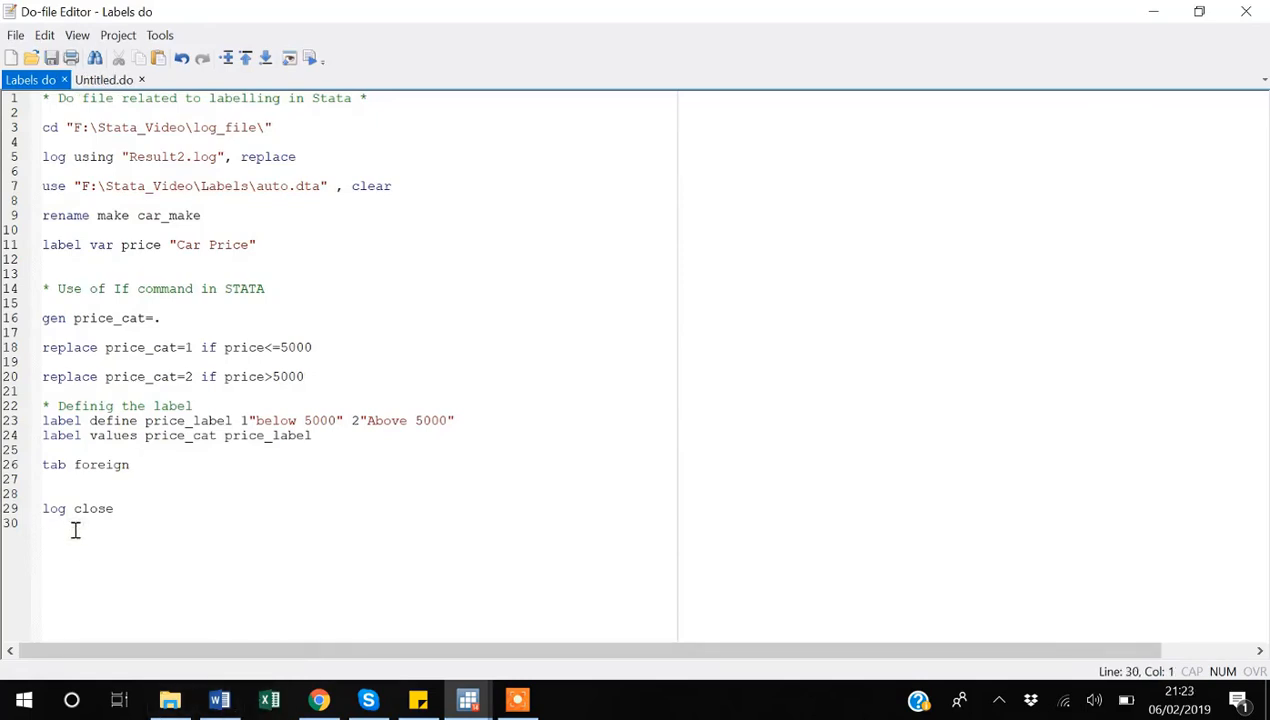
key("ctrl+a")
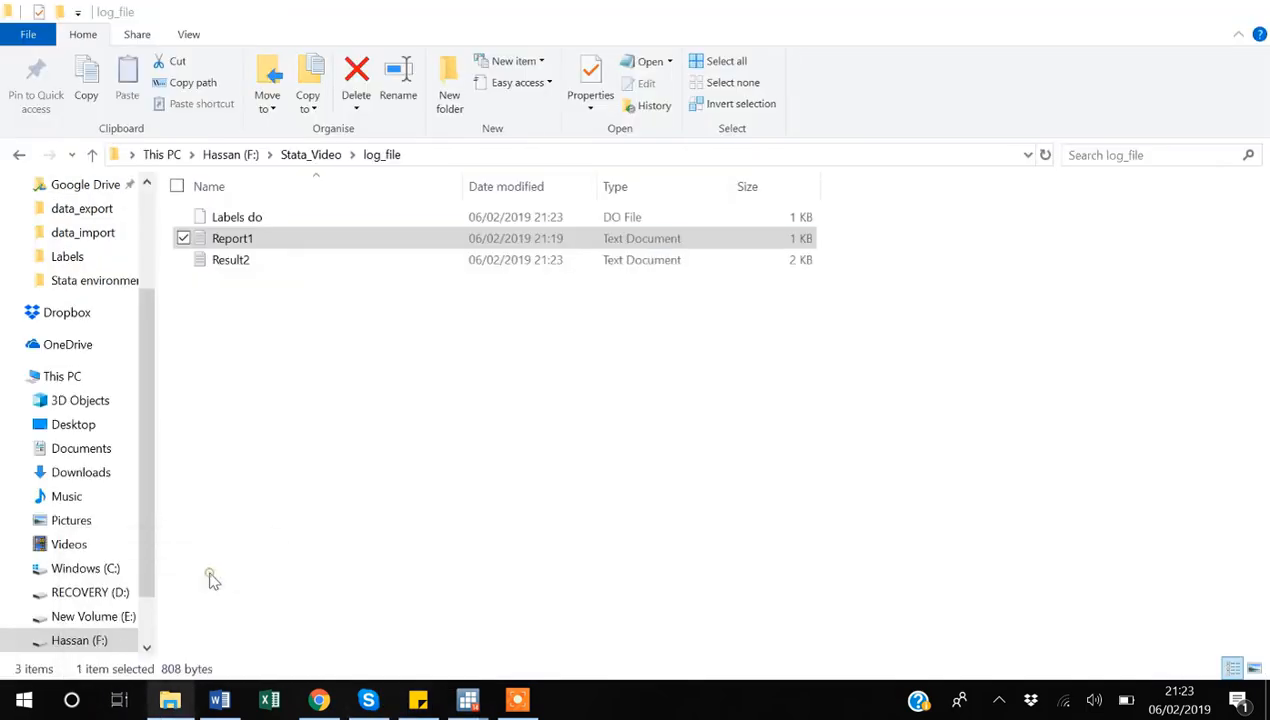
Open Result2.log in Notepad and scroll through its commands, outputs and foreign tabulation
left_click(230, 259)
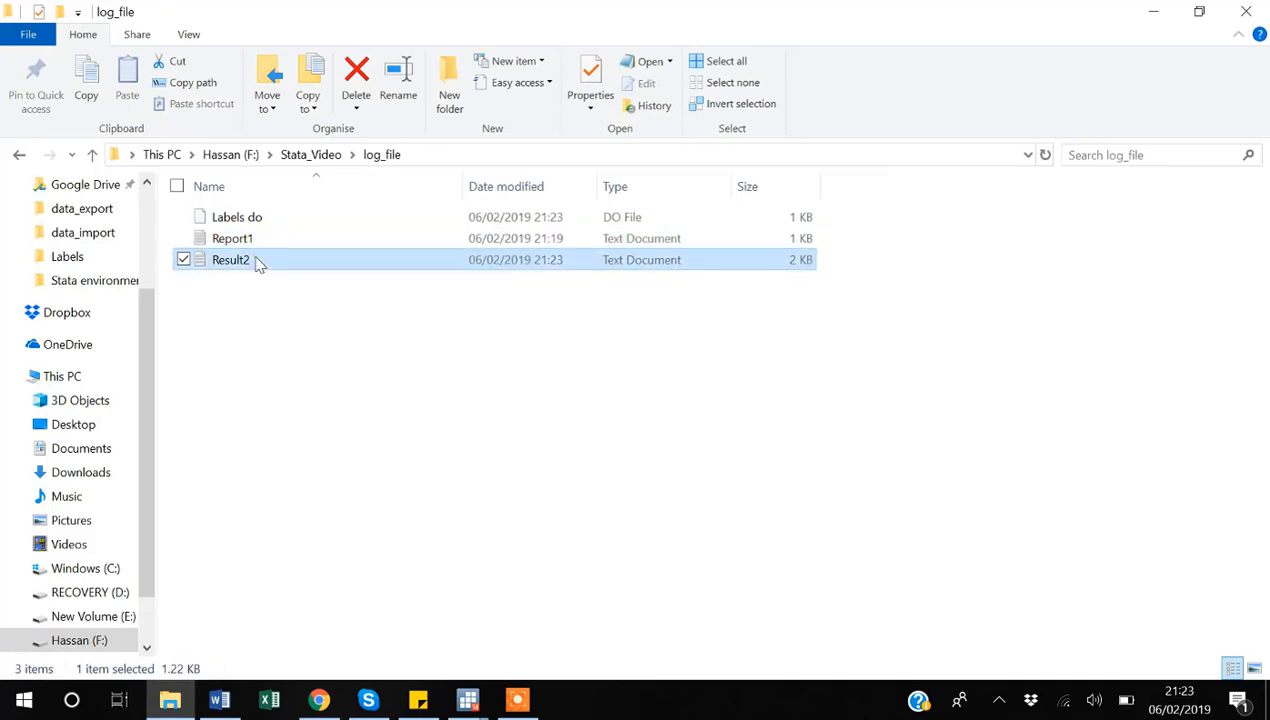
mouse_move(267, 293)
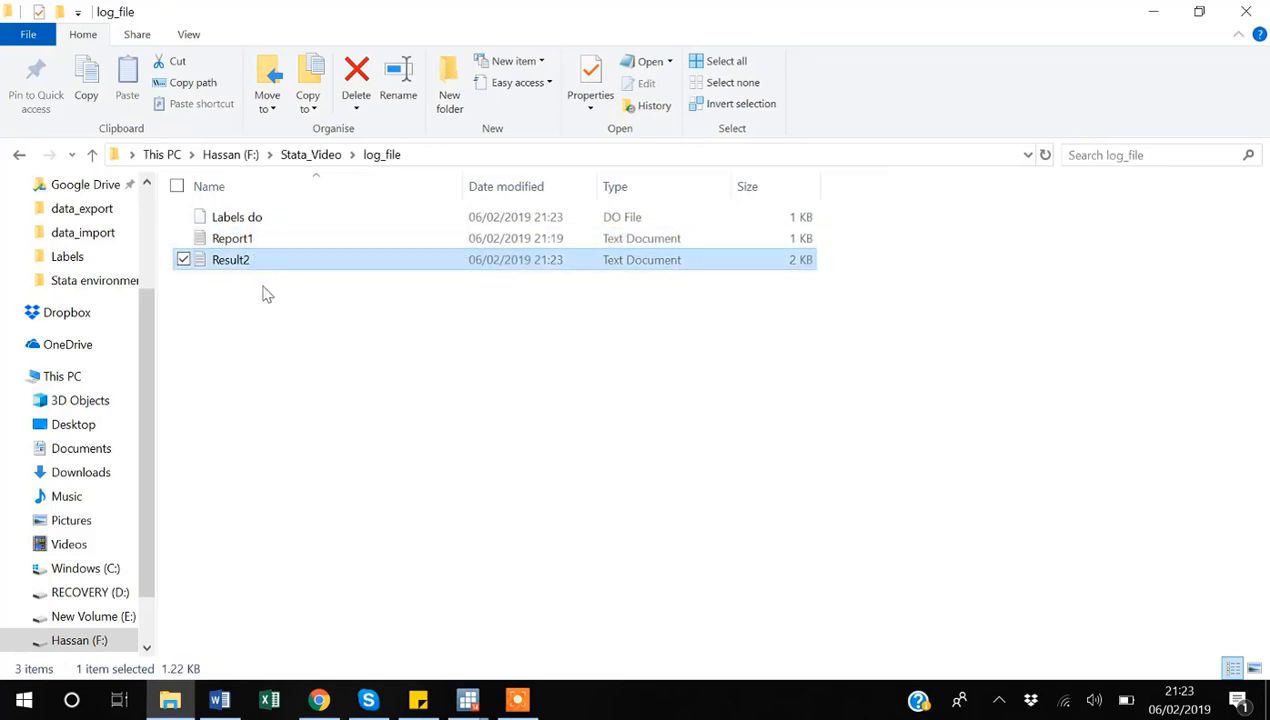
double_click(230, 259)
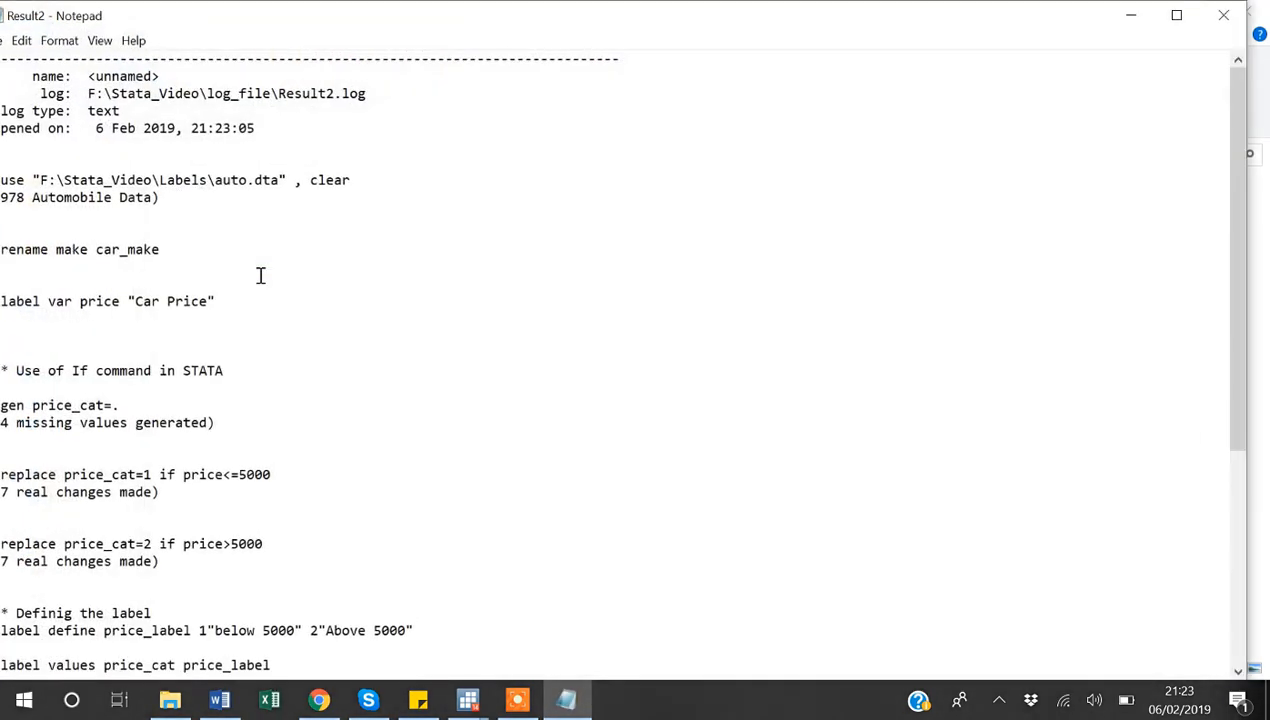
scroll("down", 3)
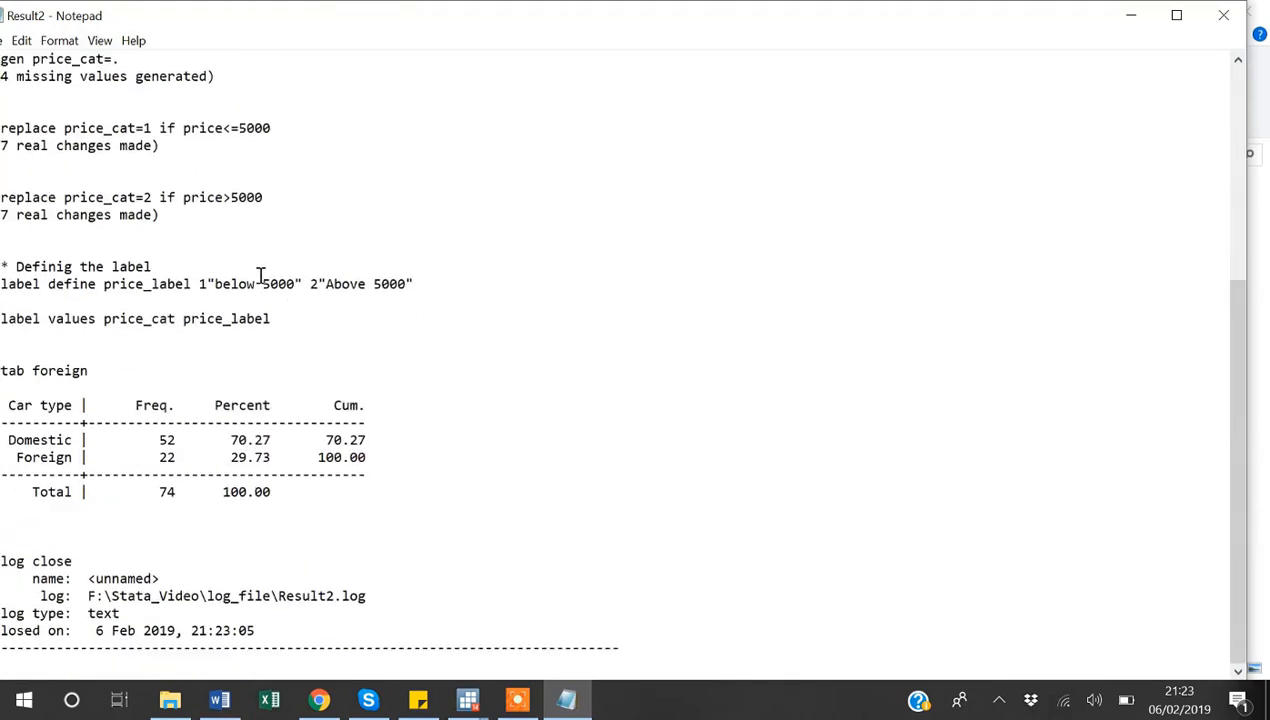
scroll("up", 3)
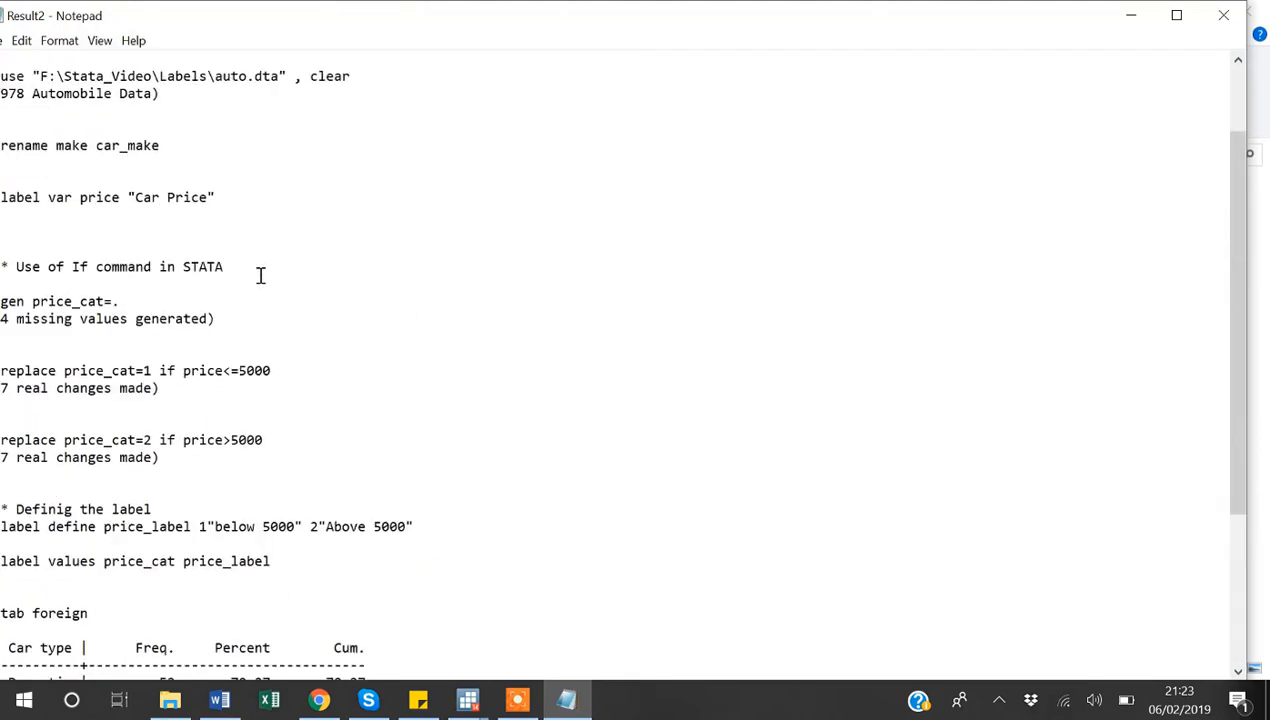
mouse_move(160, 400)
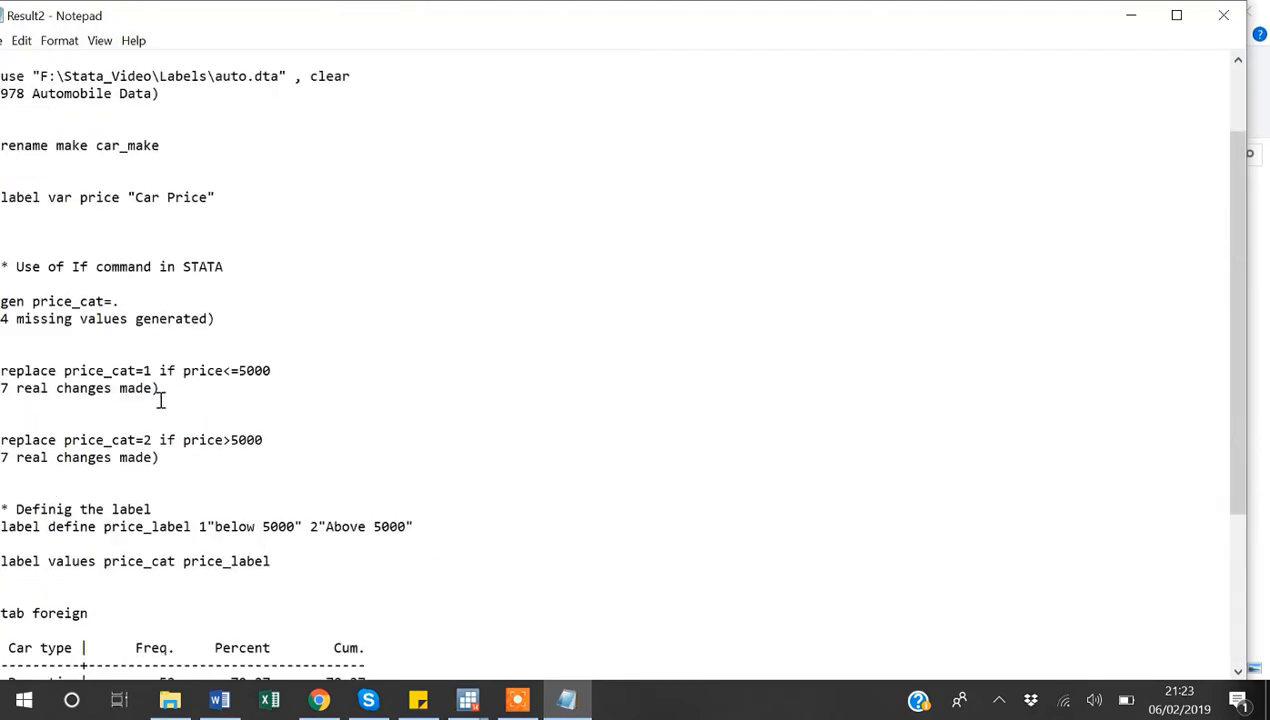
mouse_move(258, 413)
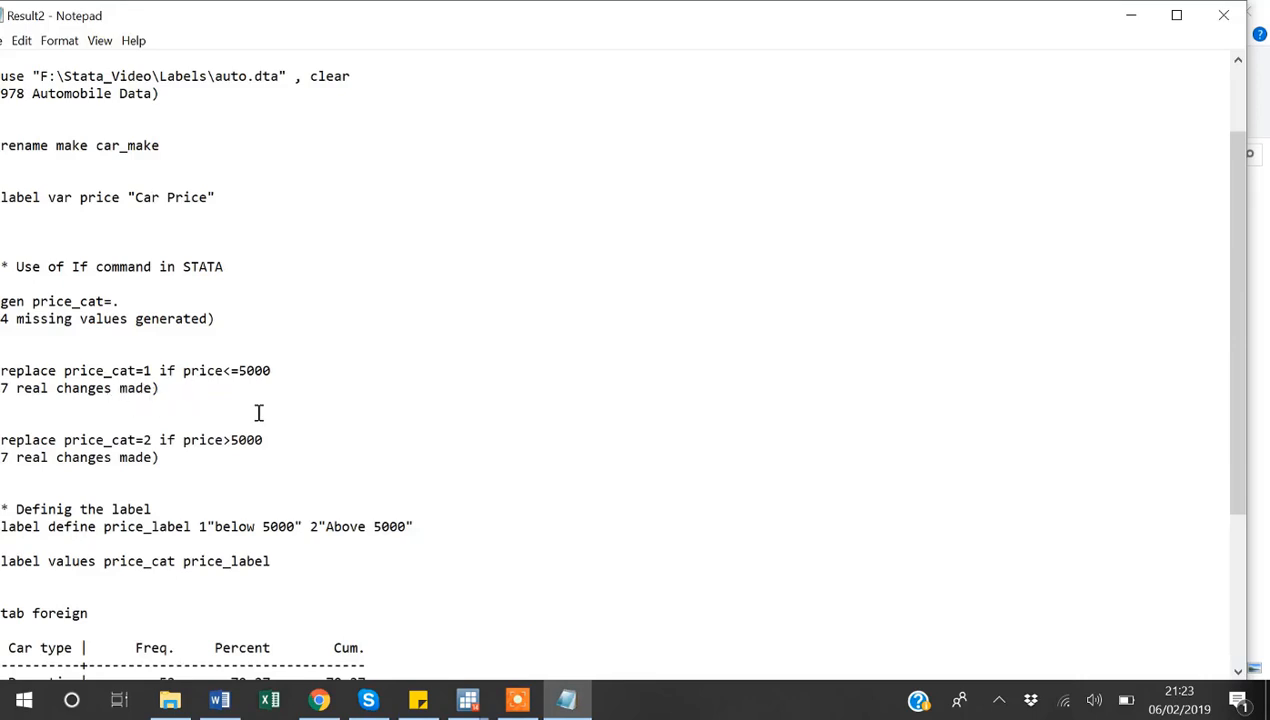
scroll("down", 3)
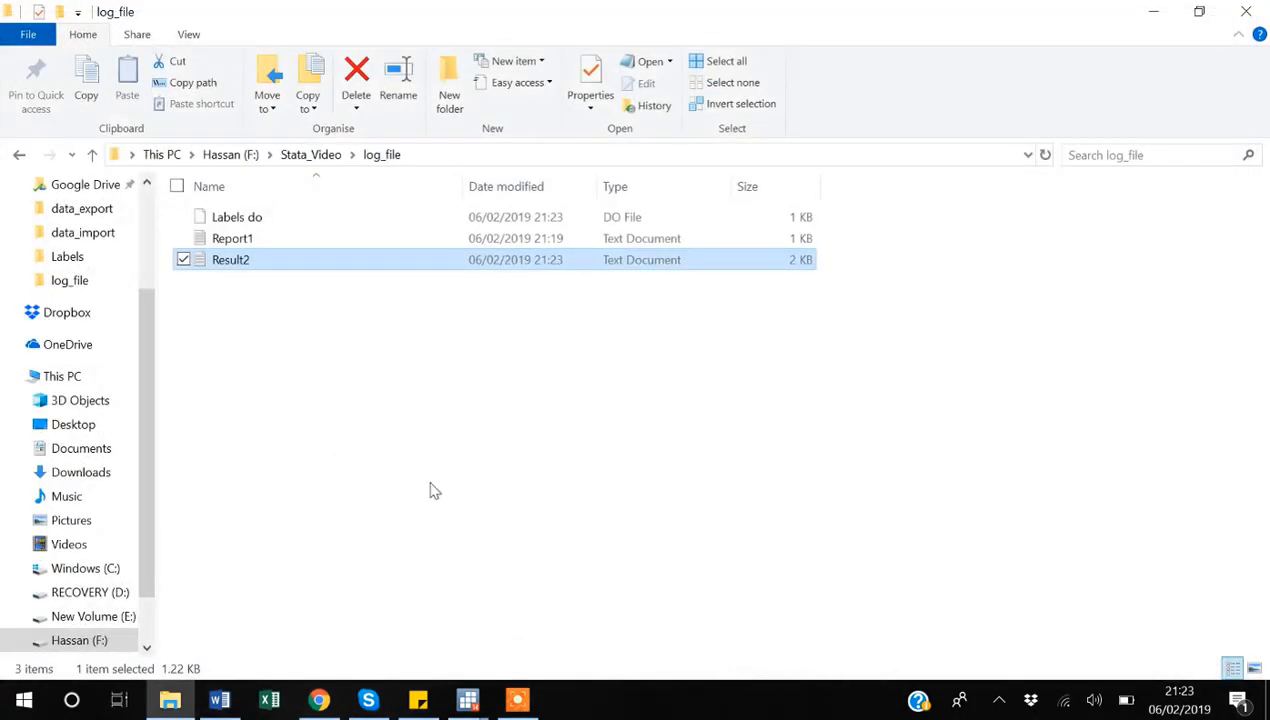
mouse_move(467, 698)
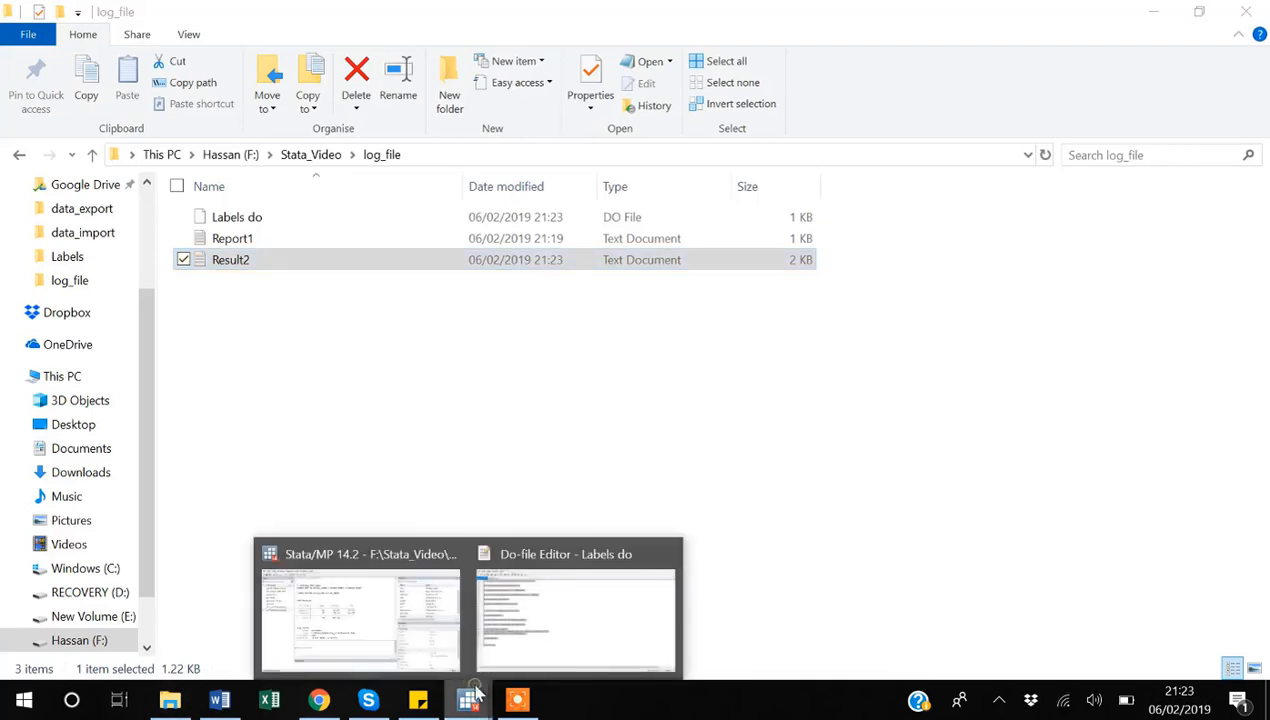
Switch back to the Stata/MP 14.2 main window showing the do-file run's results
left_click(359, 610)
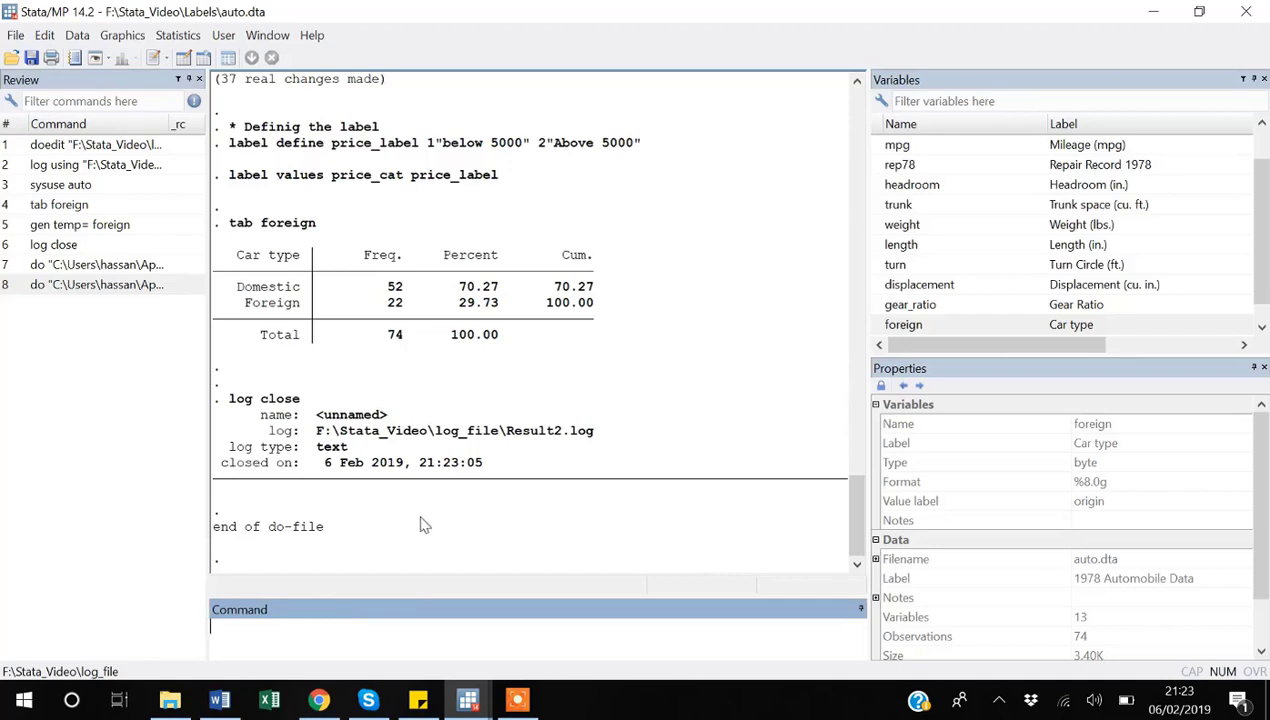
mouse_move(440, 402)
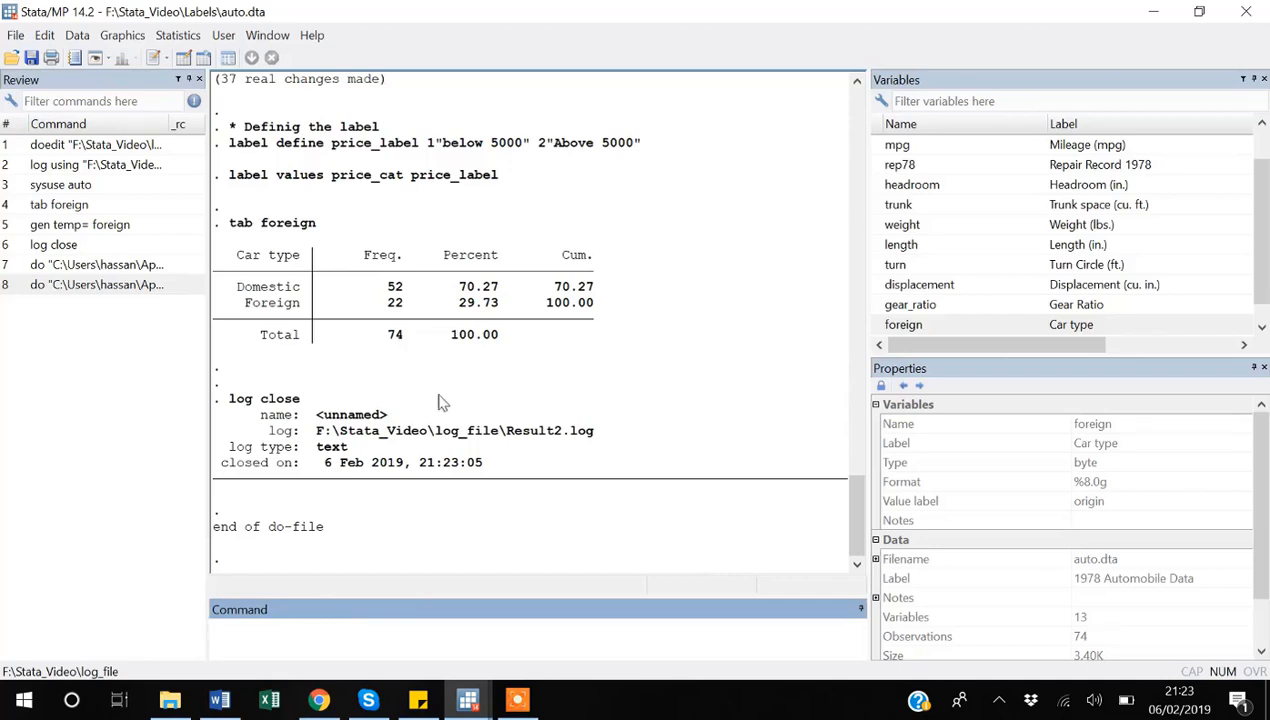